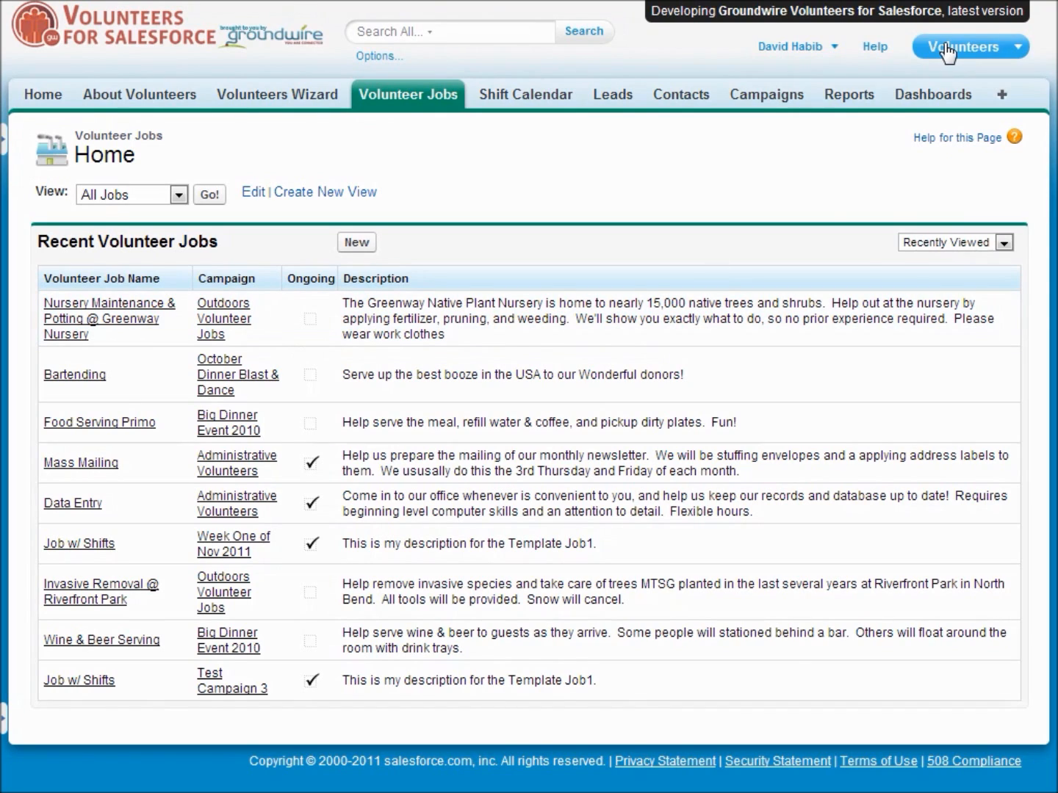
pyautogui.moveTo(949, 50)
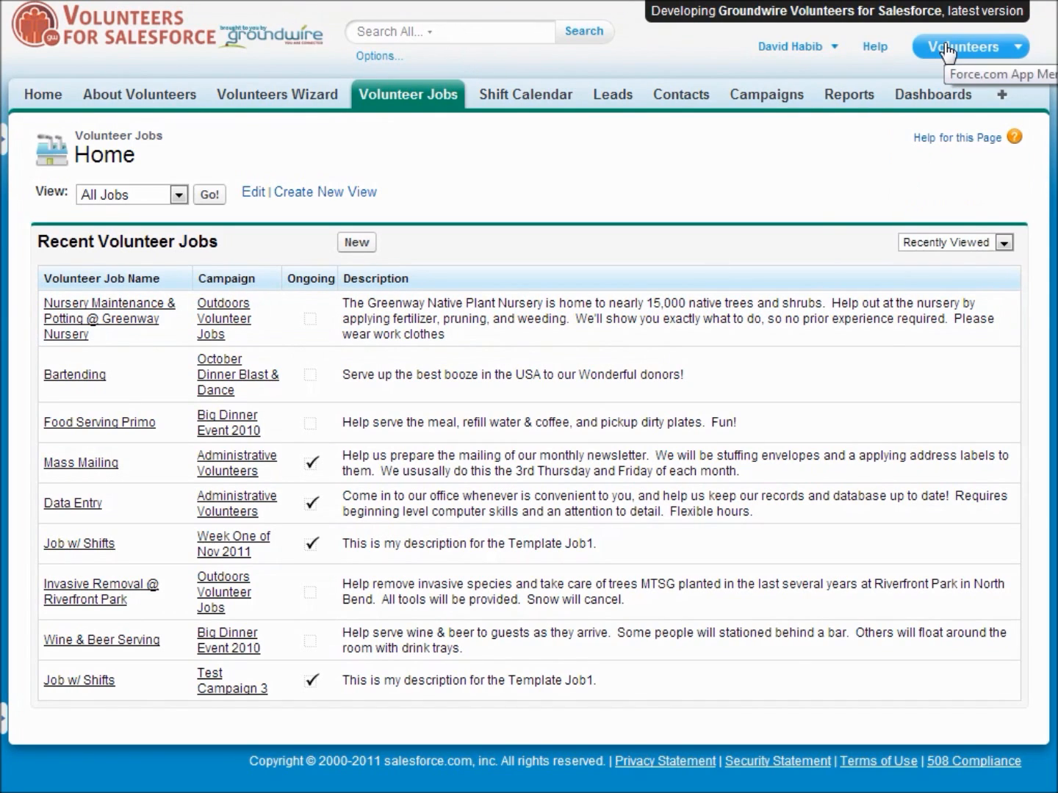
pyautogui.moveTo(252, 118)
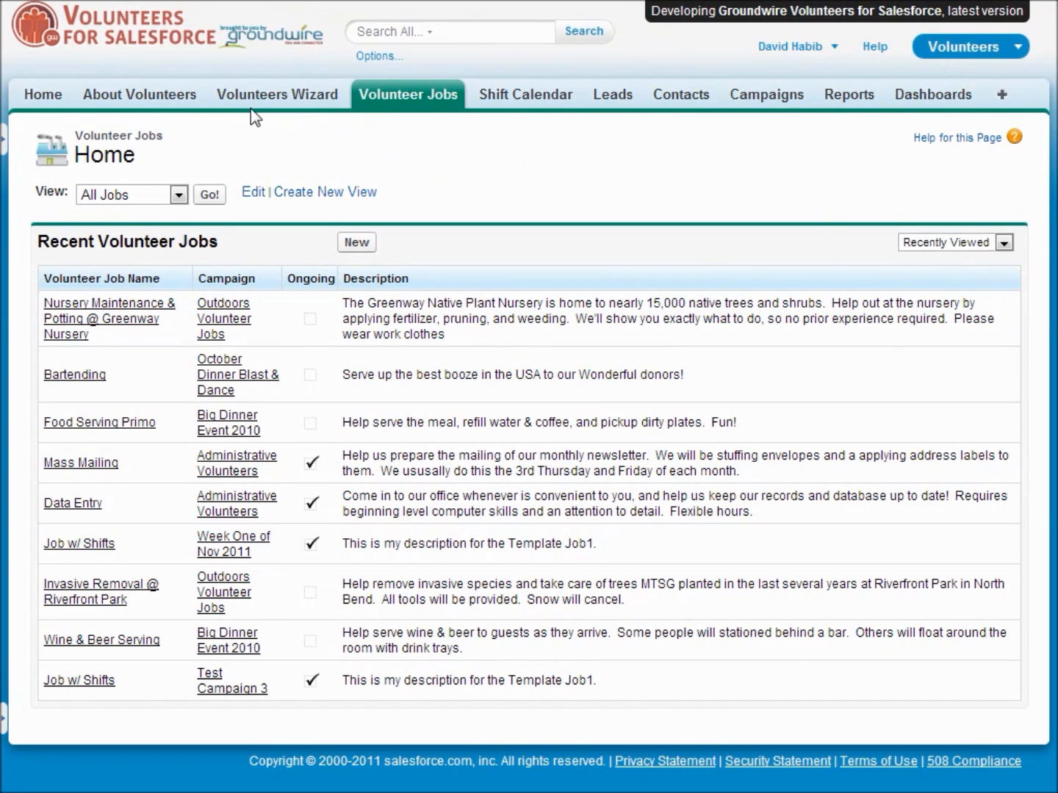
pyautogui.moveTo(409, 103)
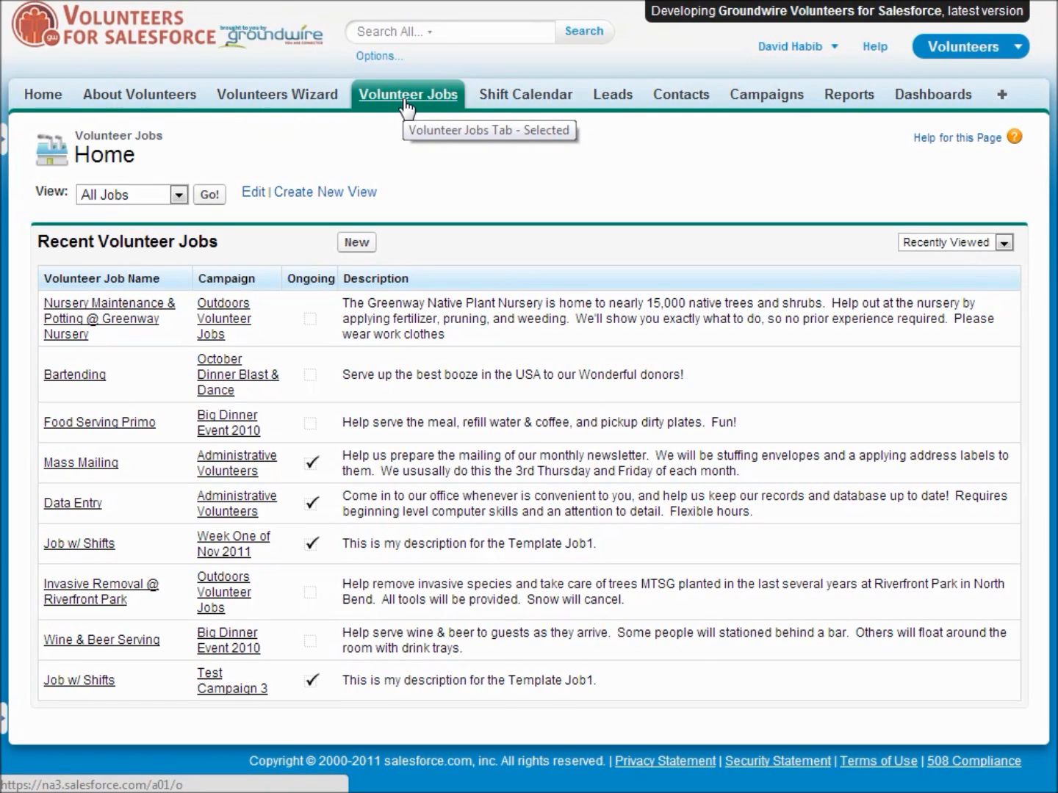
pyautogui.moveTo(94, 323)
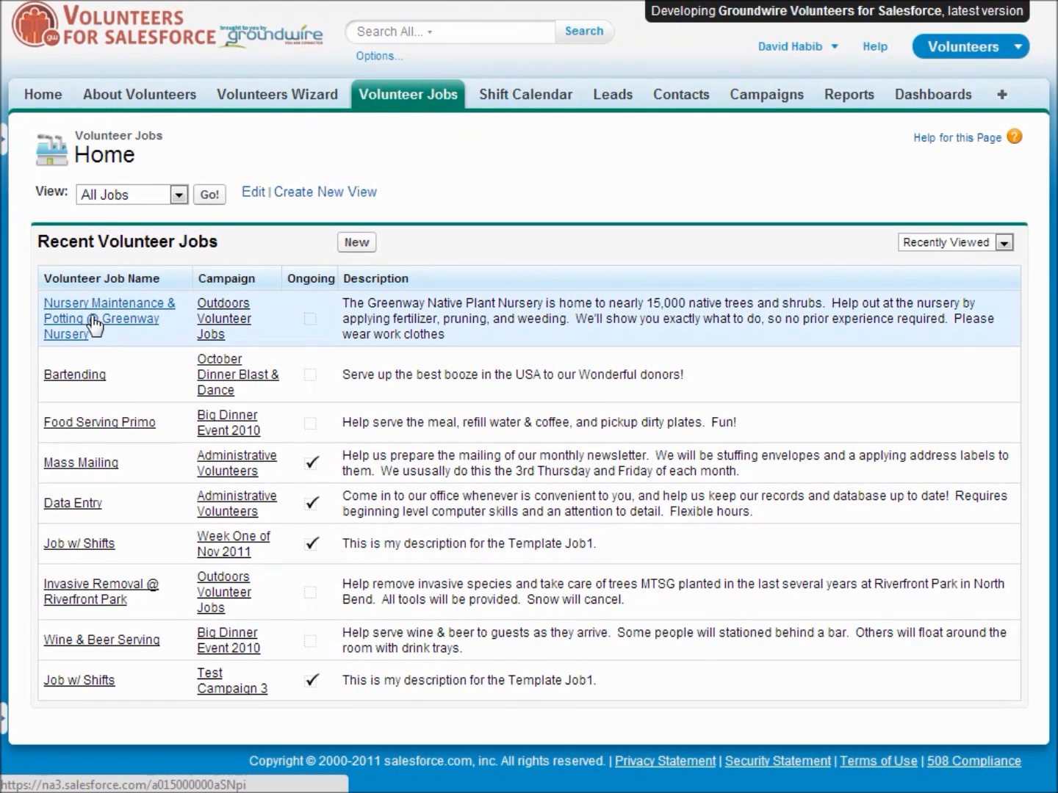
# Step: Review the Greenway Nursery job's Location, four Volunteer Shifts and signed-up Volunteer Hours
pyautogui.click(109, 302)
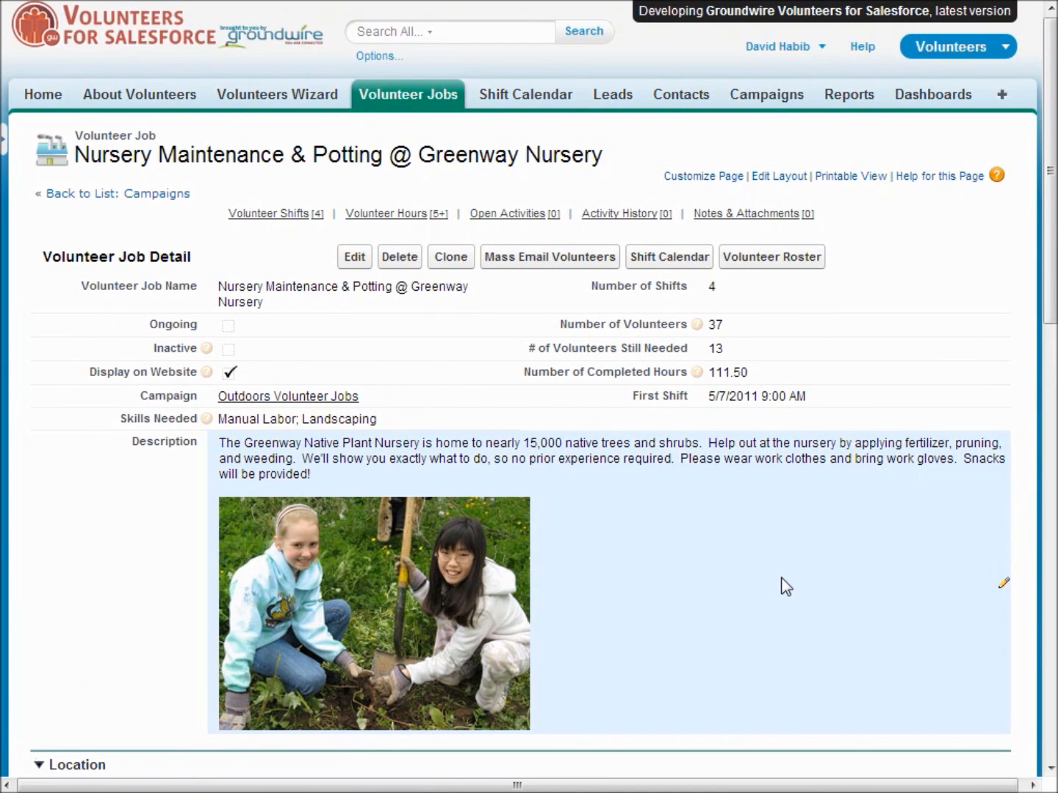
pyautogui.scroll(-3)
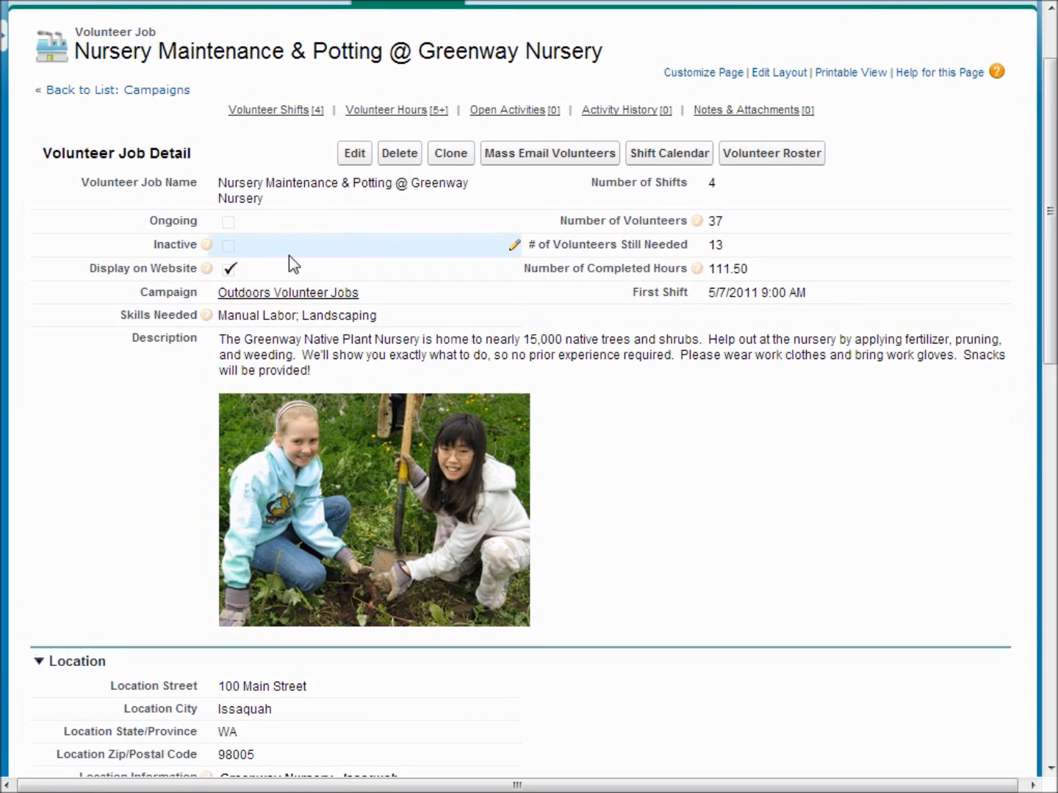
pyautogui.moveTo(618, 331)
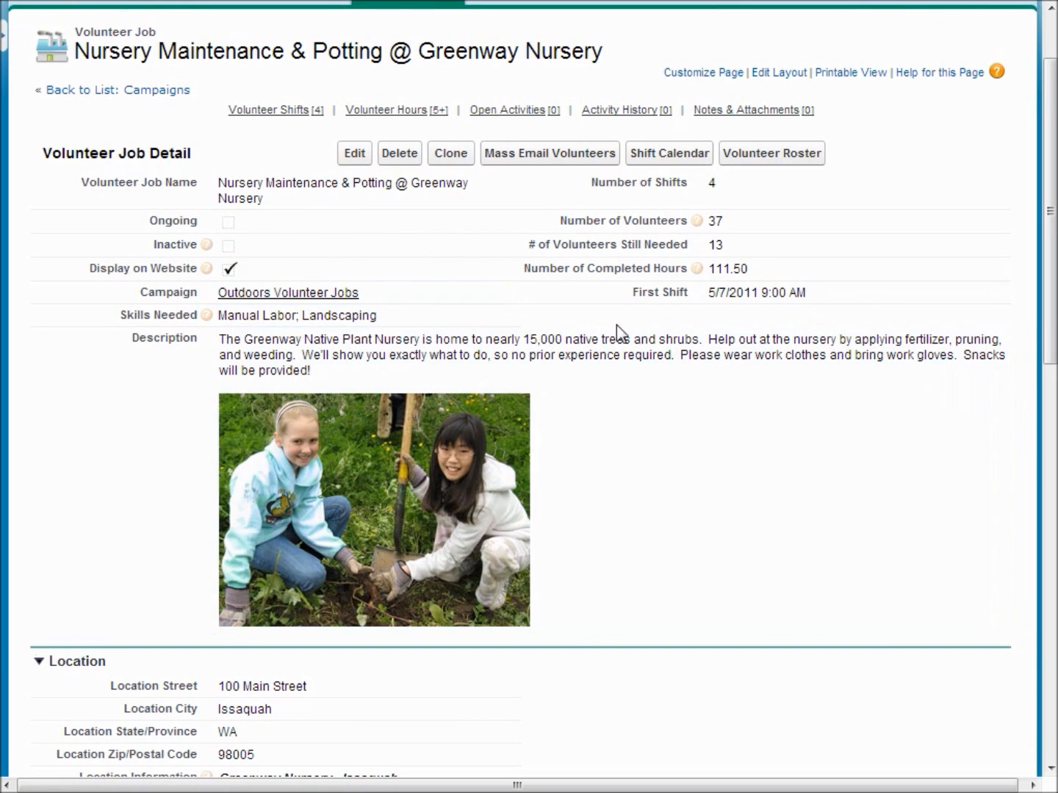
pyautogui.moveTo(639, 390)
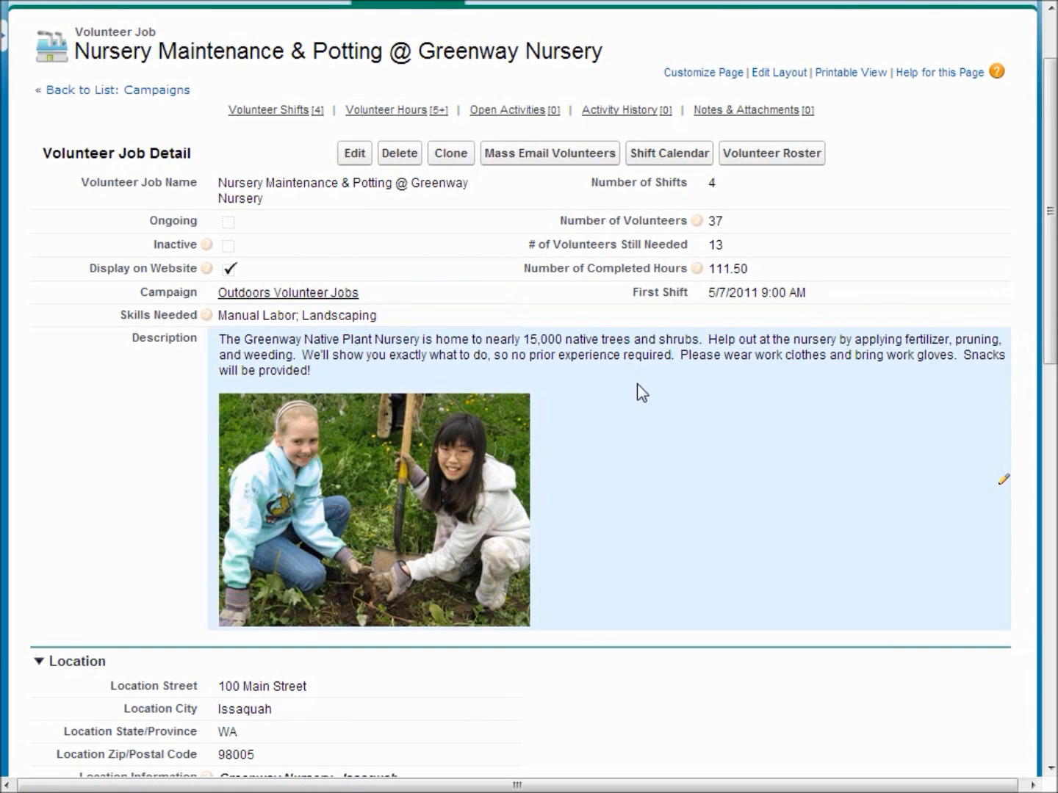
pyautogui.moveTo(659, 496)
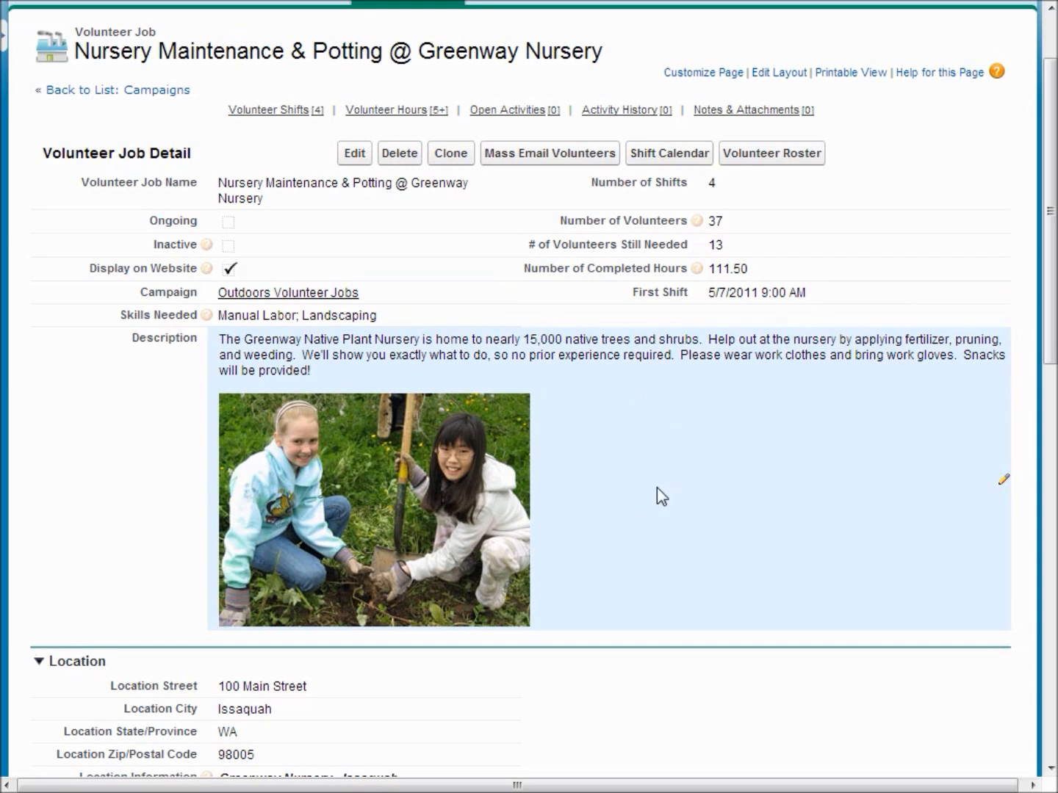
pyautogui.moveTo(229, 273)
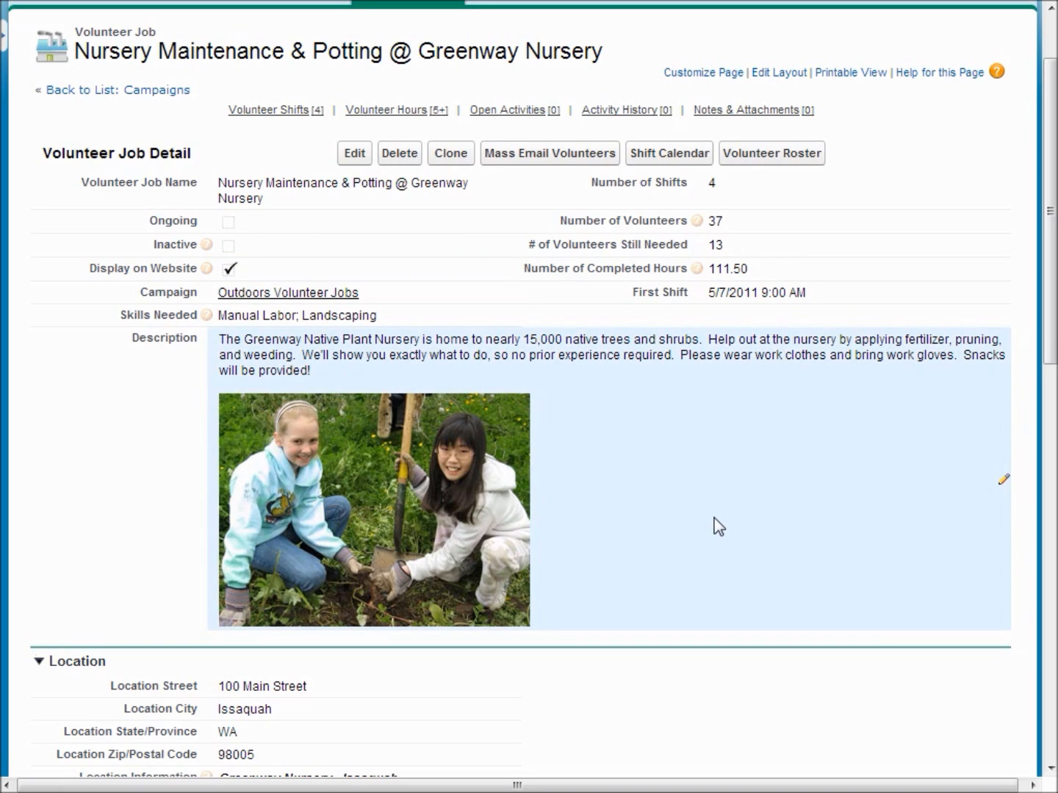
pyautogui.moveTo(721, 533)
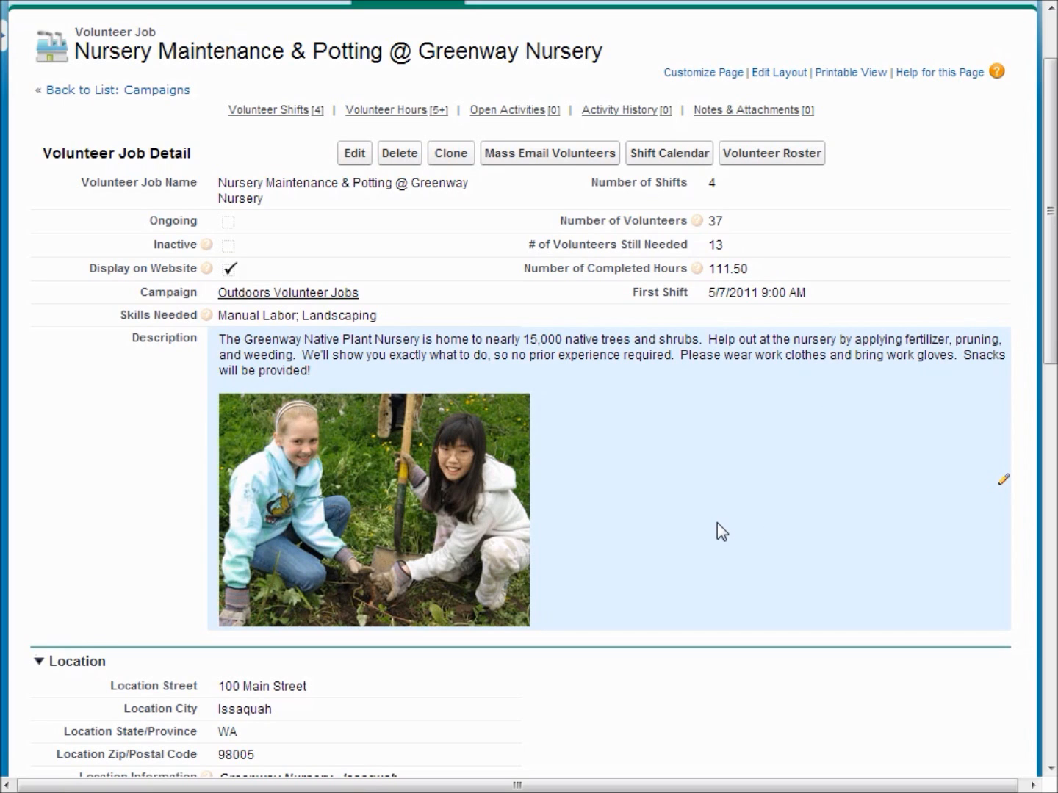
pyautogui.moveTo(720, 511)
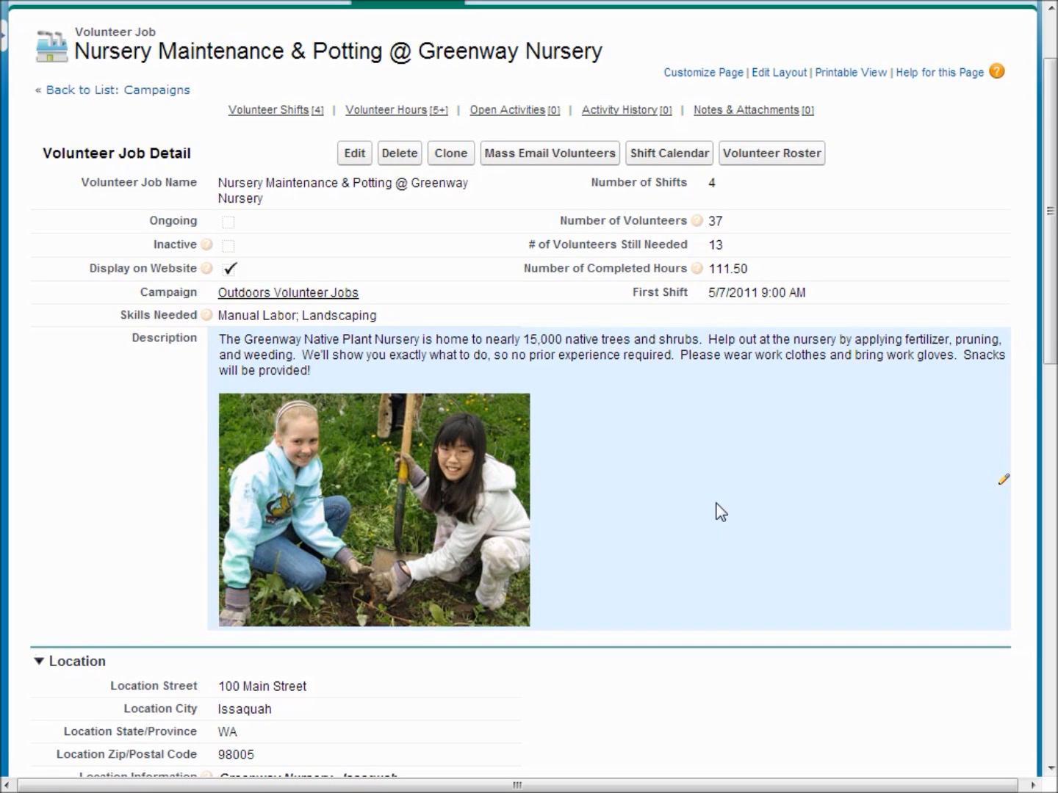
pyautogui.scroll(-3)
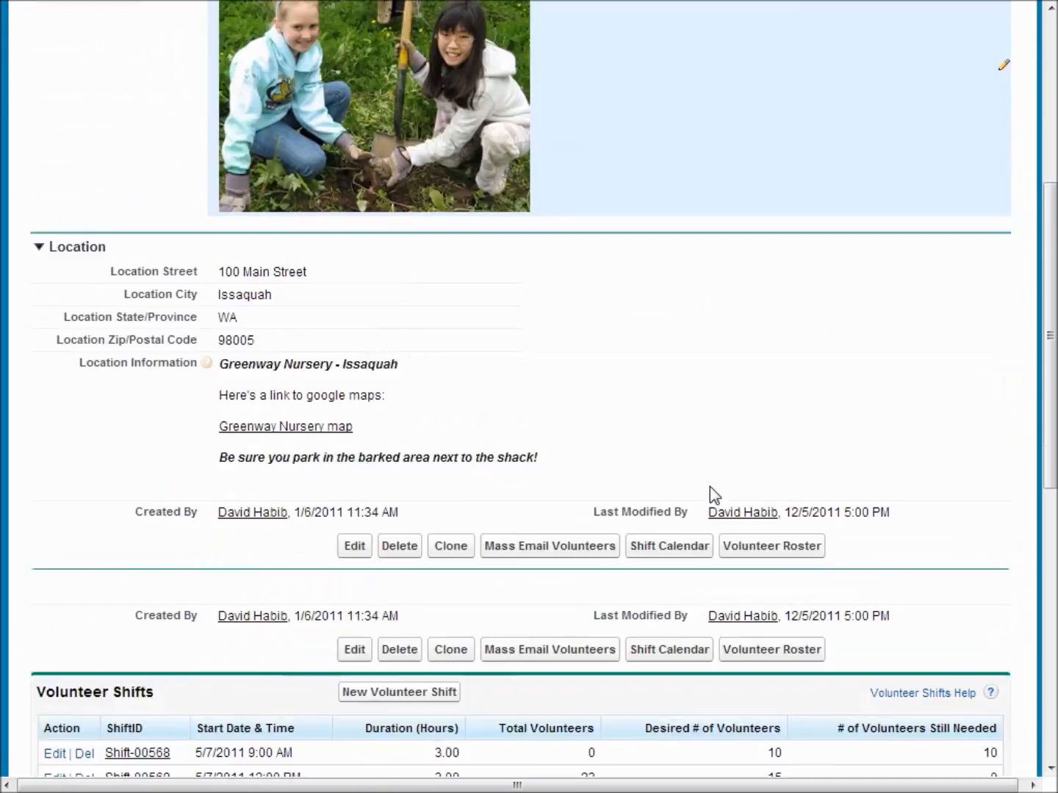
pyautogui.scroll(-3)
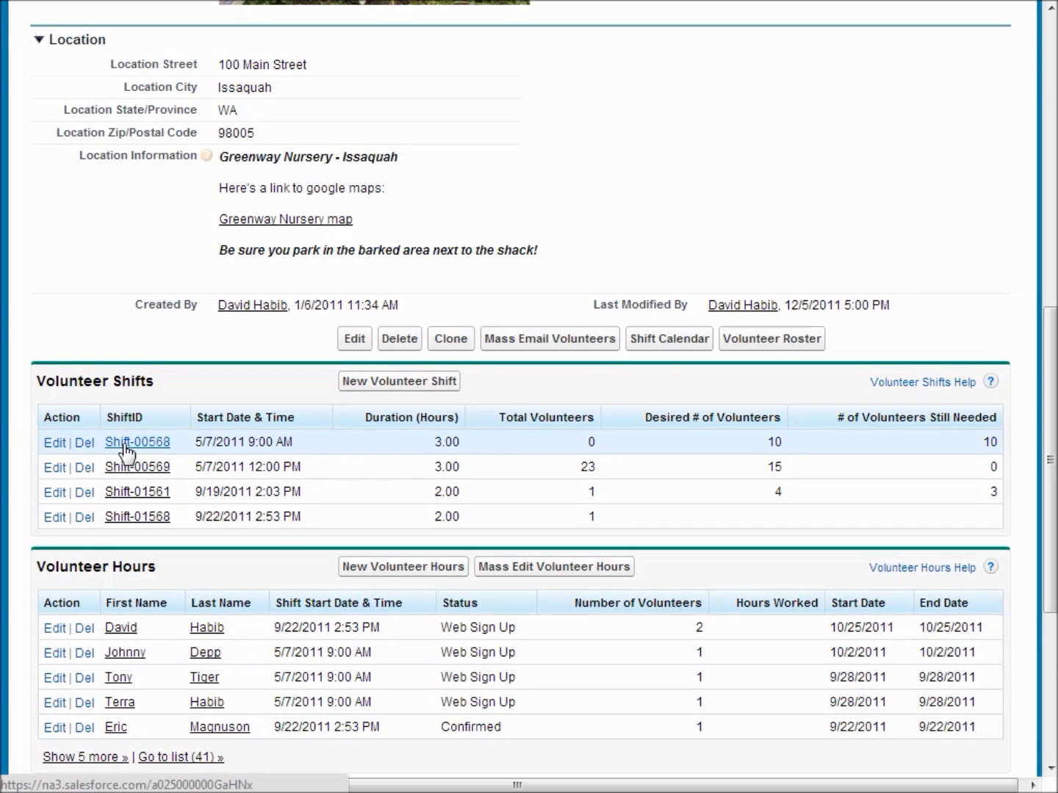
# Step: View Shift-00568's nine web sign-up volunteer hours and start a Mass Edit of them
pyautogui.click(137, 441)
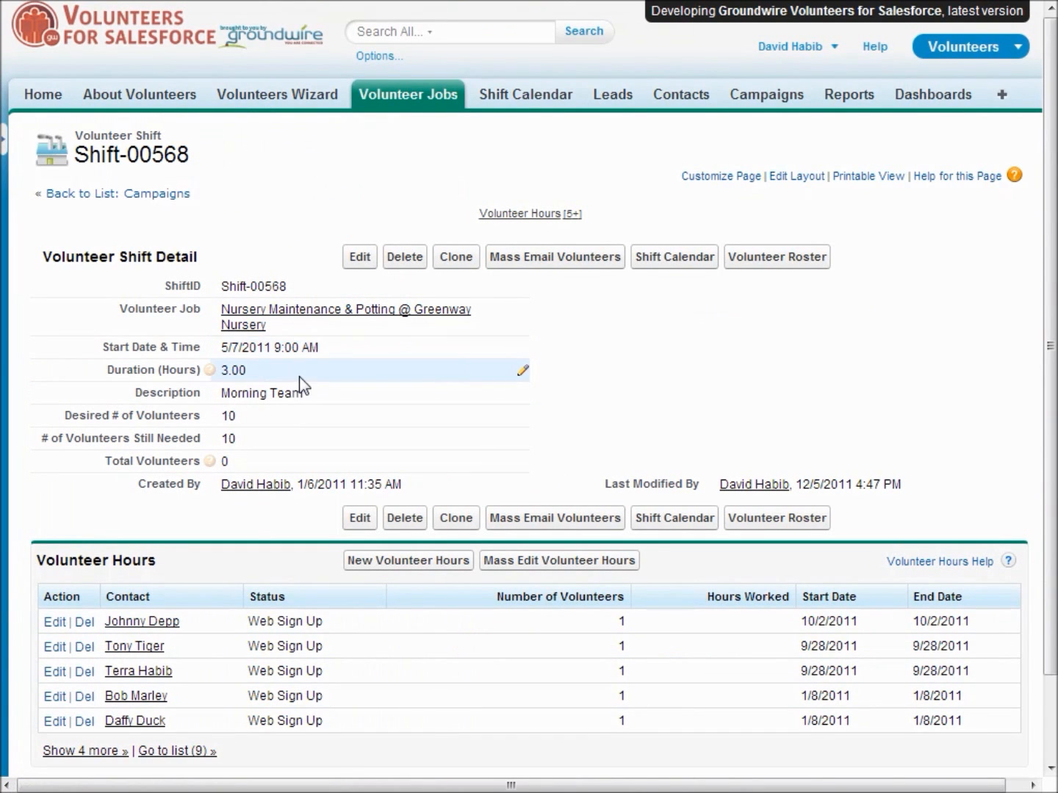
pyautogui.moveTo(273, 427)
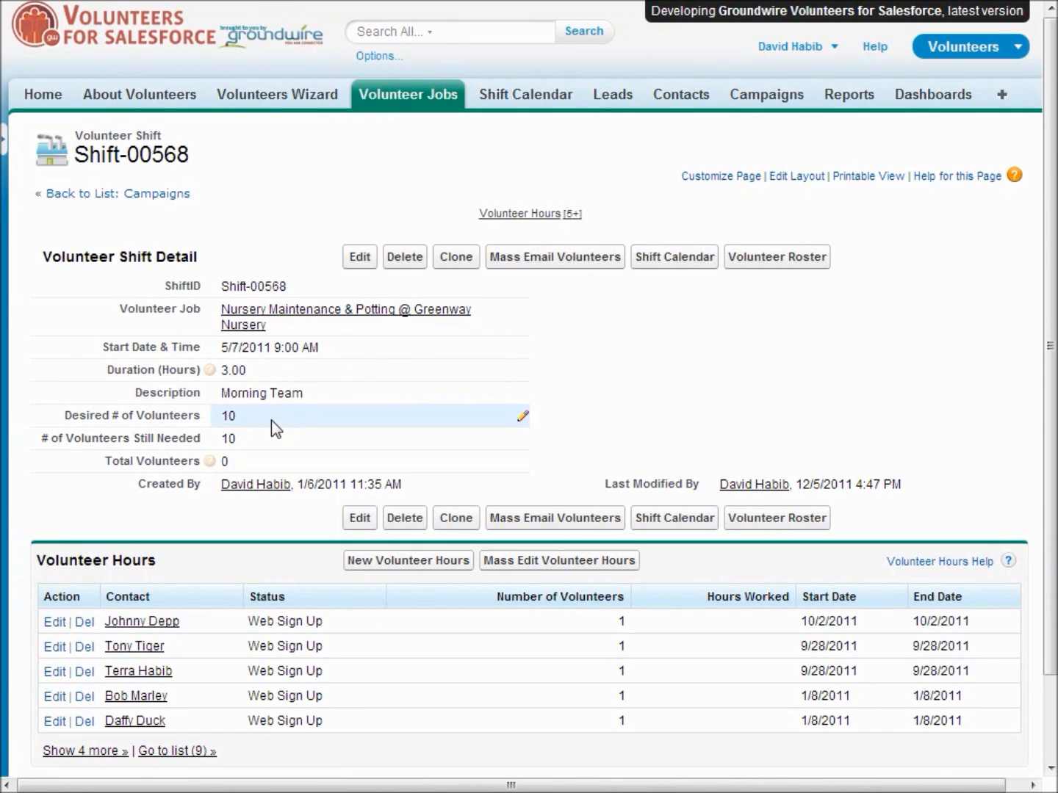
pyautogui.scroll(-3)
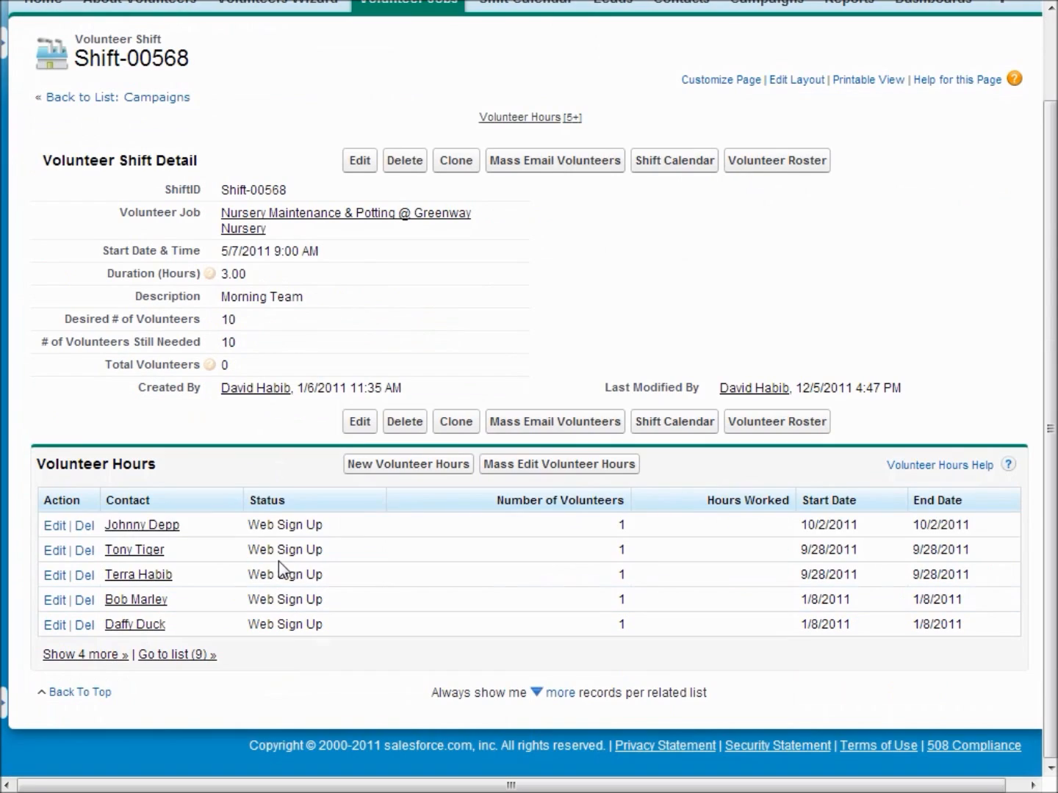
pyautogui.moveTo(211, 467)
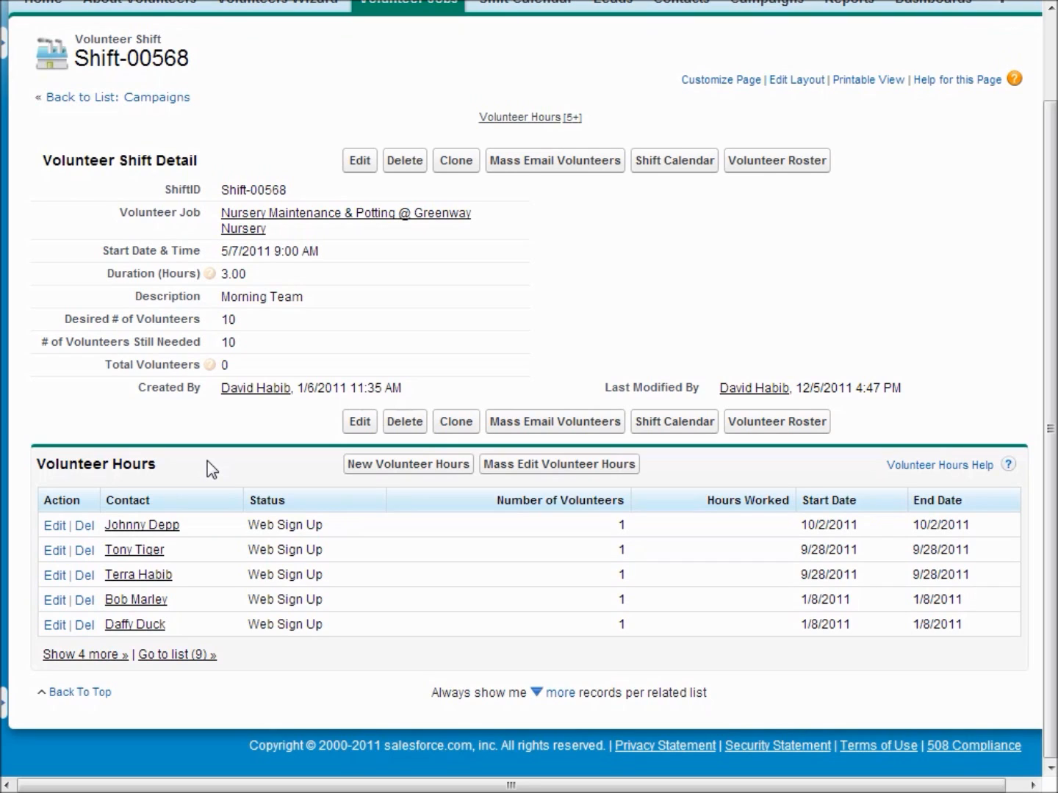
pyautogui.moveTo(437, 674)
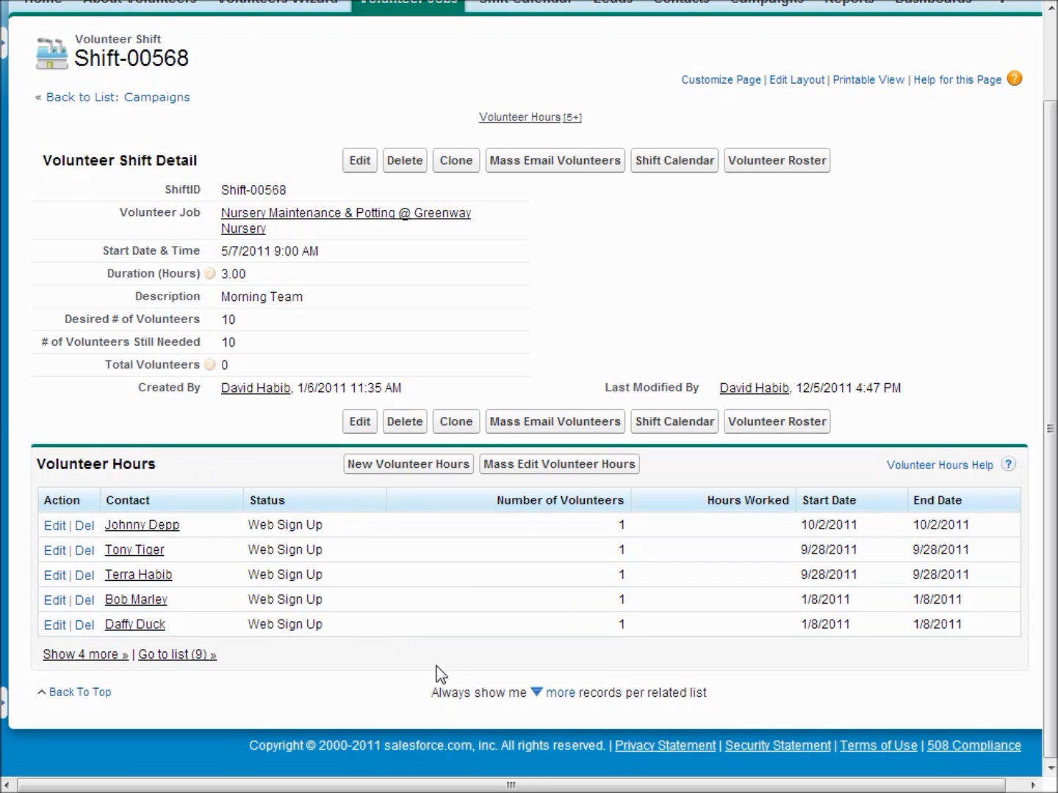
pyautogui.moveTo(561, 525)
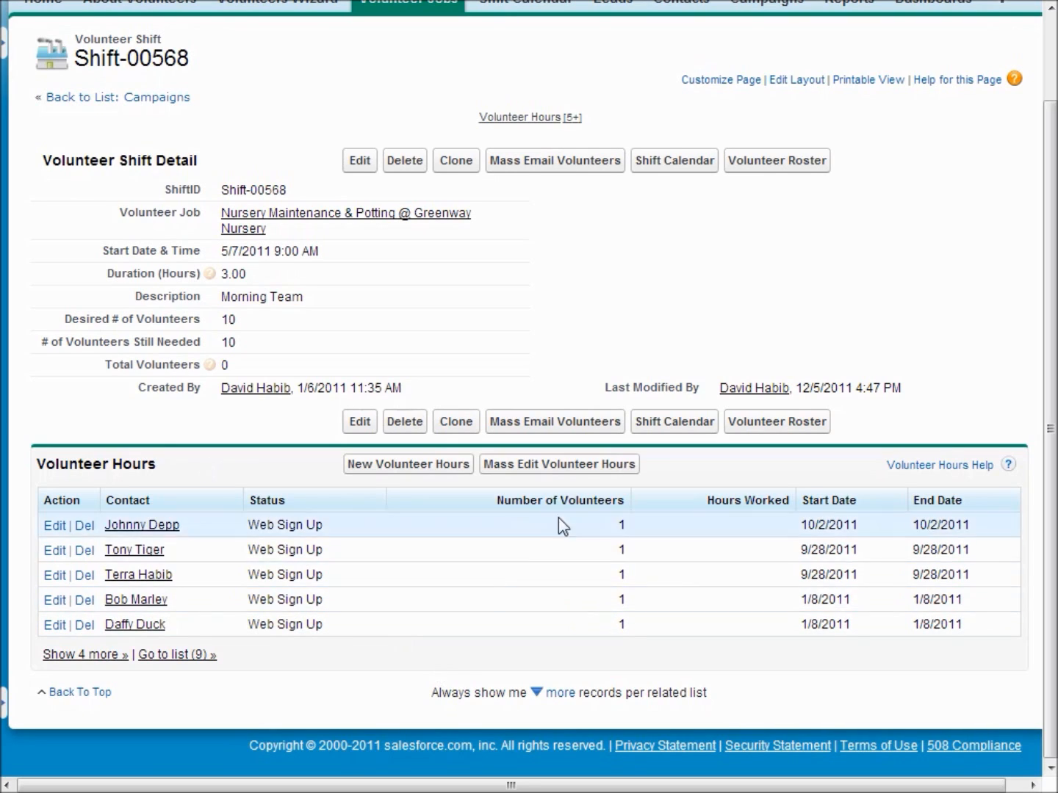
pyautogui.moveTo(609, 470)
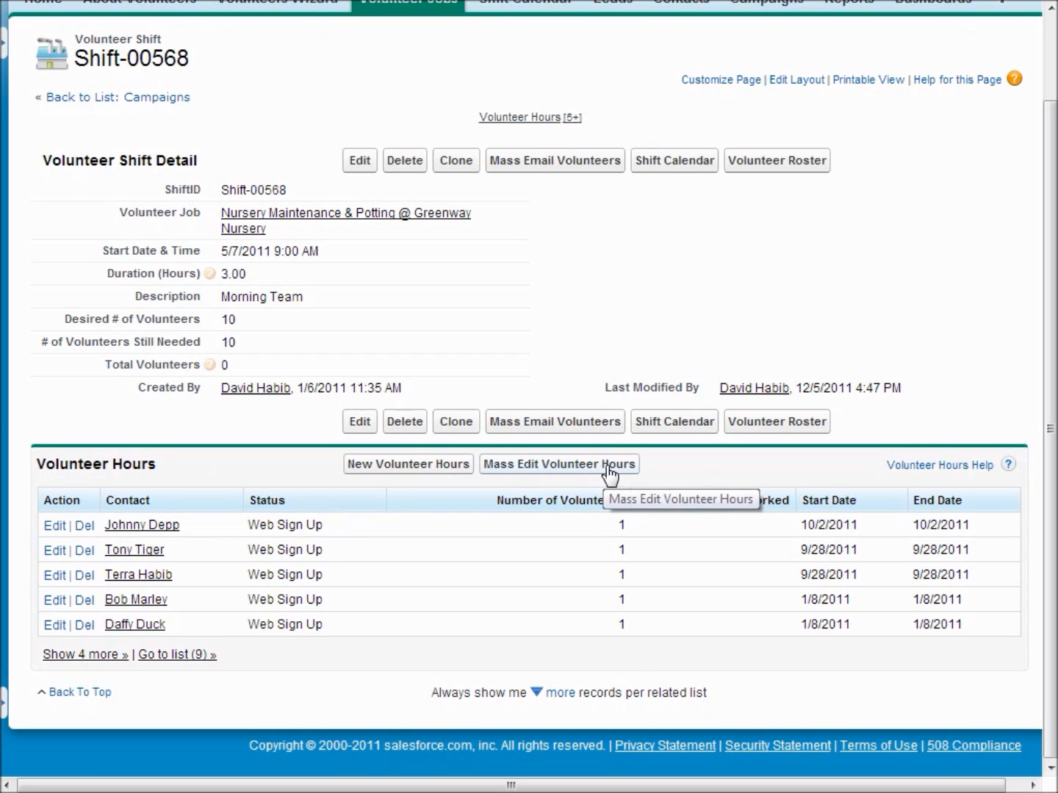
pyautogui.click(558, 464)
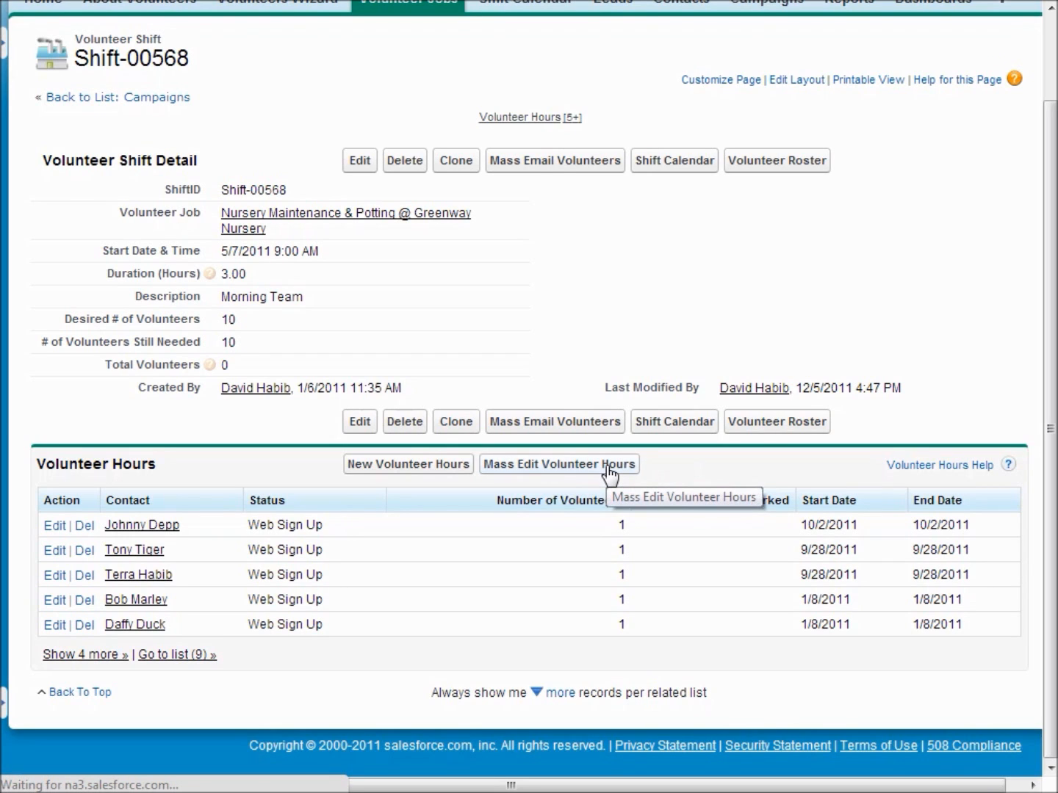
# Step: Change Daffy Duck's volunteer-hours status from Web Sign Up to Confirmed
pyautogui.click(558, 464)
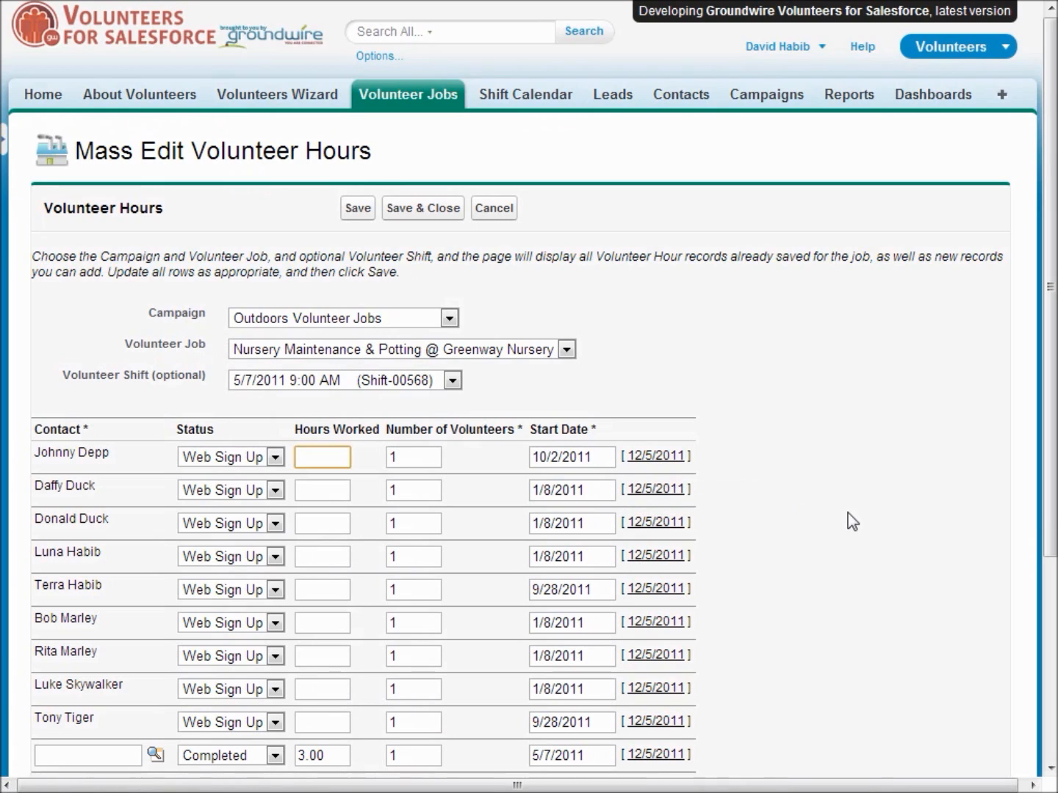
pyautogui.scroll(-3)
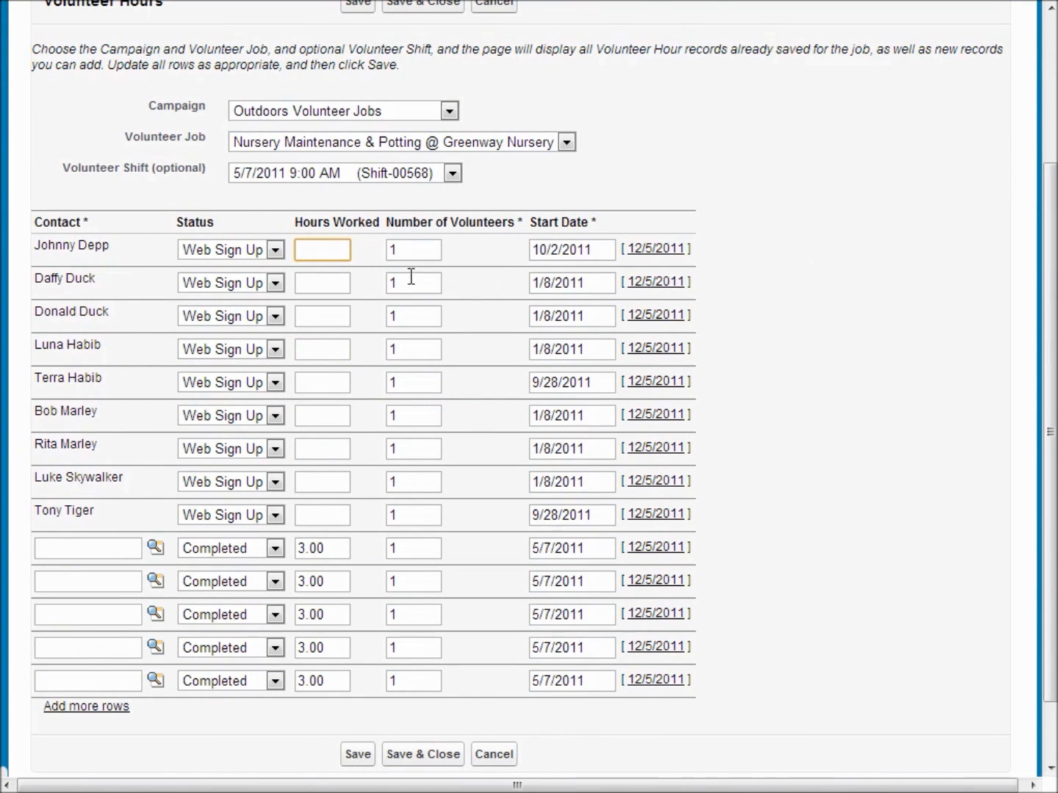
pyautogui.moveTo(194, 399)
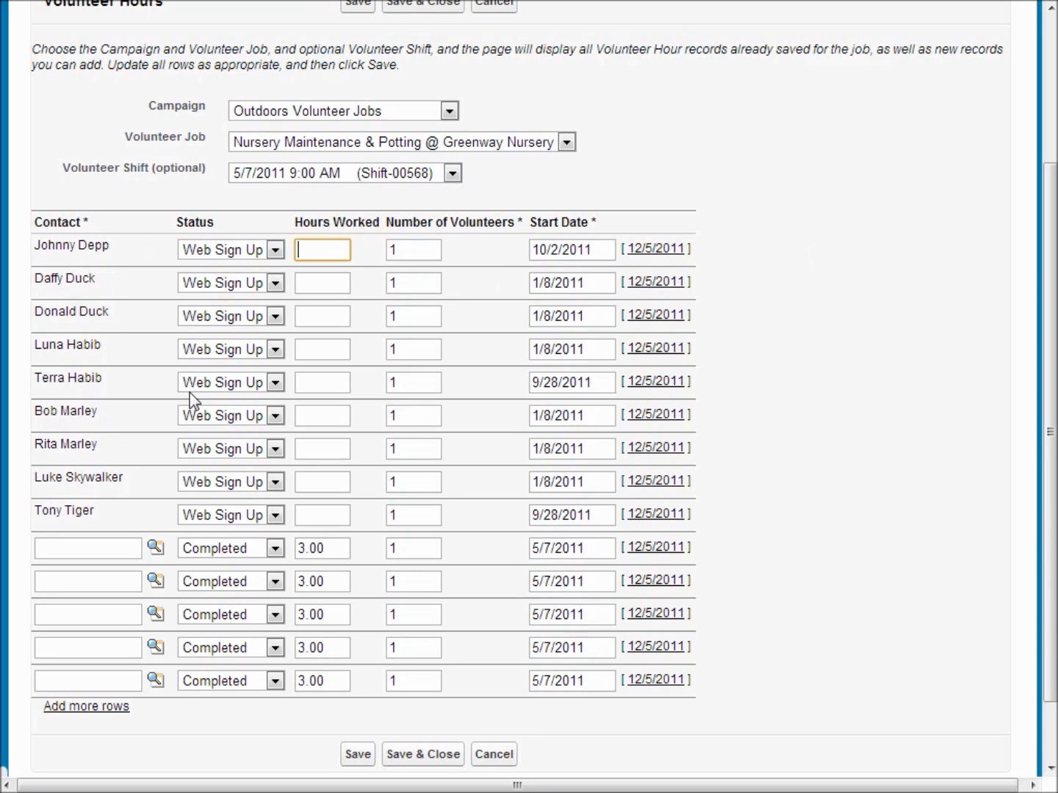
pyautogui.moveTo(231, 508)
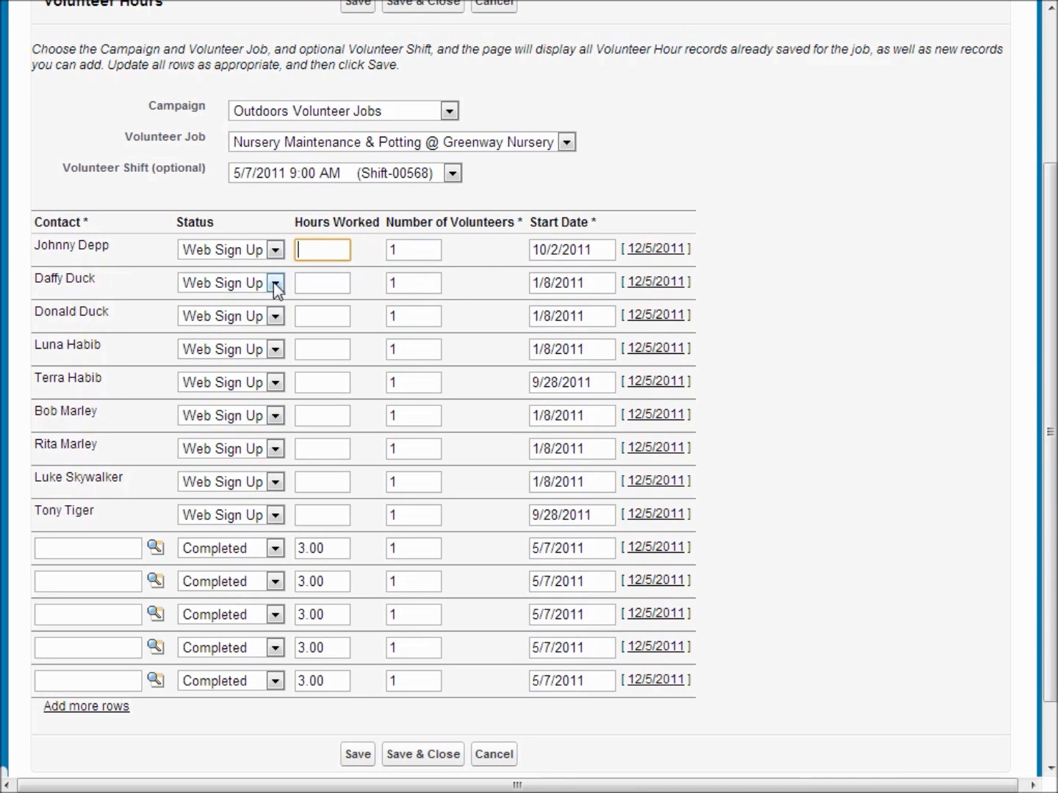
pyautogui.click(275, 282)
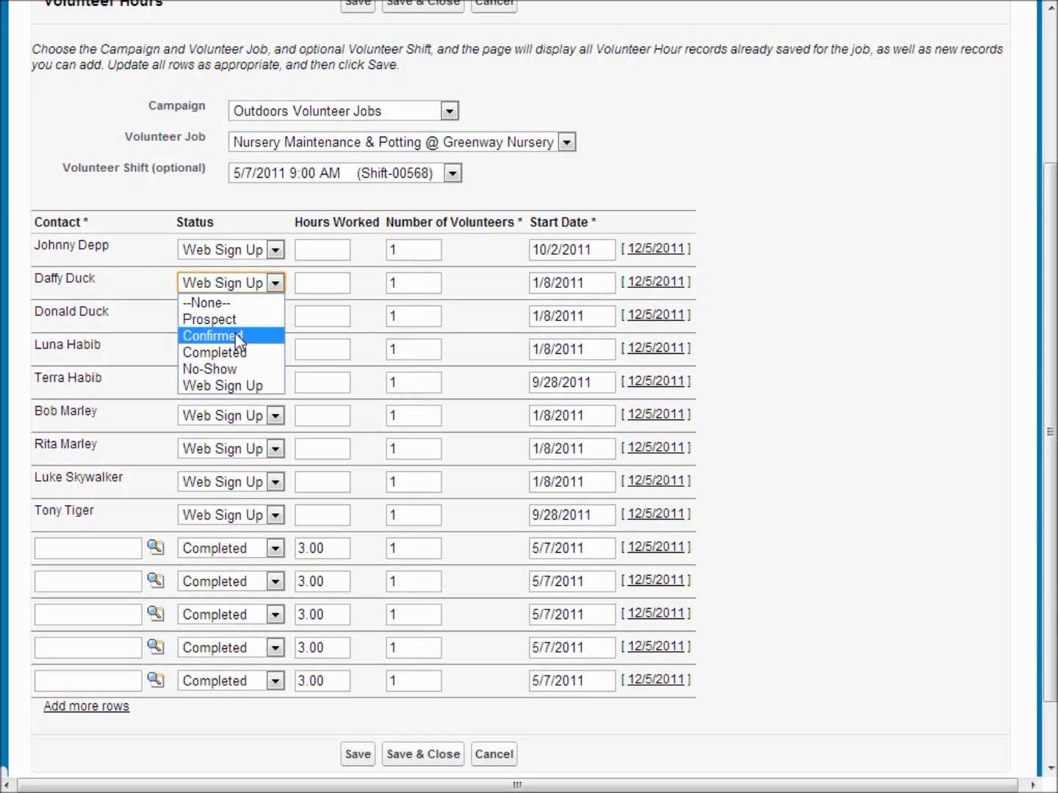
pyautogui.click(277, 316)
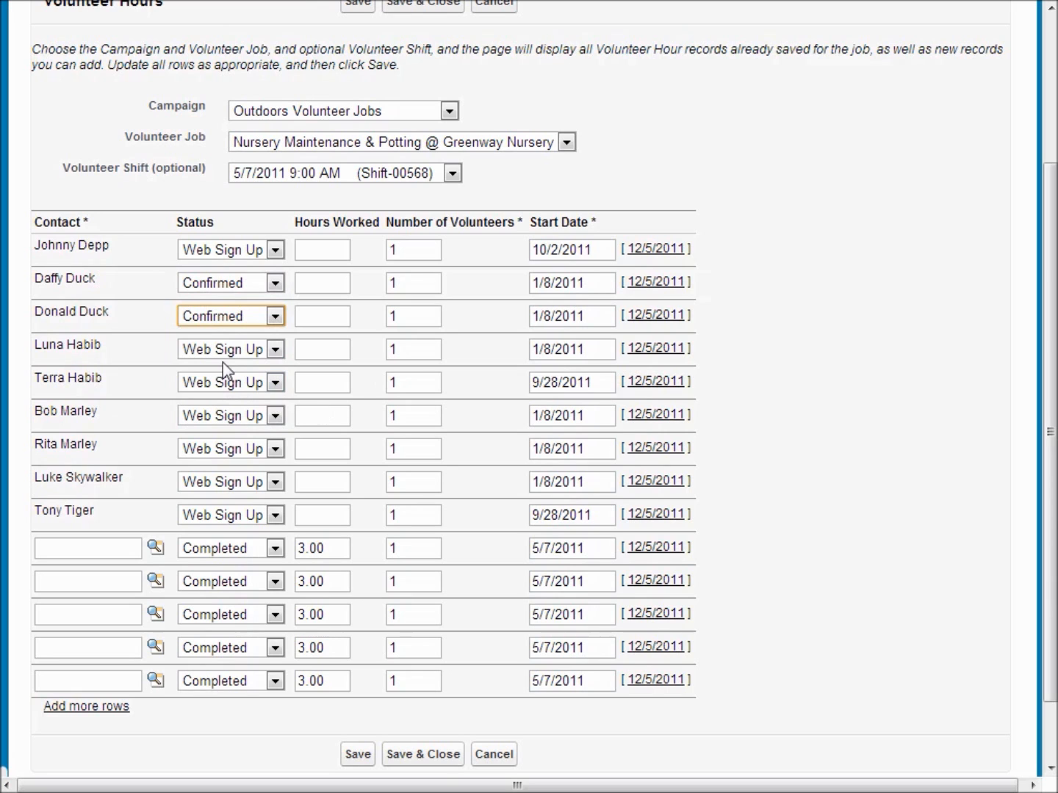
pyautogui.moveTo(232, 338)
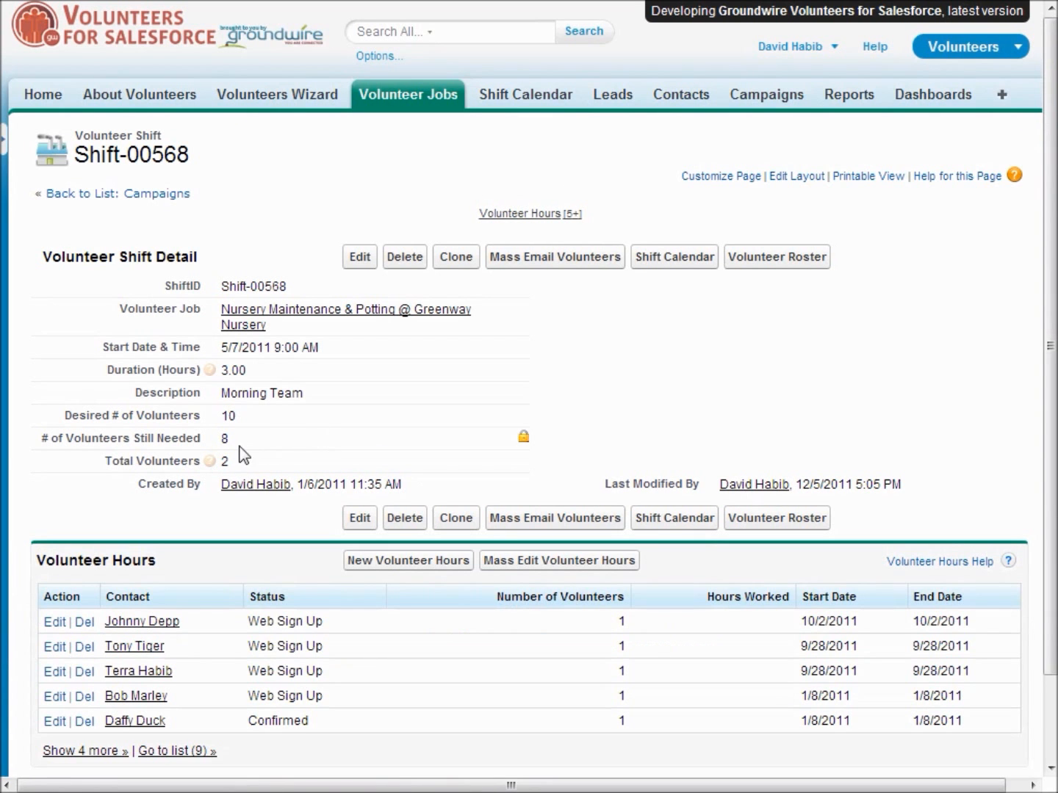
pyautogui.moveTo(237, 467)
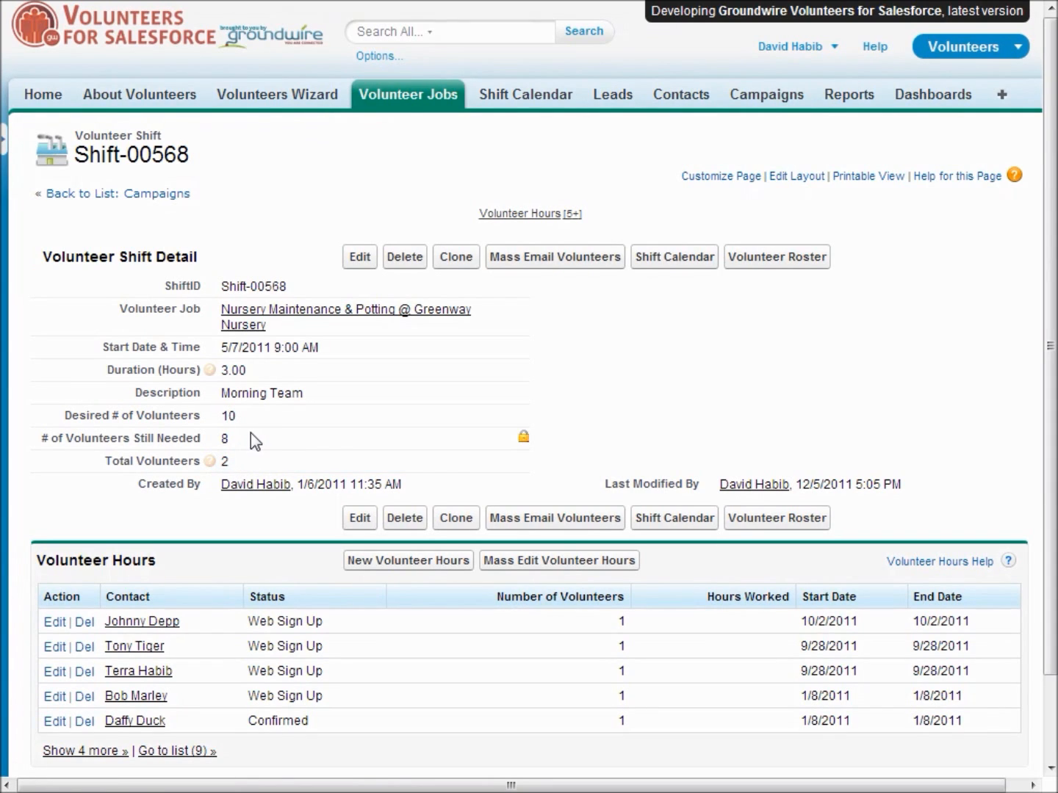
pyautogui.moveTo(569, 417)
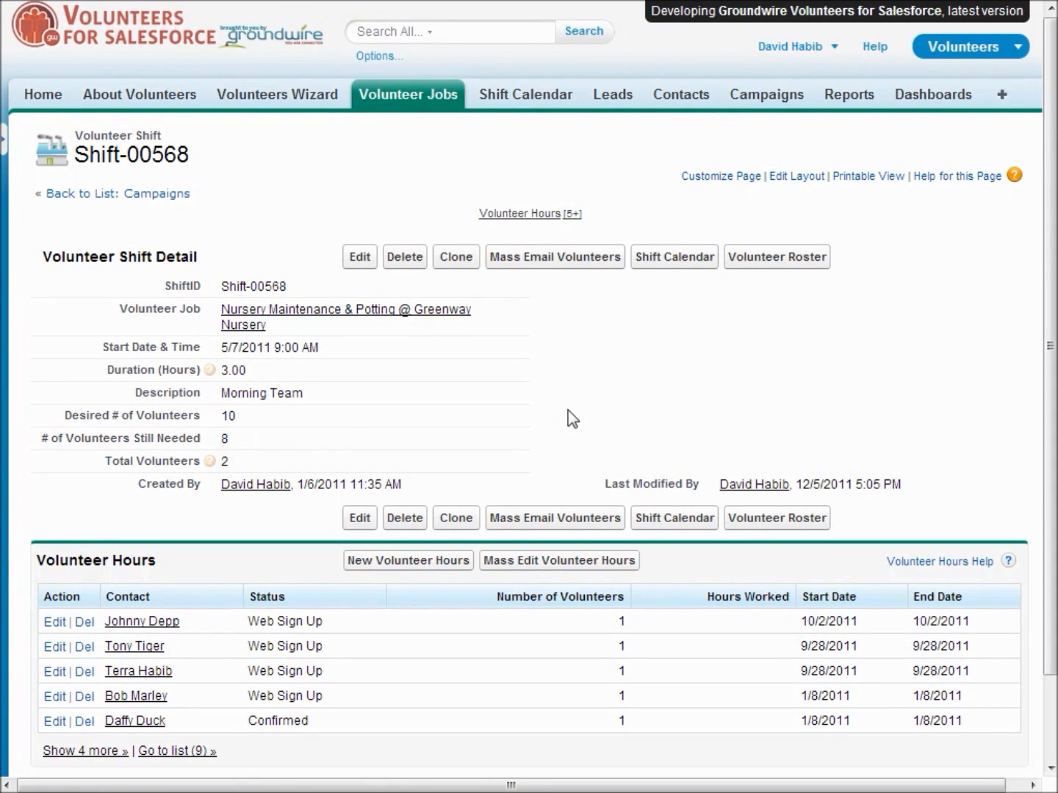
pyautogui.moveTo(772, 379)
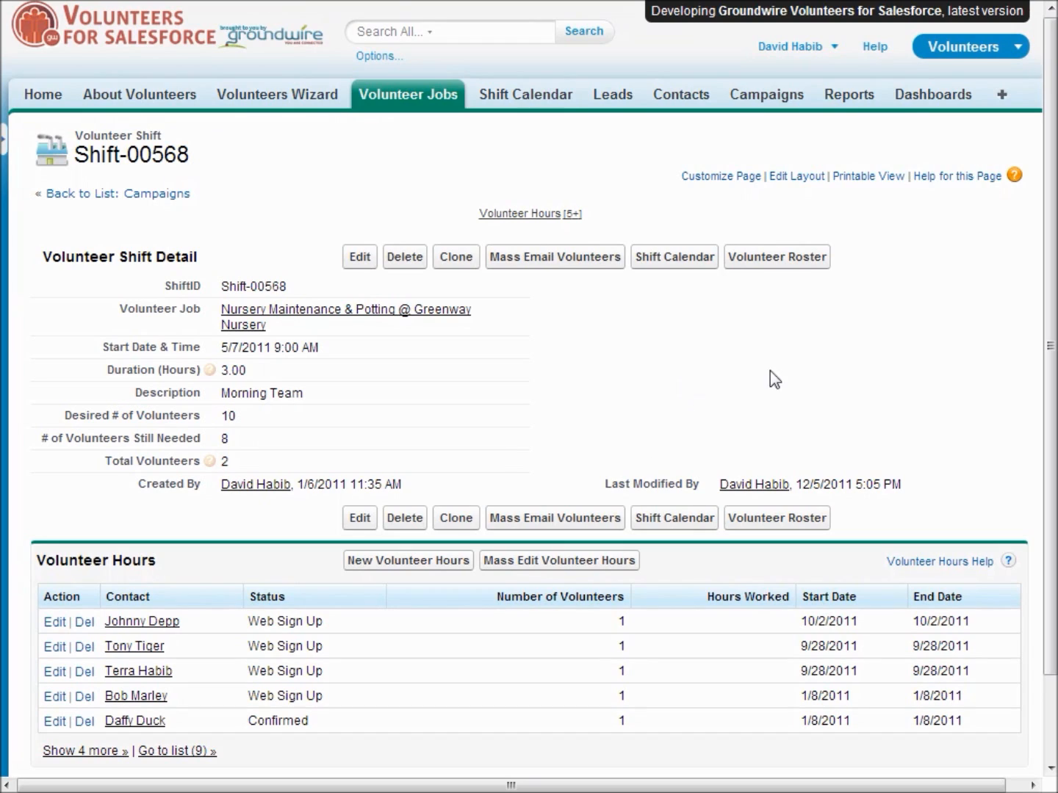
pyautogui.moveTo(608, 567)
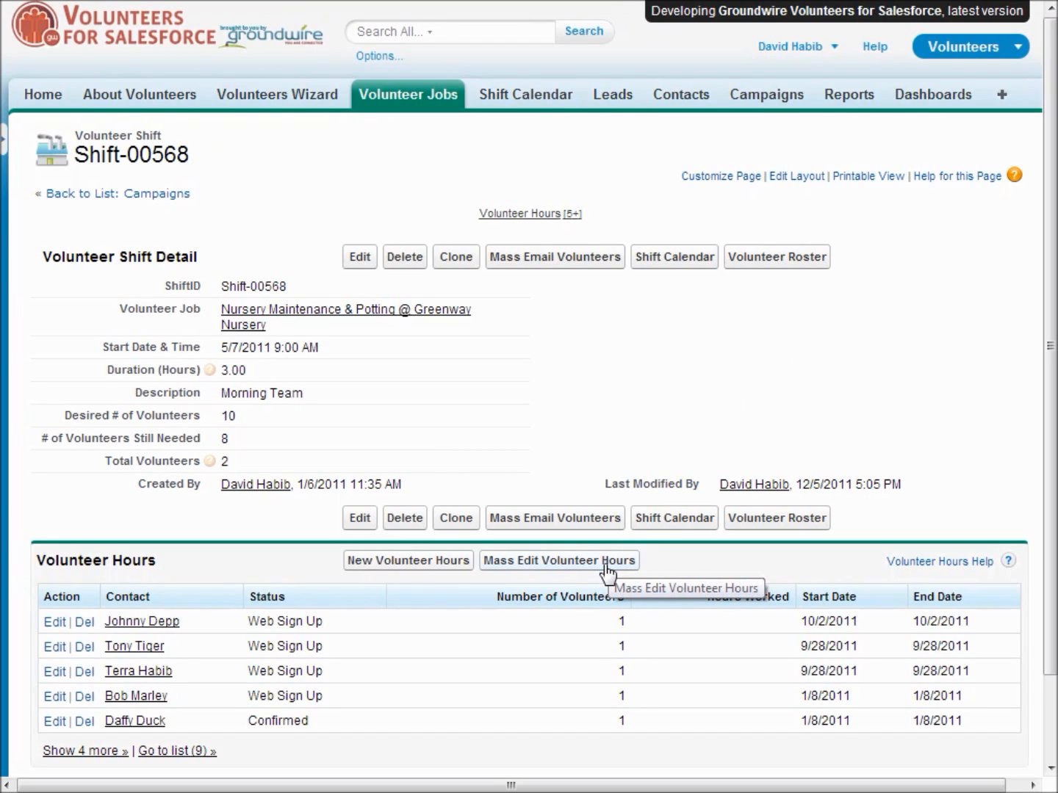
# Step: Save Daffy Duck as Completed with 3 hours and Luna Habib as No-Show
pyautogui.click(561, 561)
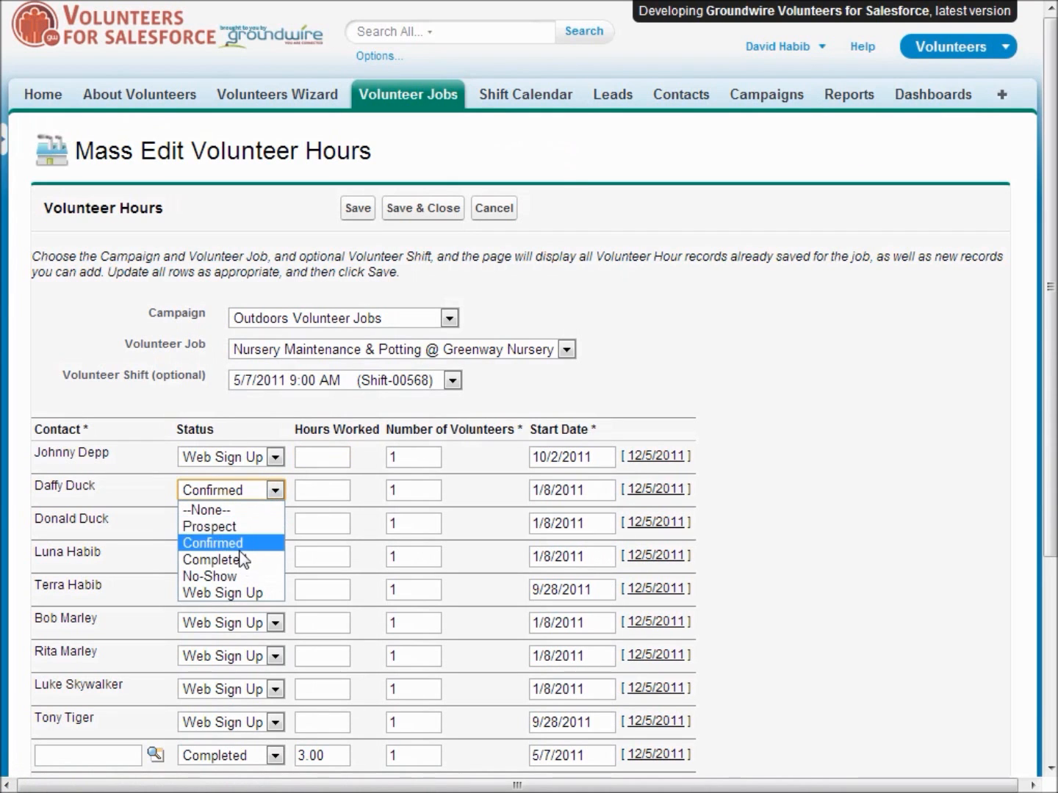
pyautogui.click(213, 559)
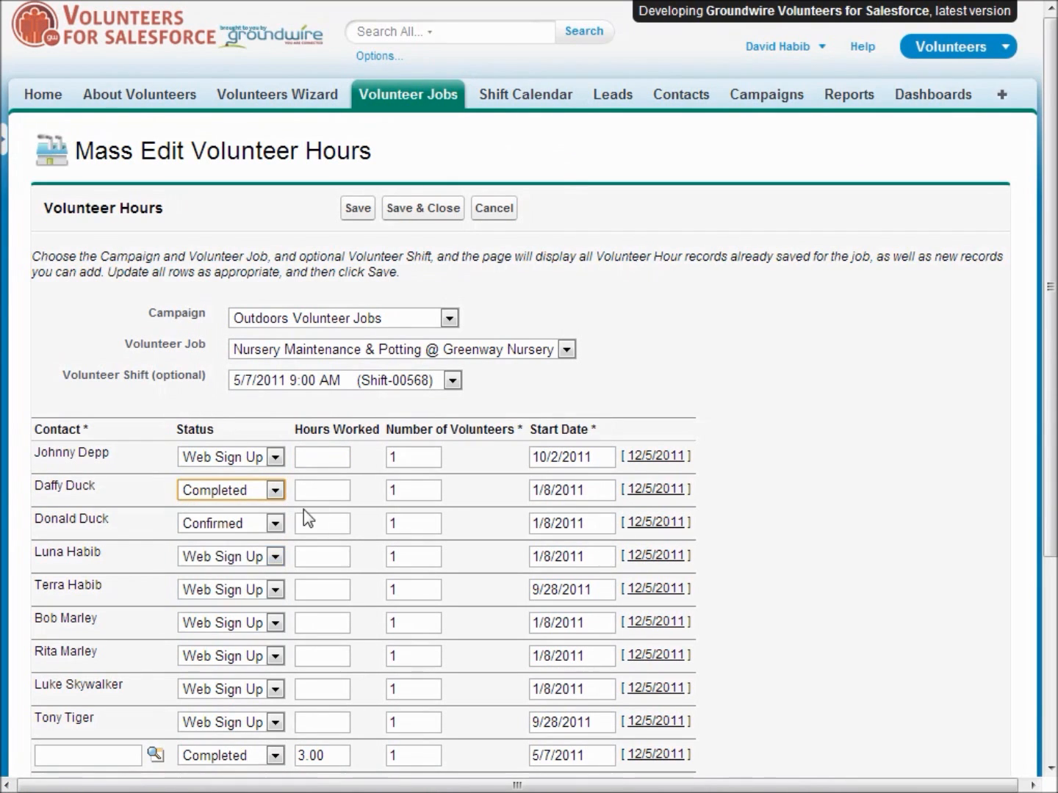
pyautogui.write('3')
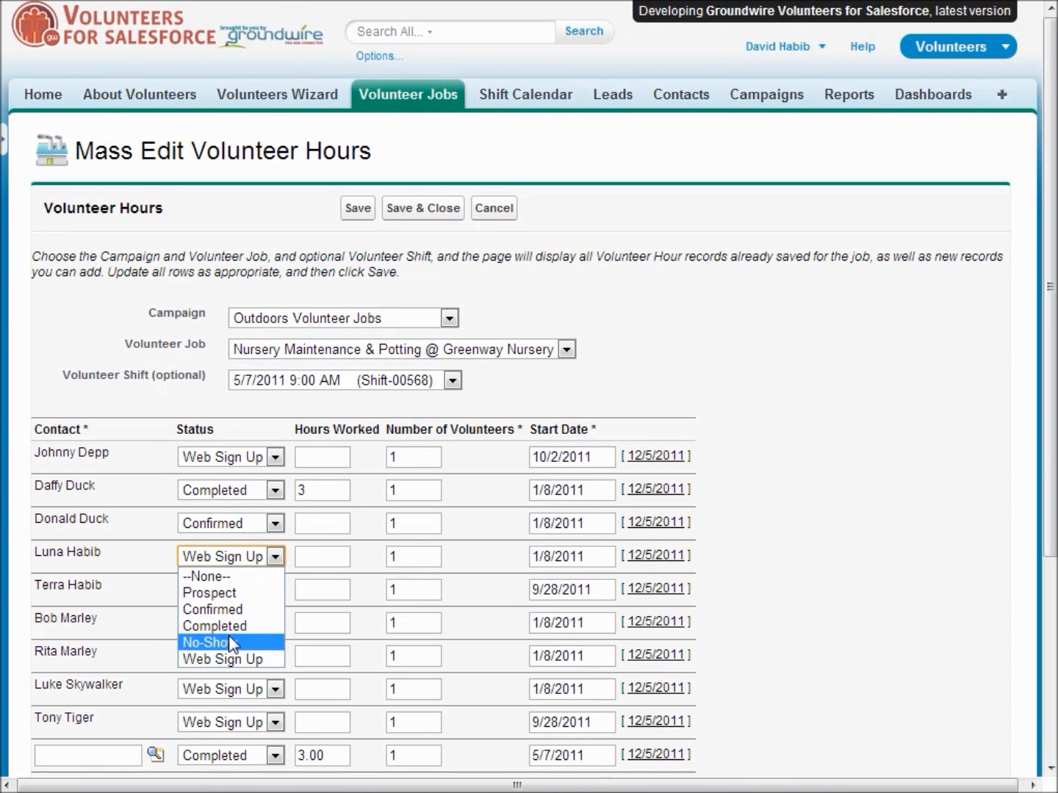
pyautogui.click(207, 644)
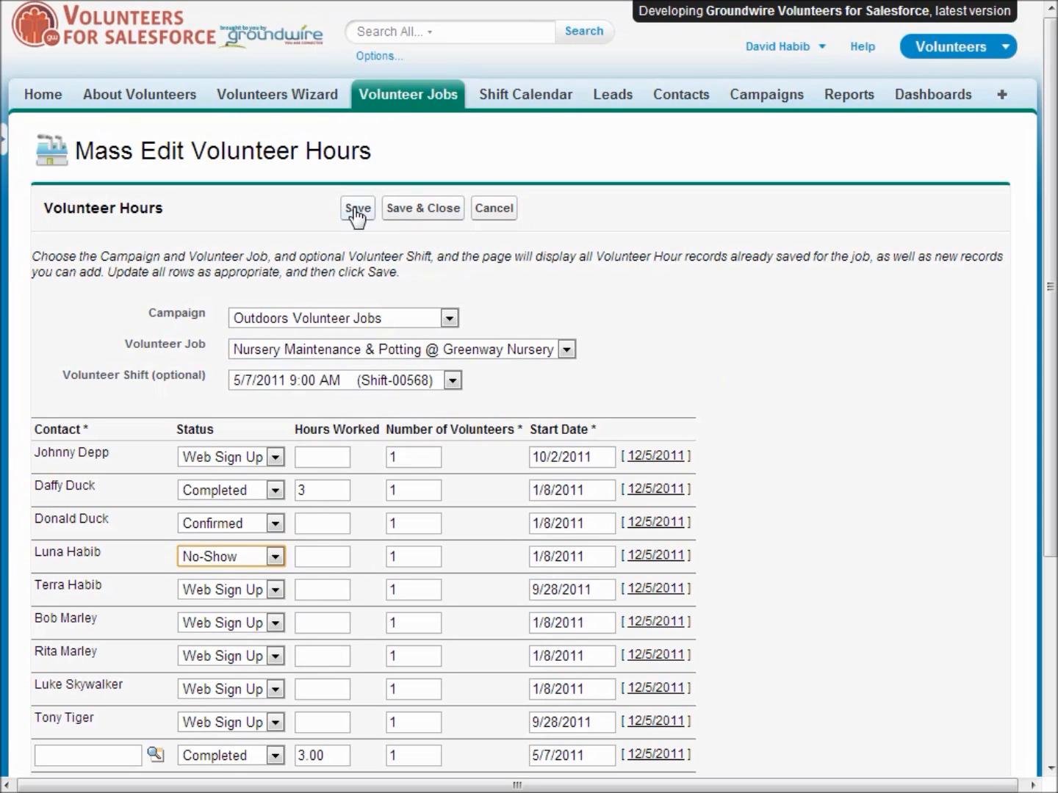
pyautogui.click(357, 208)
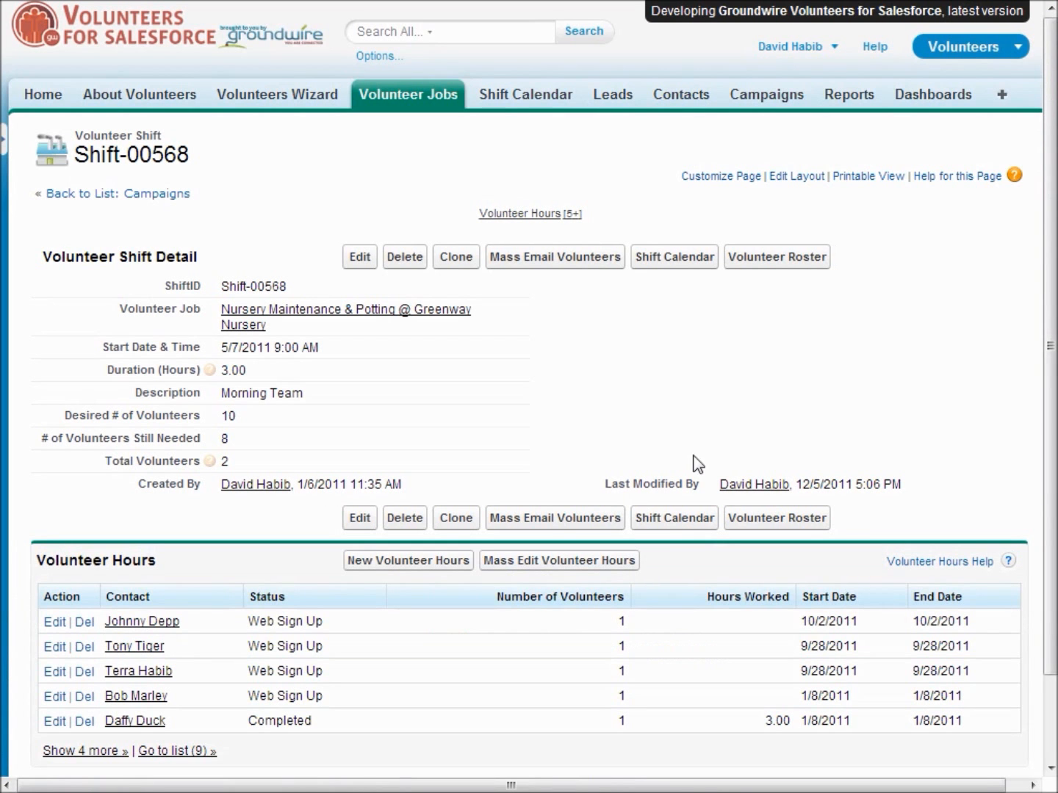
pyautogui.moveTo(805, 338)
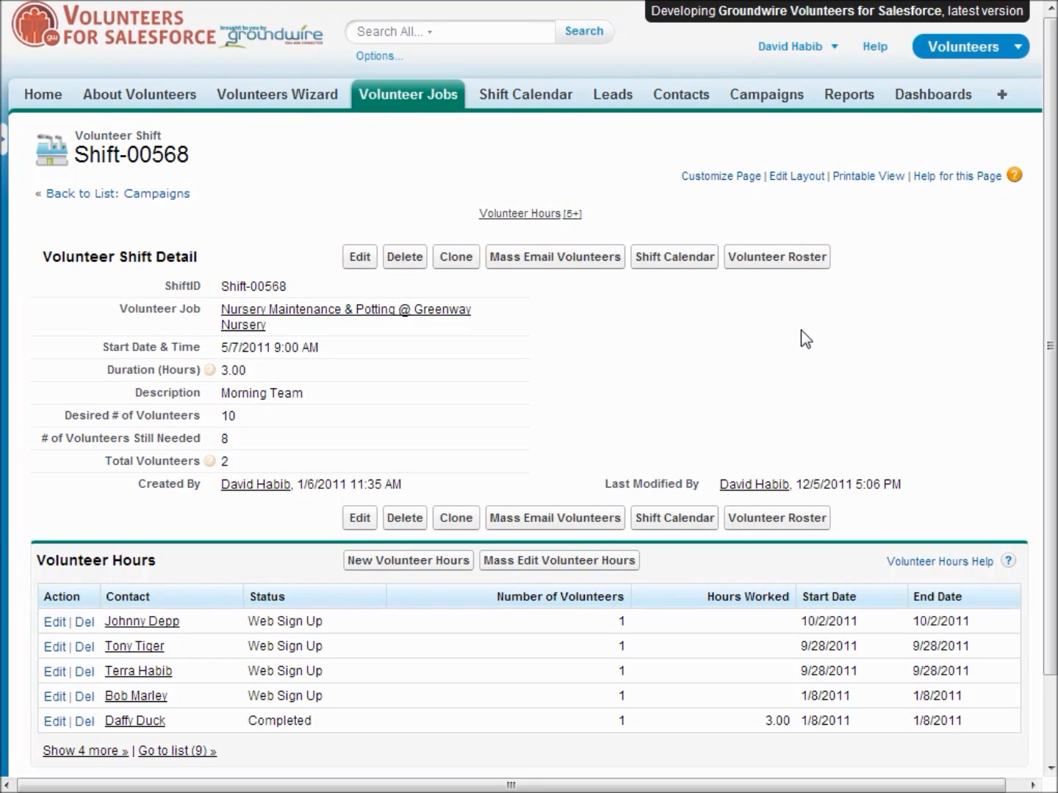
pyautogui.moveTo(588, 329)
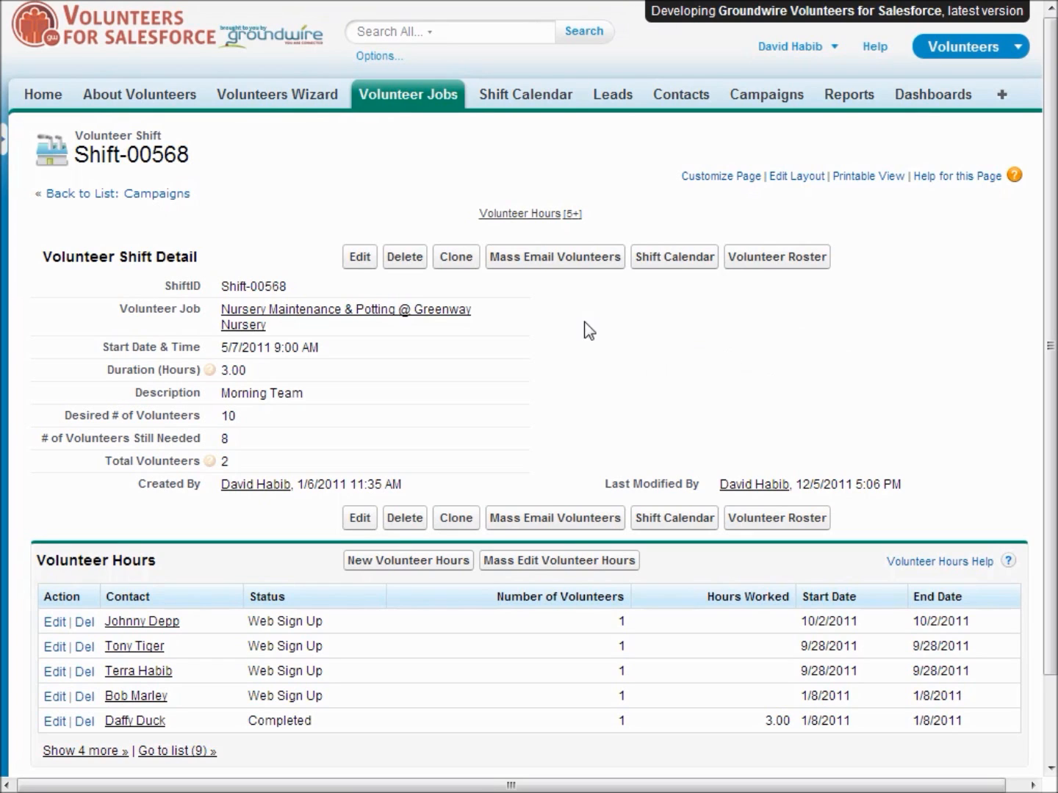
# Step: Start a mass email to Shift-00568's six Web Sign Up volunteers
pyautogui.click(554, 255)
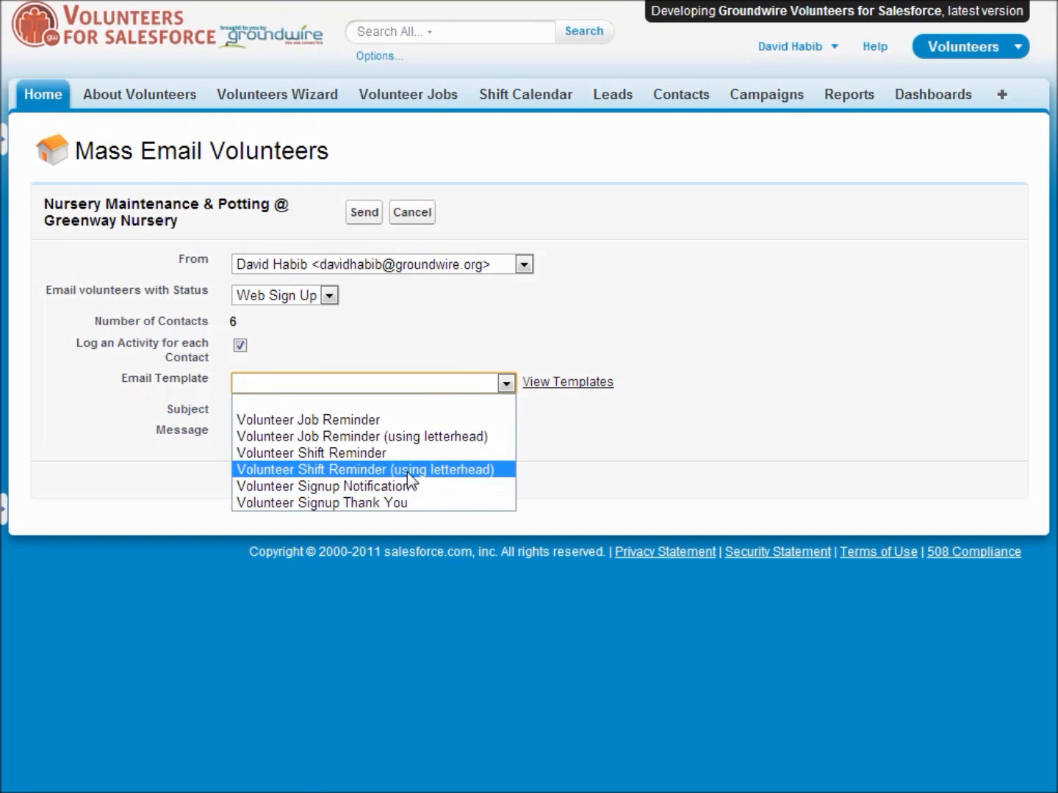
# Step: Load the Volunteer Shift Reminder (using letterhead) template and read its merge-field message body
pyautogui.click(364, 470)
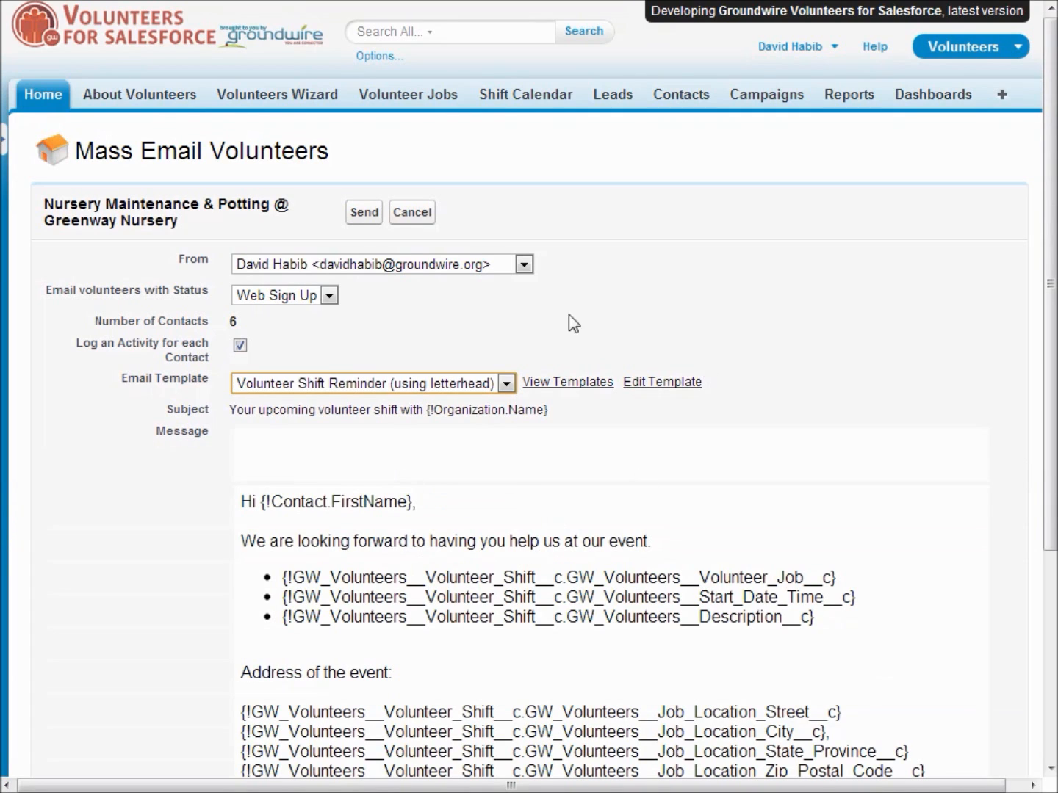
pyautogui.scroll(-3)
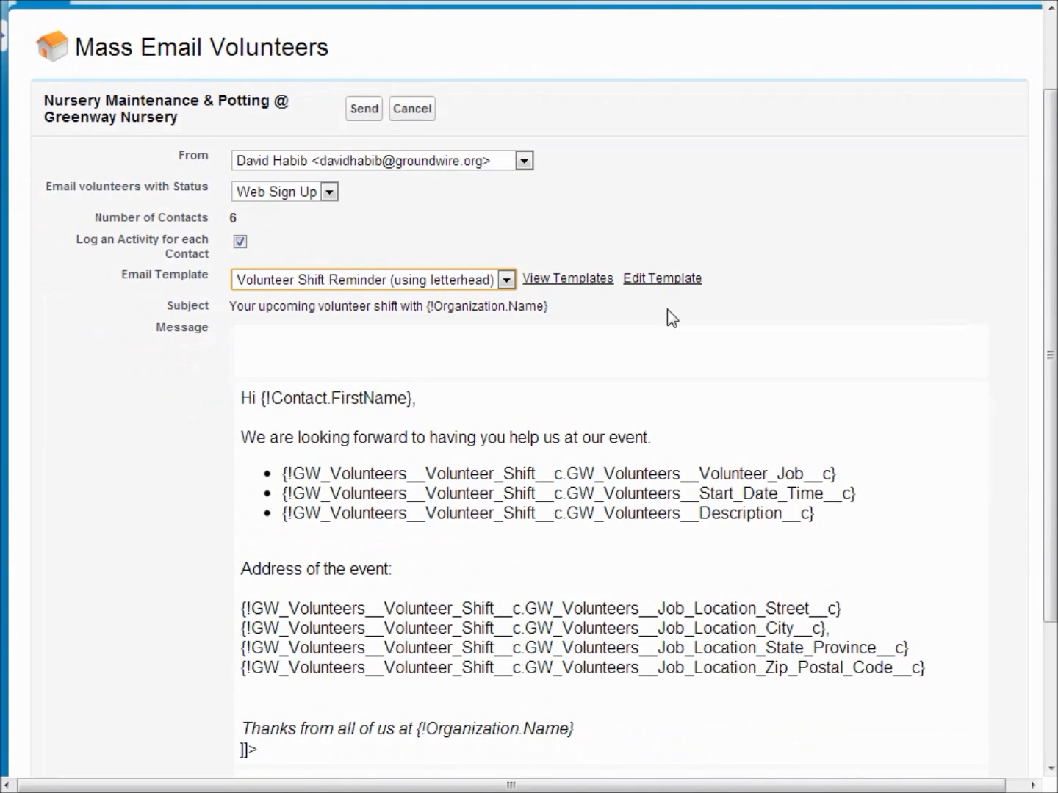
pyautogui.moveTo(666, 550)
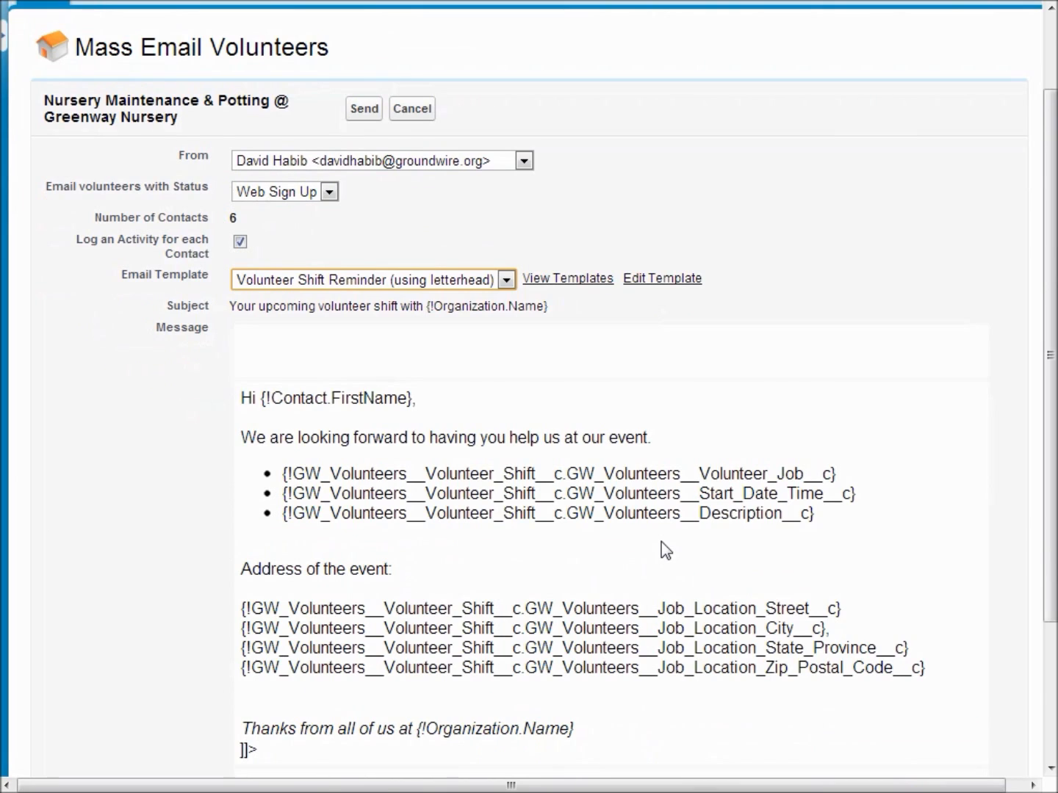
pyautogui.scroll(-3)
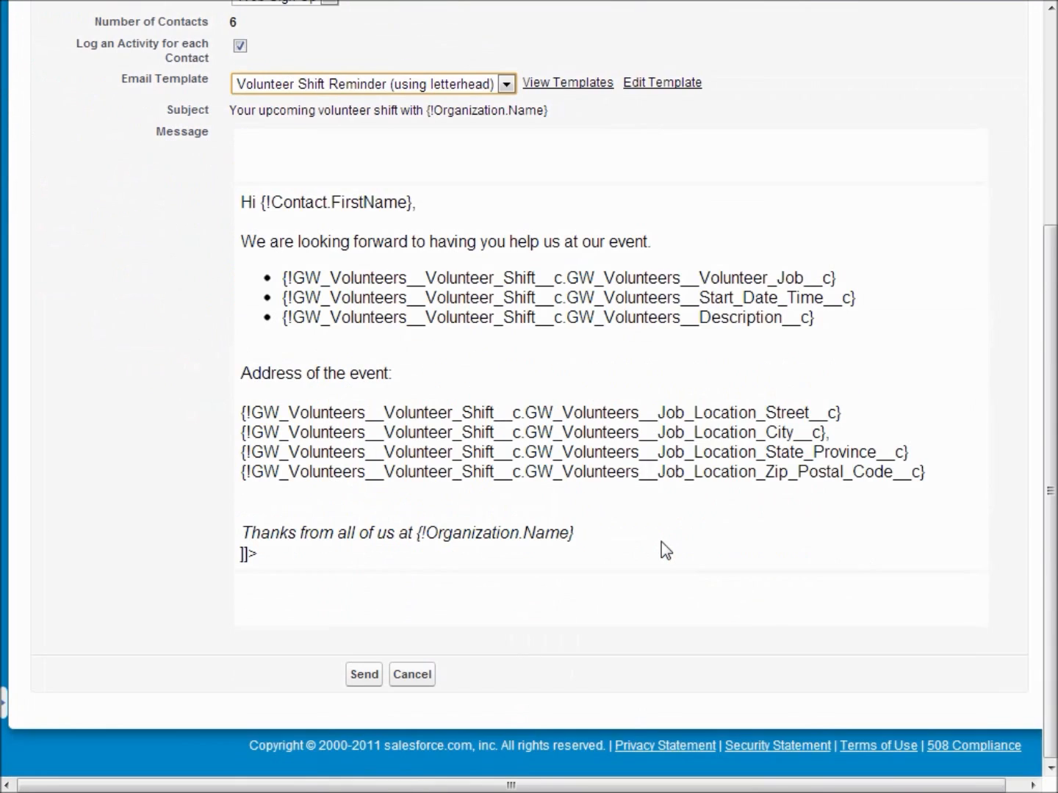
pyautogui.moveTo(658, 425)
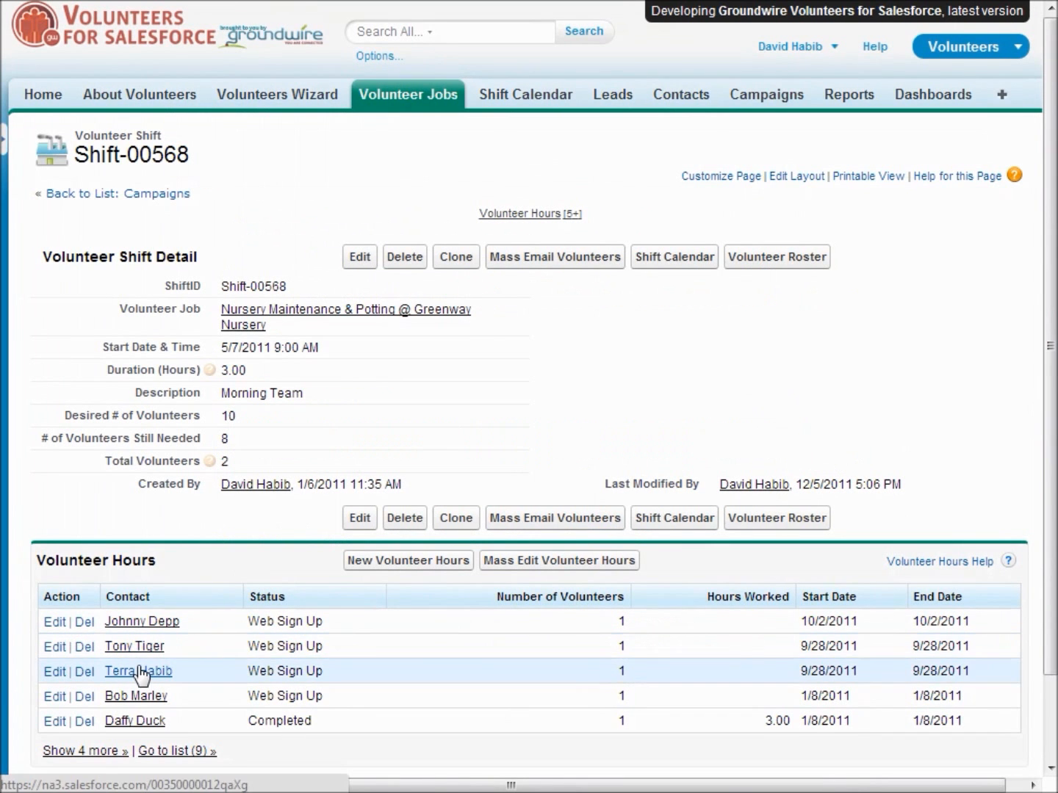
pyautogui.click(138, 671)
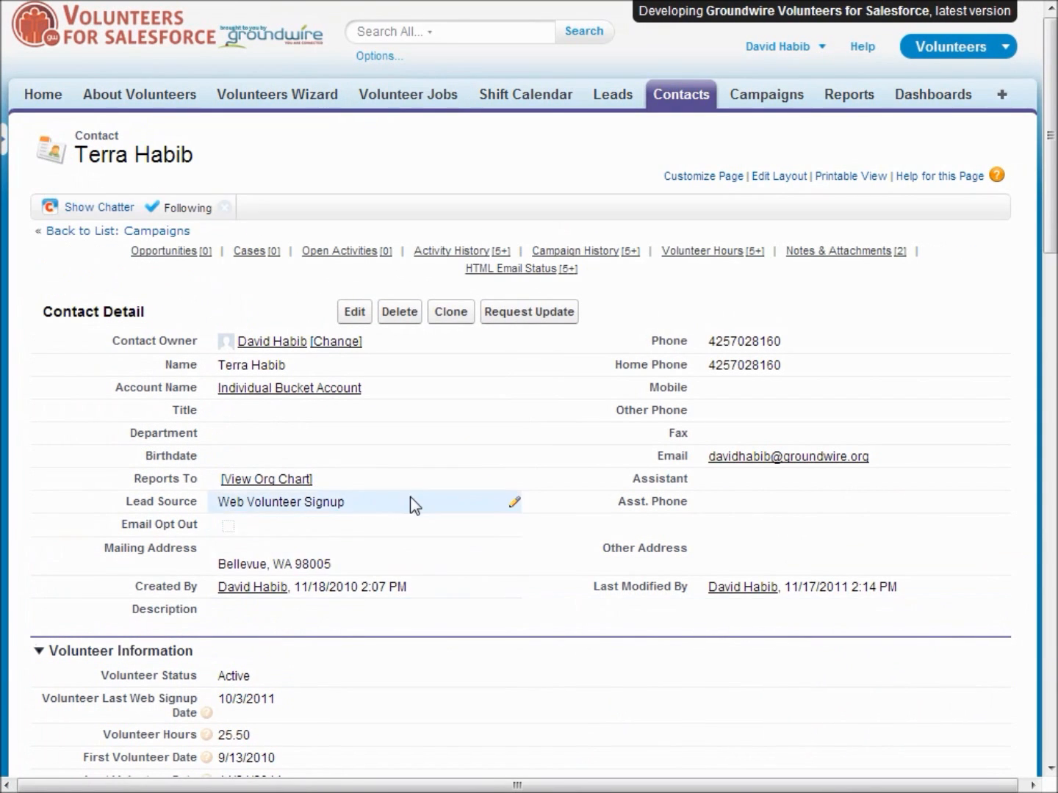
pyautogui.scroll(-3)
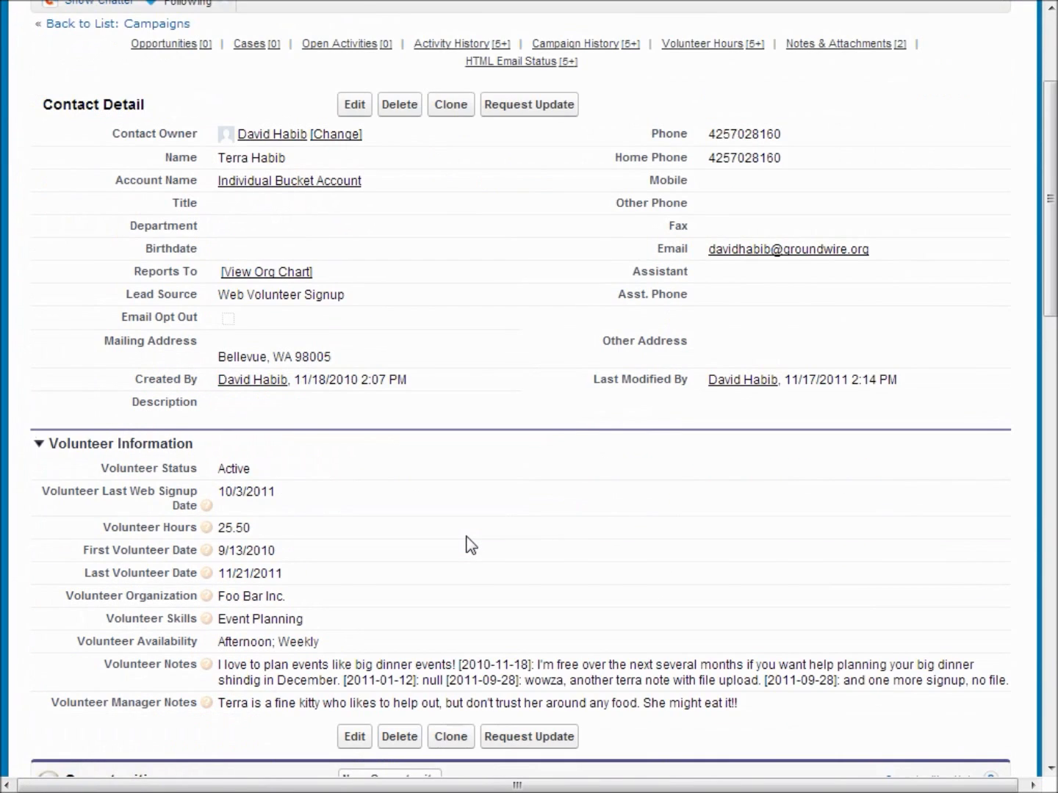
pyautogui.scroll(-3)
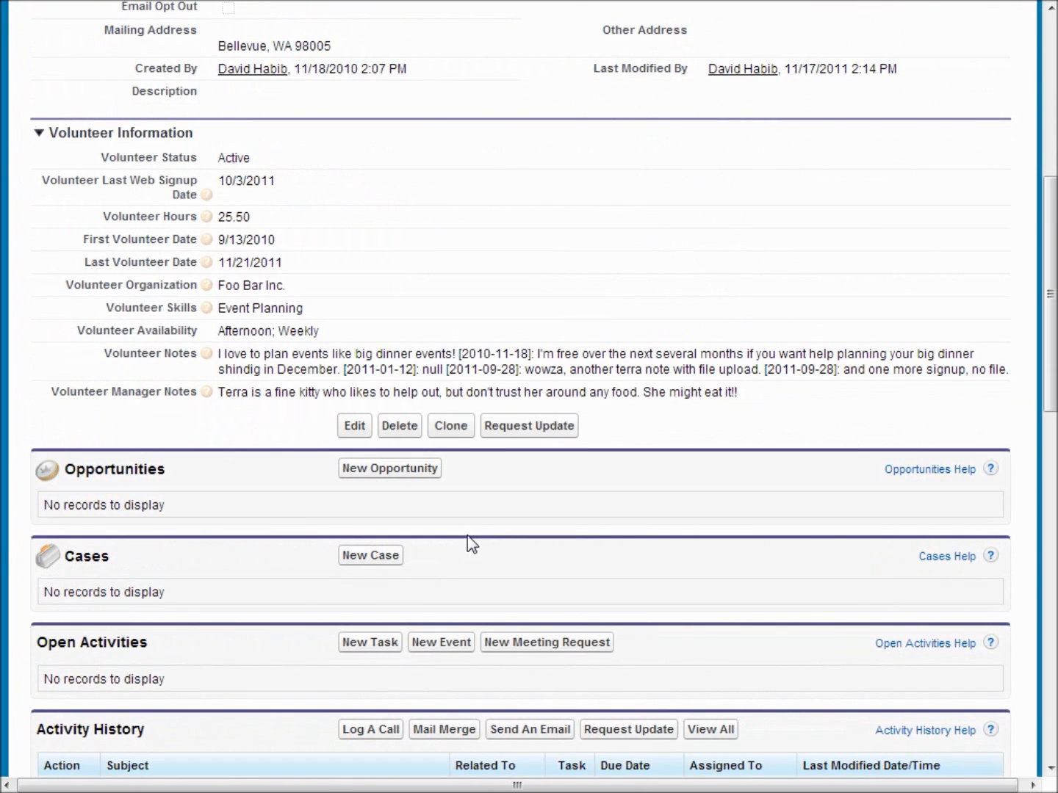
pyautogui.moveTo(250, 174)
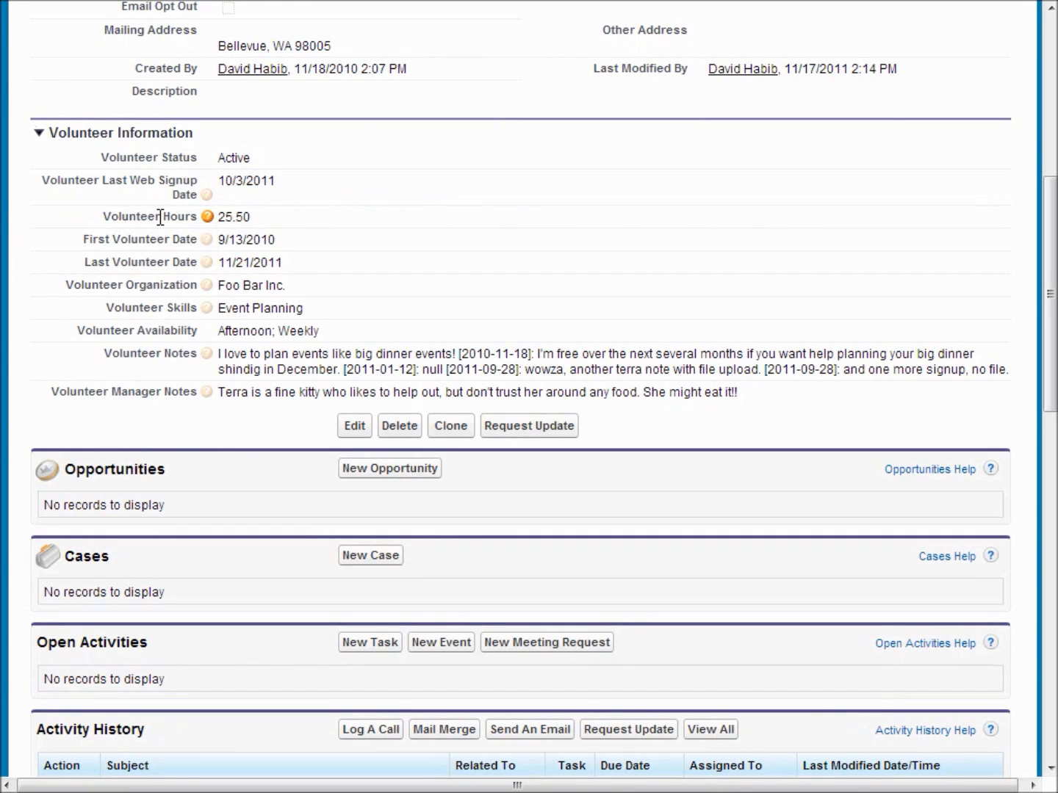
pyautogui.moveTo(261, 308)
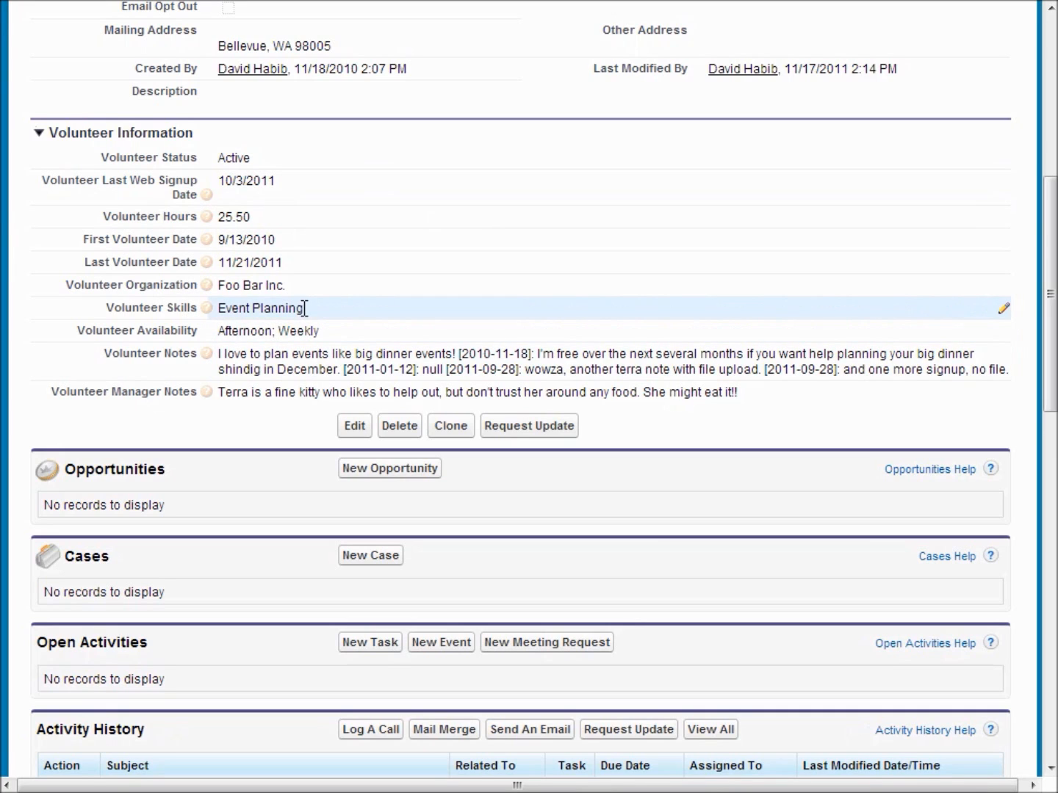
pyautogui.moveTo(285, 314)
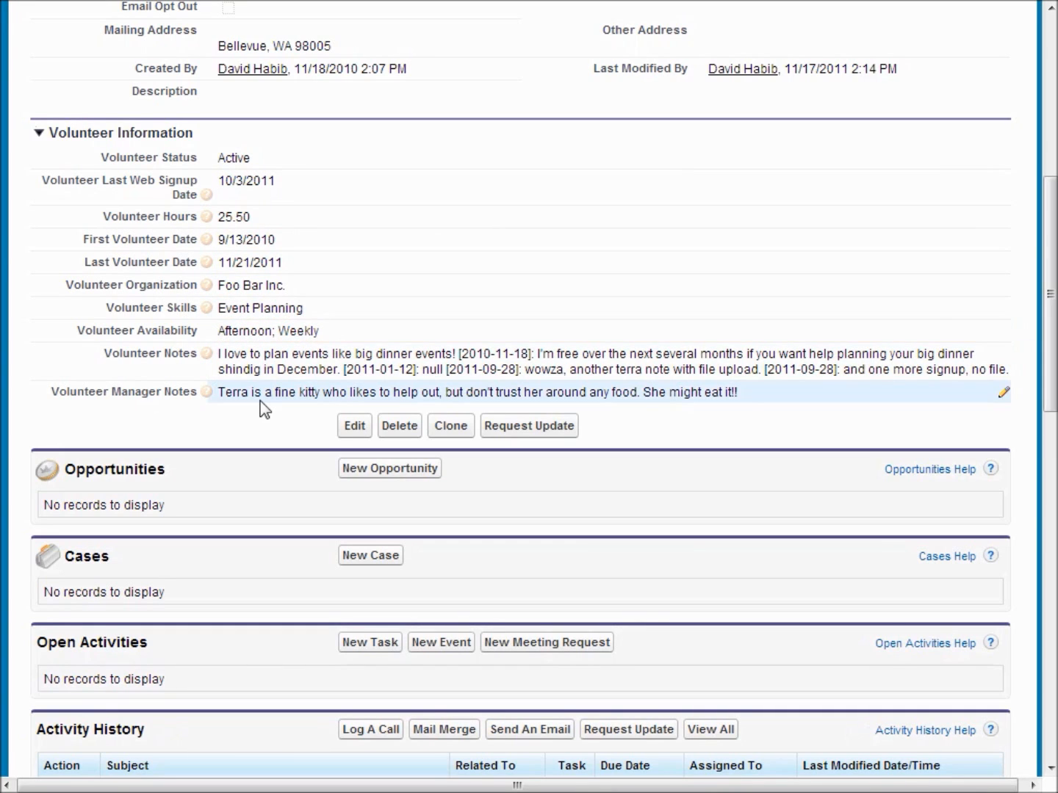
pyautogui.scroll(-3)
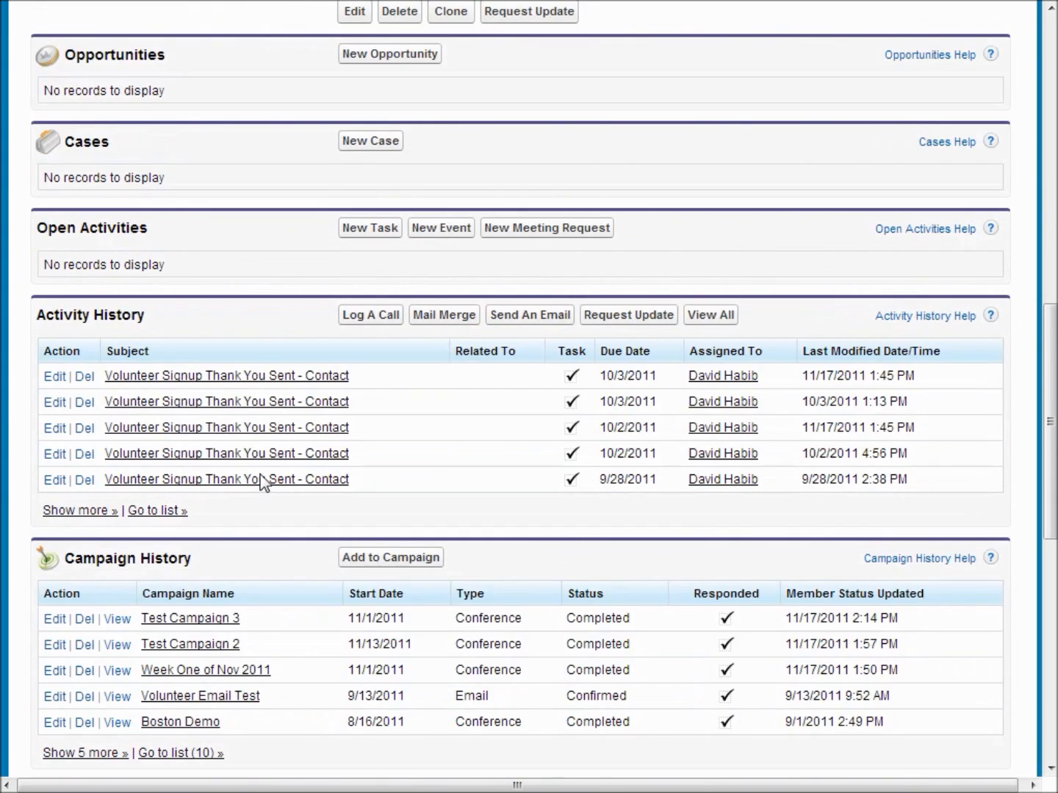
pyautogui.scroll(-3)
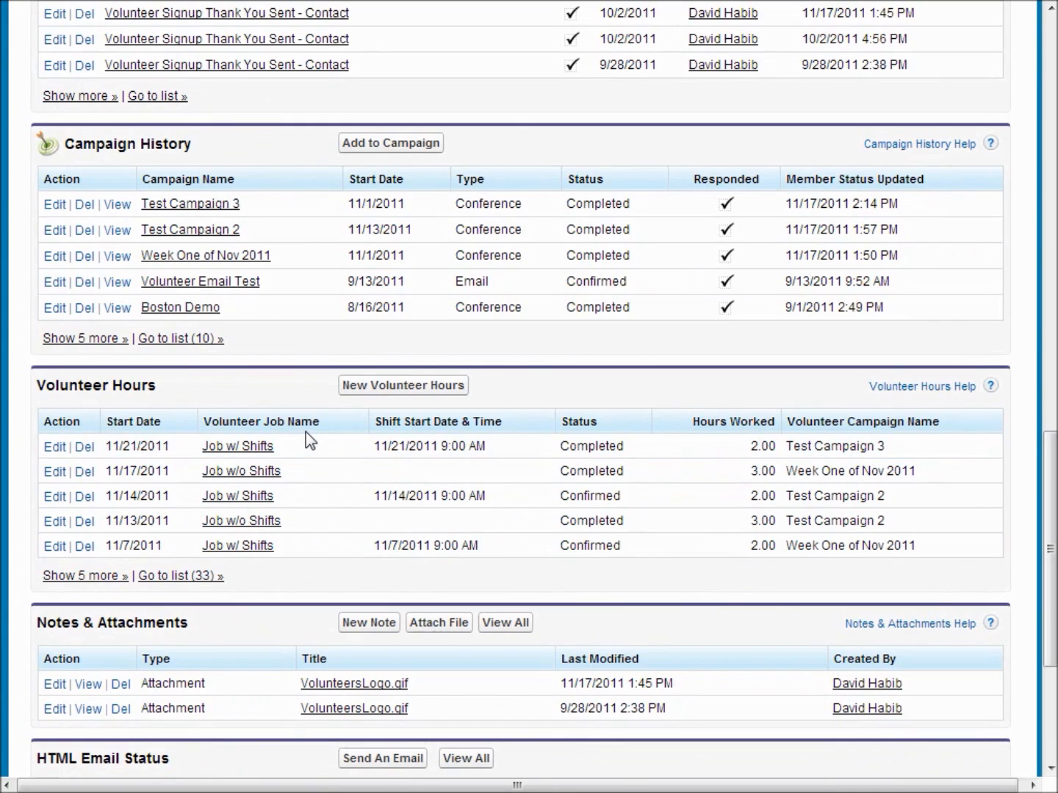
pyautogui.moveTo(513, 520)
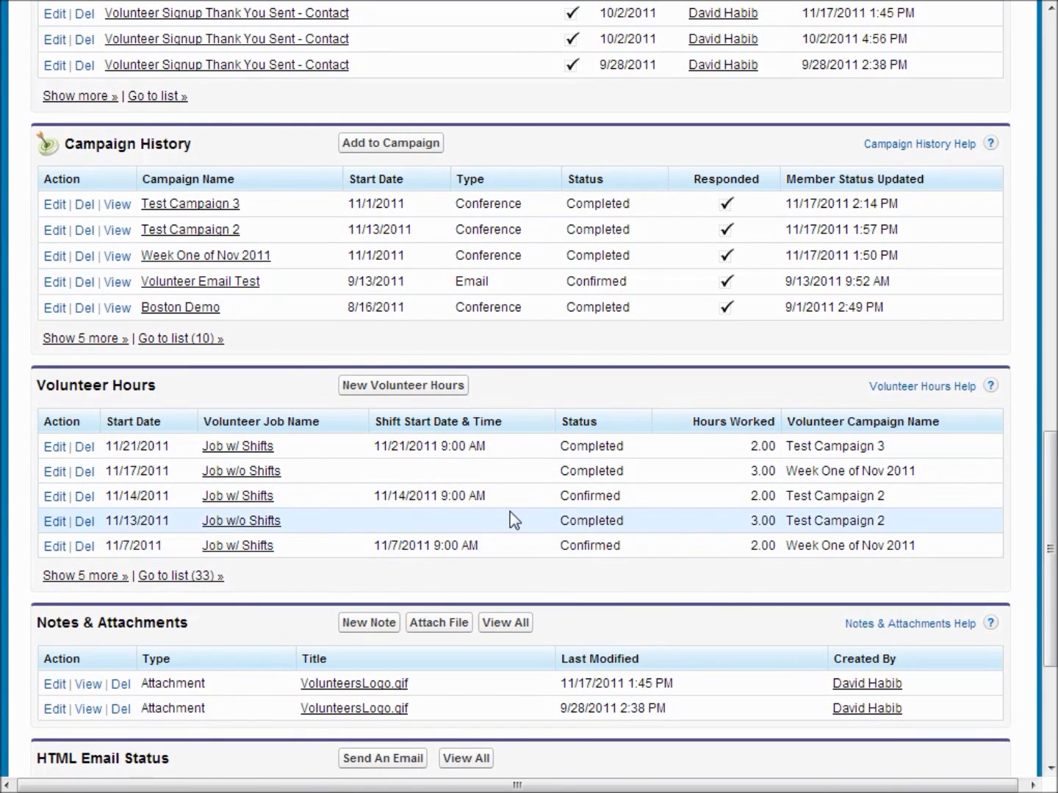
pyautogui.moveTo(507, 564)
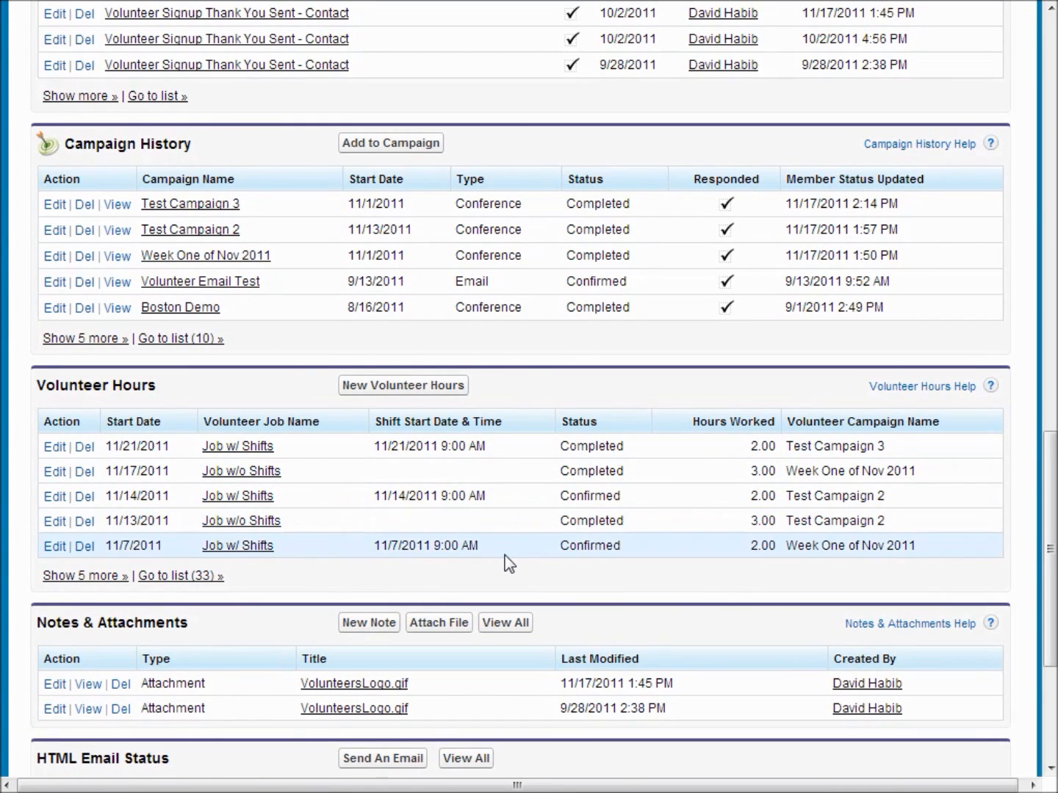
pyautogui.moveTo(662, 550)
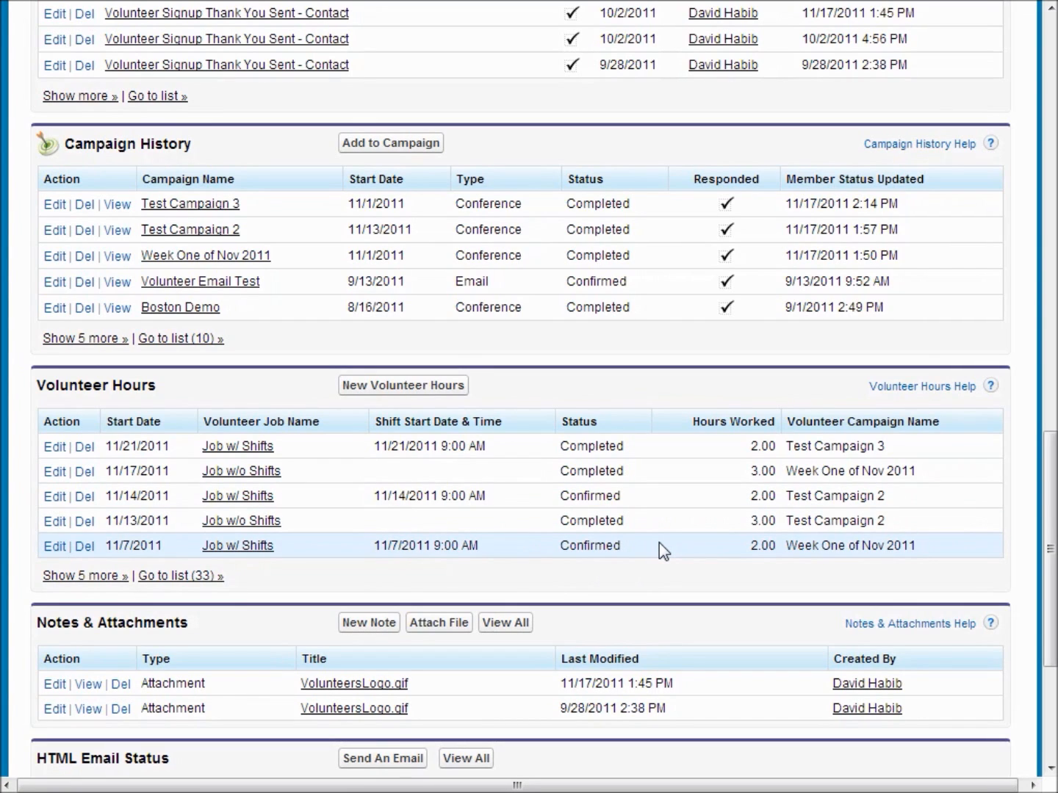
pyautogui.moveTo(666, 514)
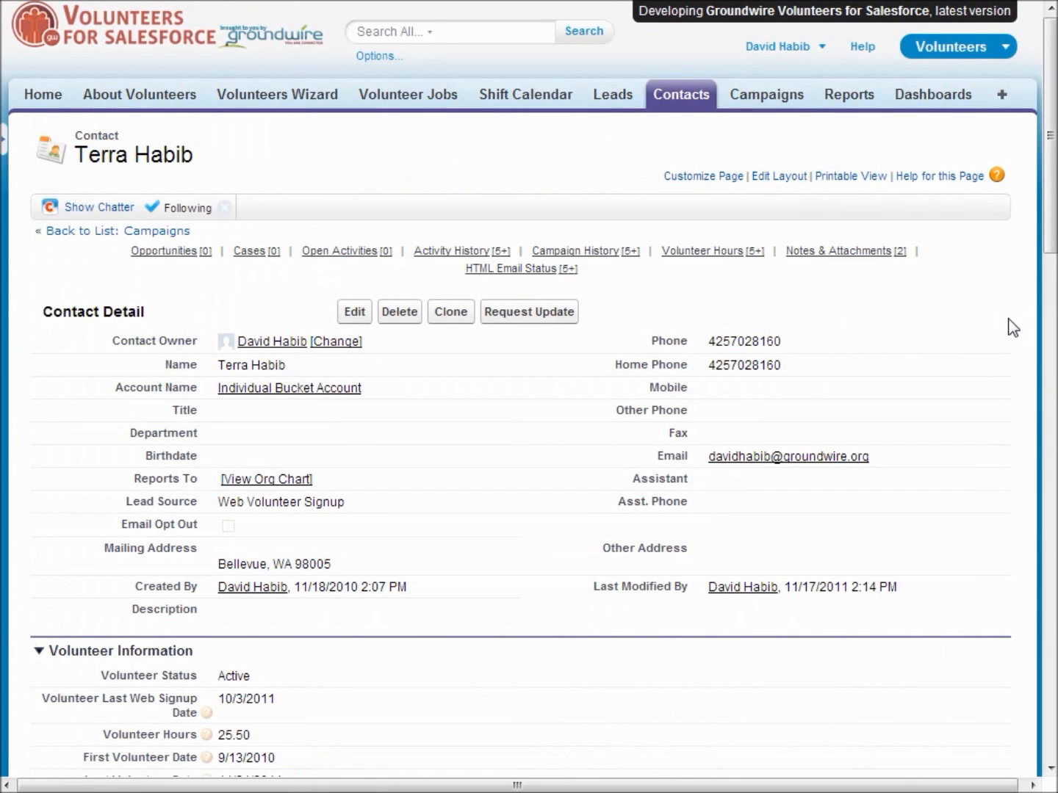
# Step: View the Outdoors Volunteer Jobs campaign's volunteer totals and campaign members
pyautogui.click(767, 94)
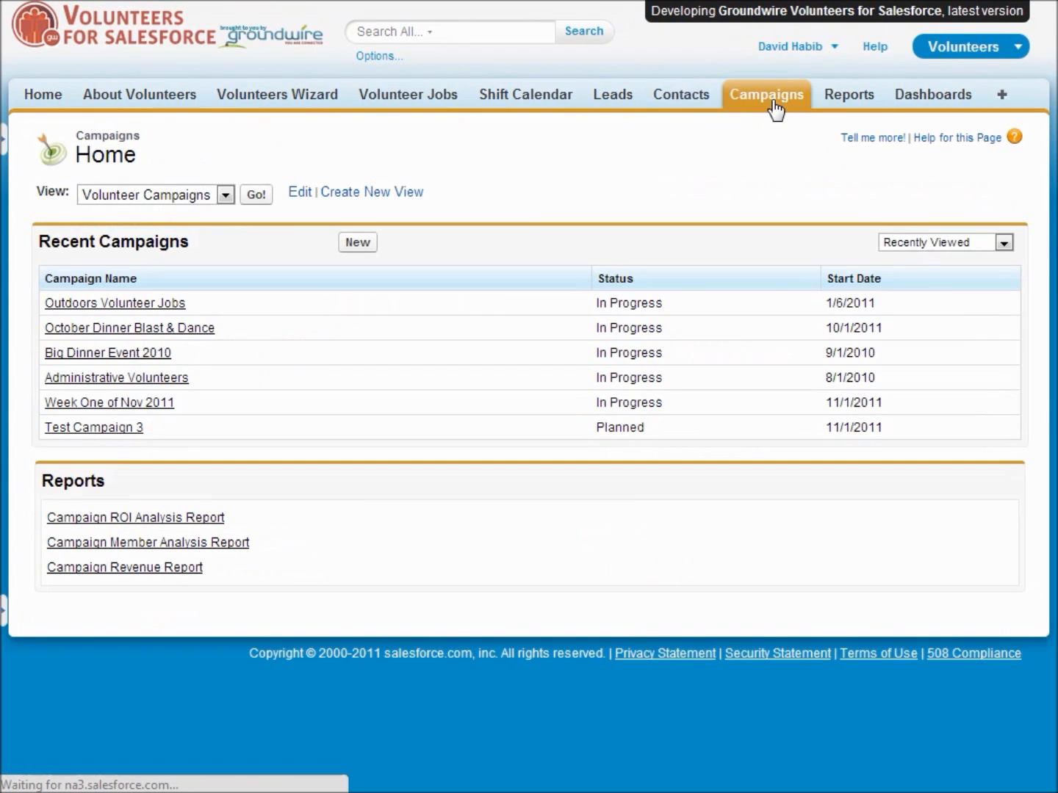
pyautogui.moveTo(116, 313)
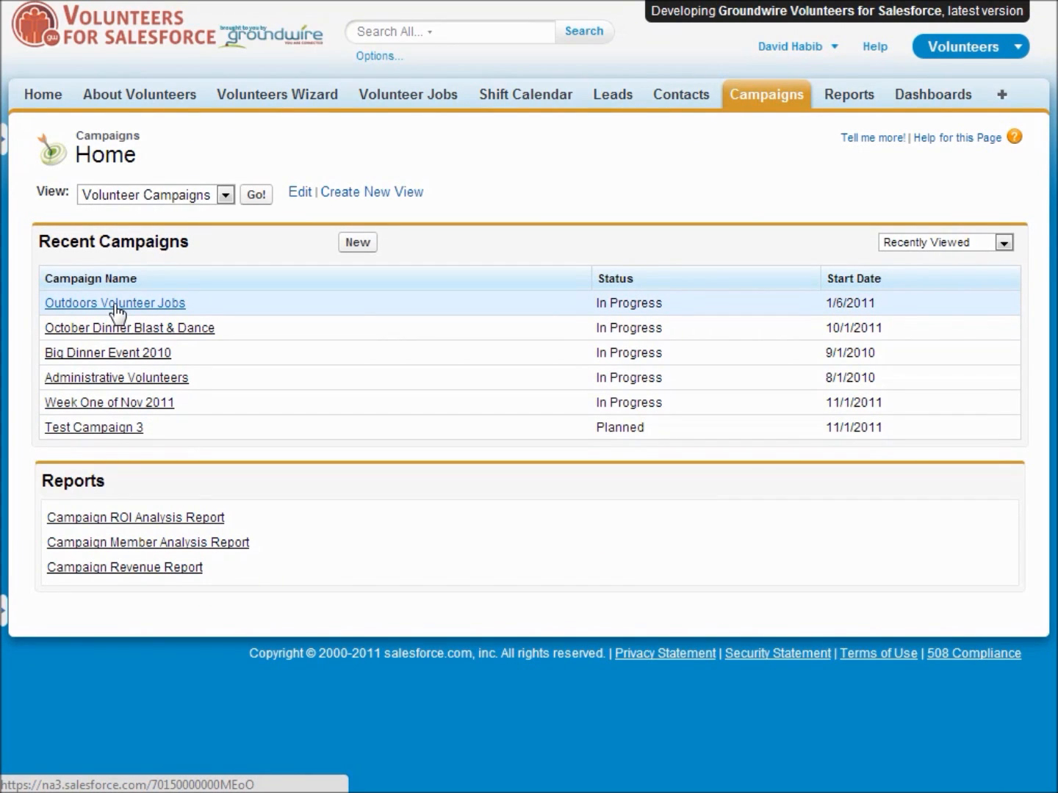
pyautogui.click(115, 303)
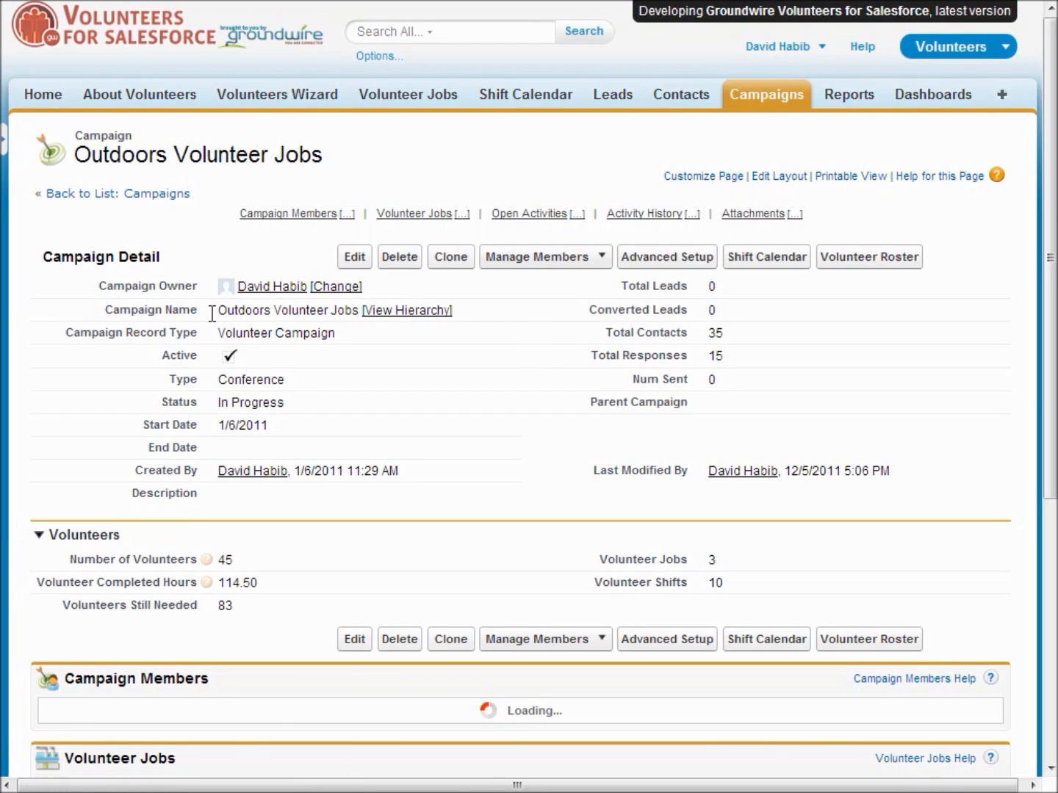
pyautogui.scroll(-3)
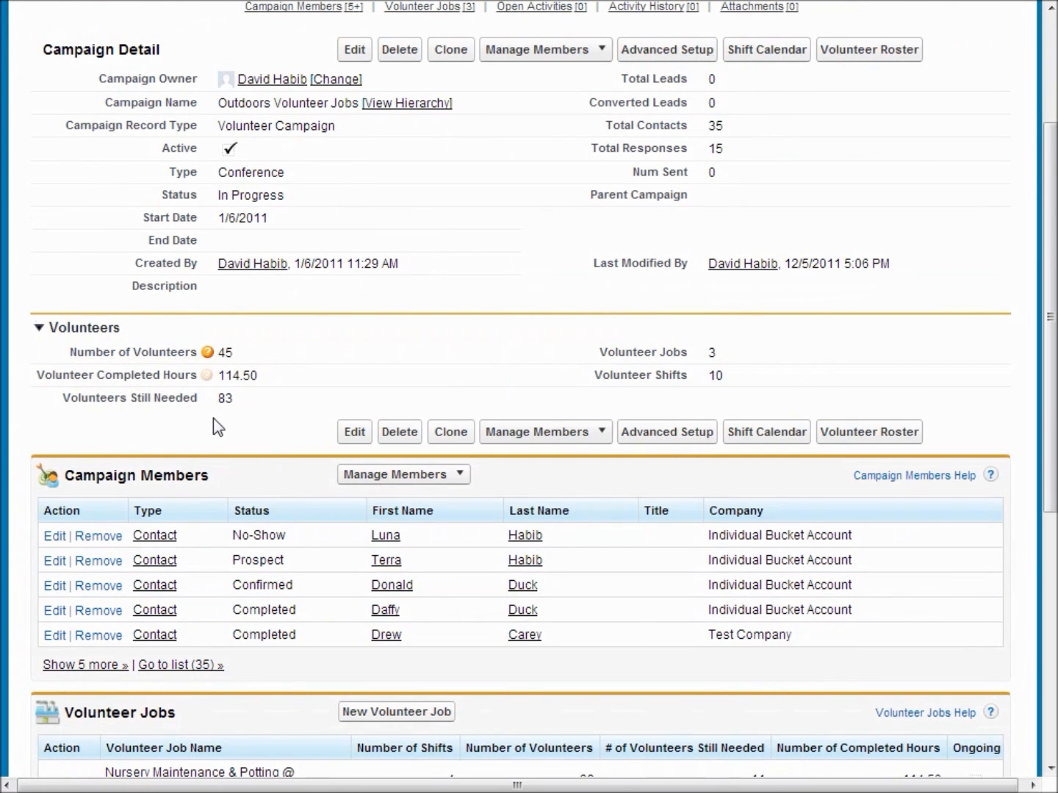
pyautogui.moveTo(607, 611)
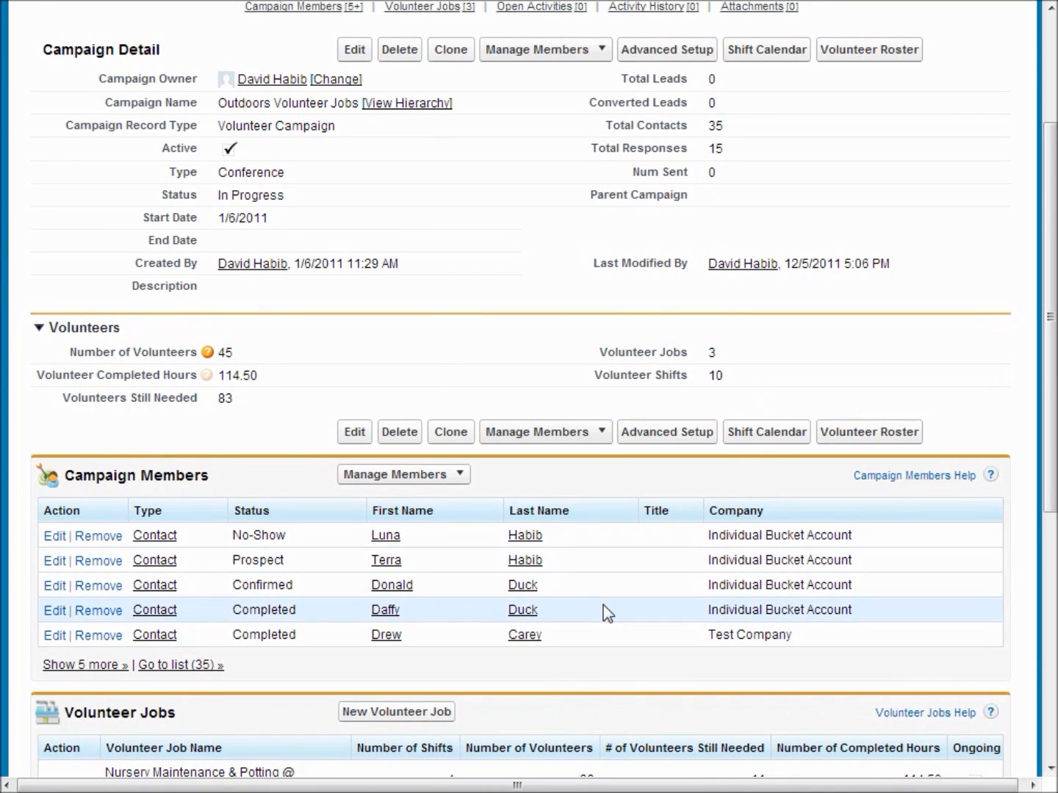
pyautogui.scroll(-3)
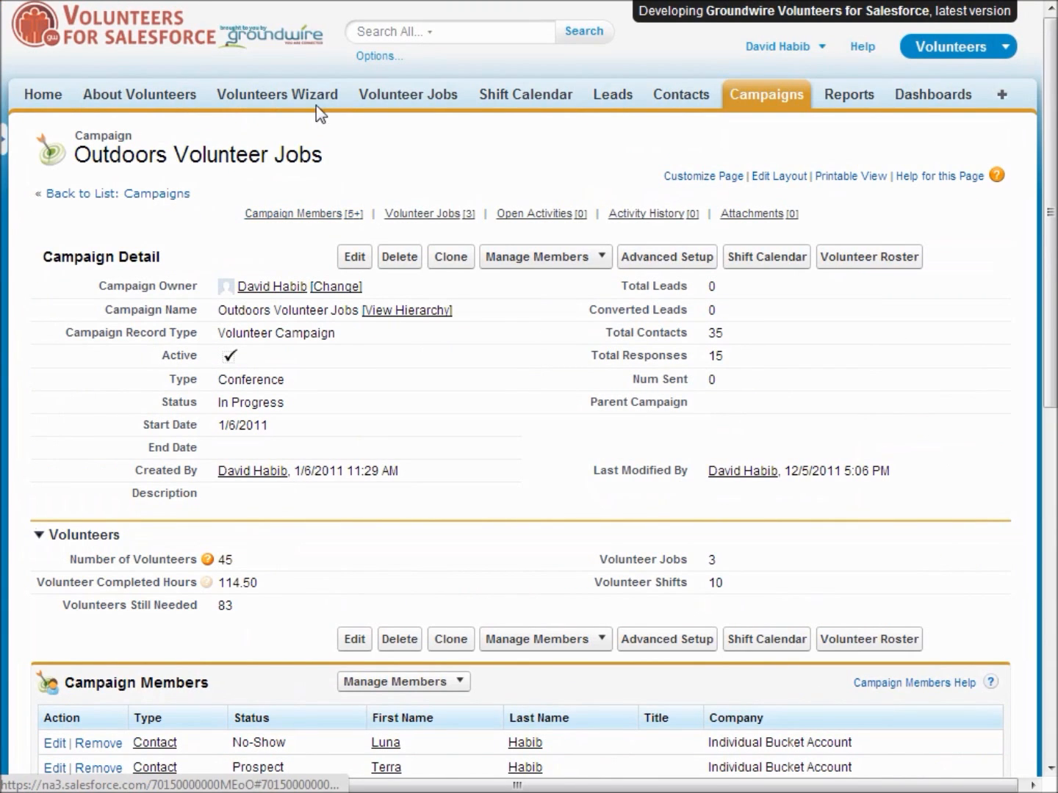
# Step: Start the Volunteers Wizard and name the new campaign starting with 'My'
pyautogui.click(276, 94)
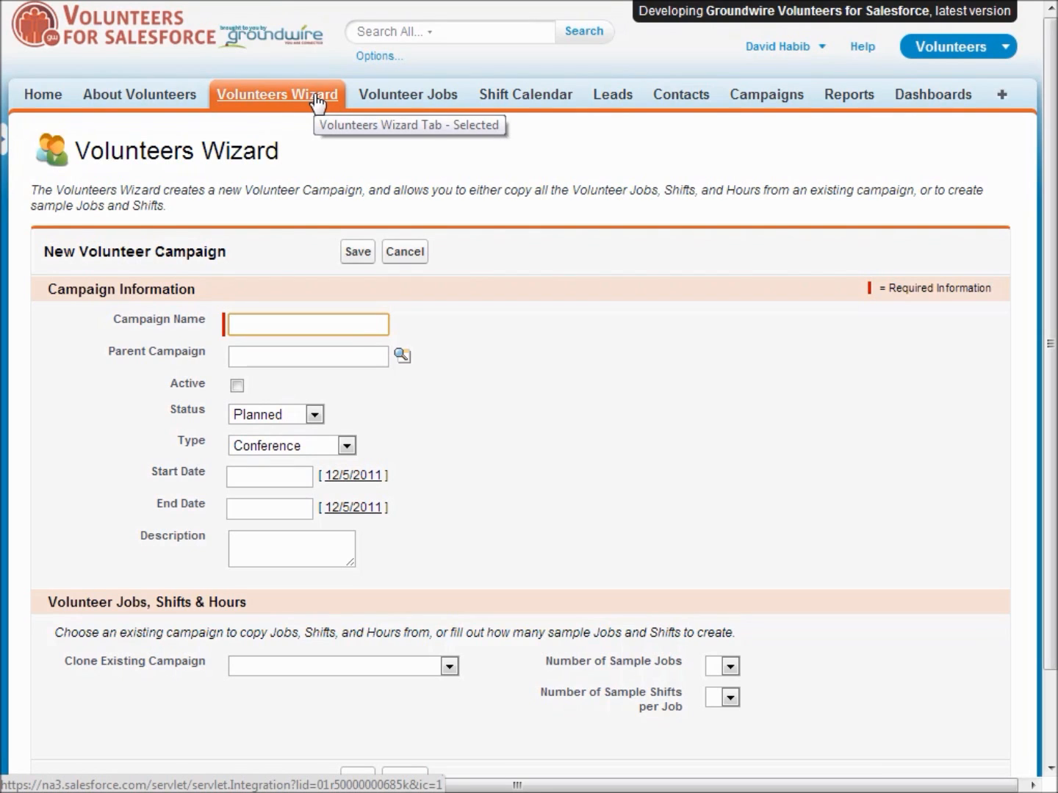
pyautogui.write('My')
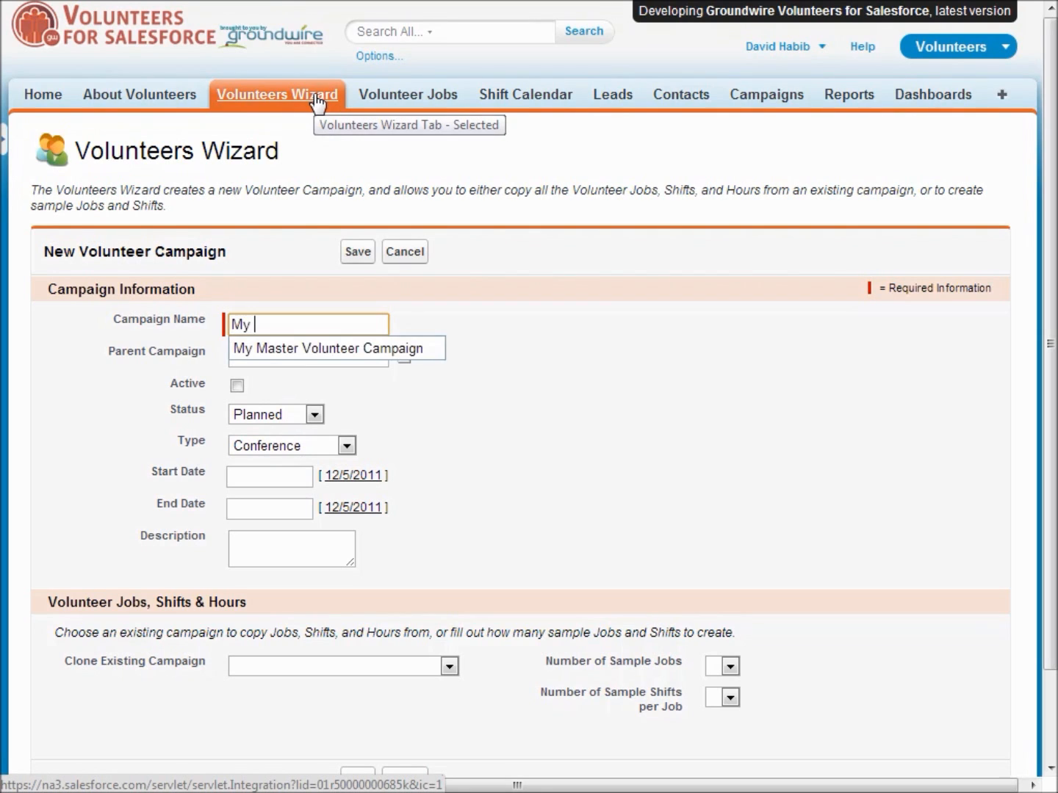
pyautogui.click(320, 348)
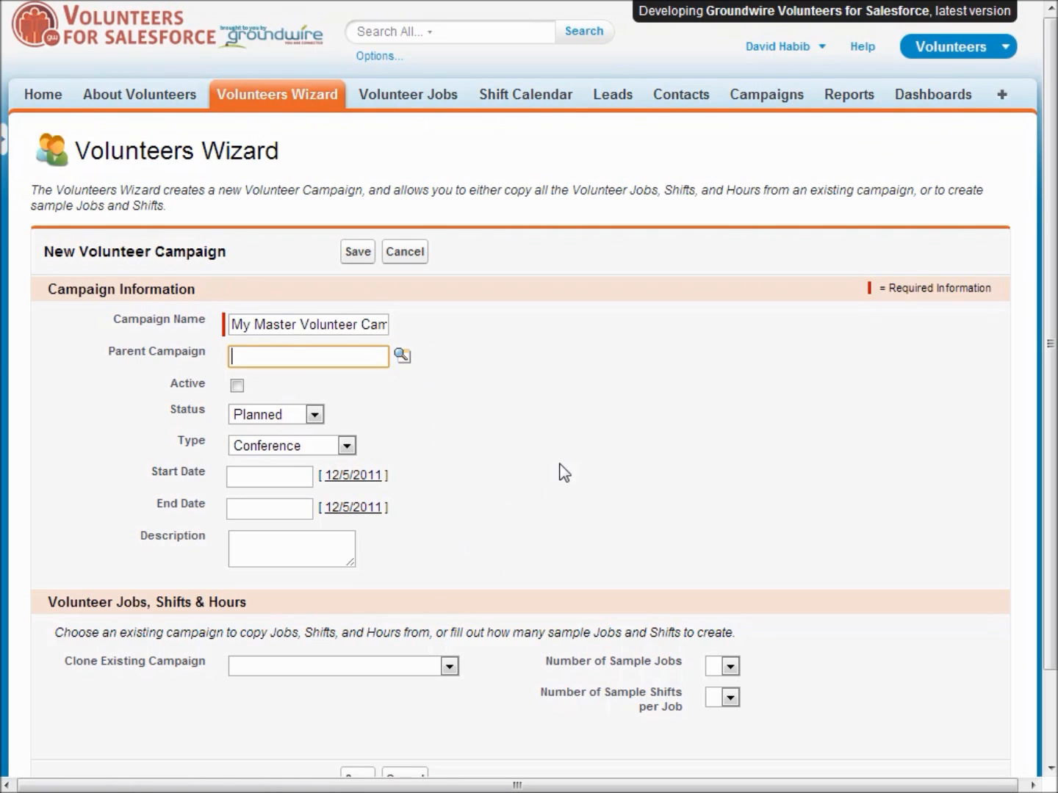
pyautogui.scroll(-3)
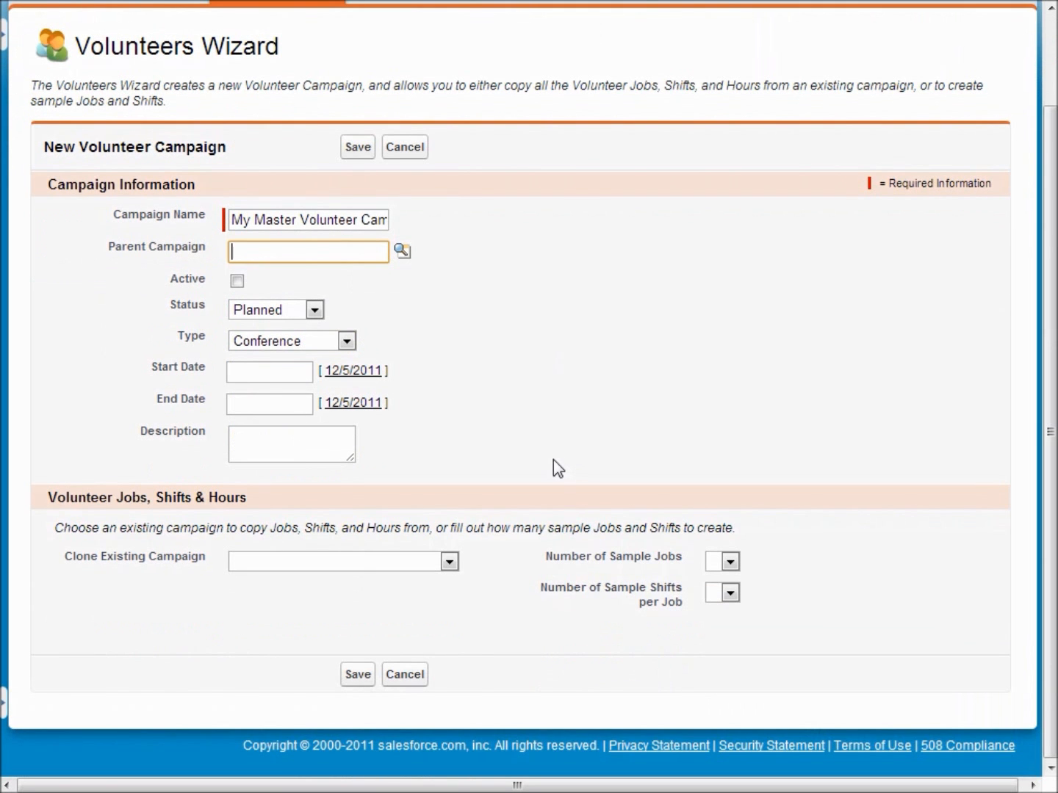
# Step: Clone from Template of Weekly Jobs & Shifts with first shift date 12/26/2011
pyautogui.click(447, 561)
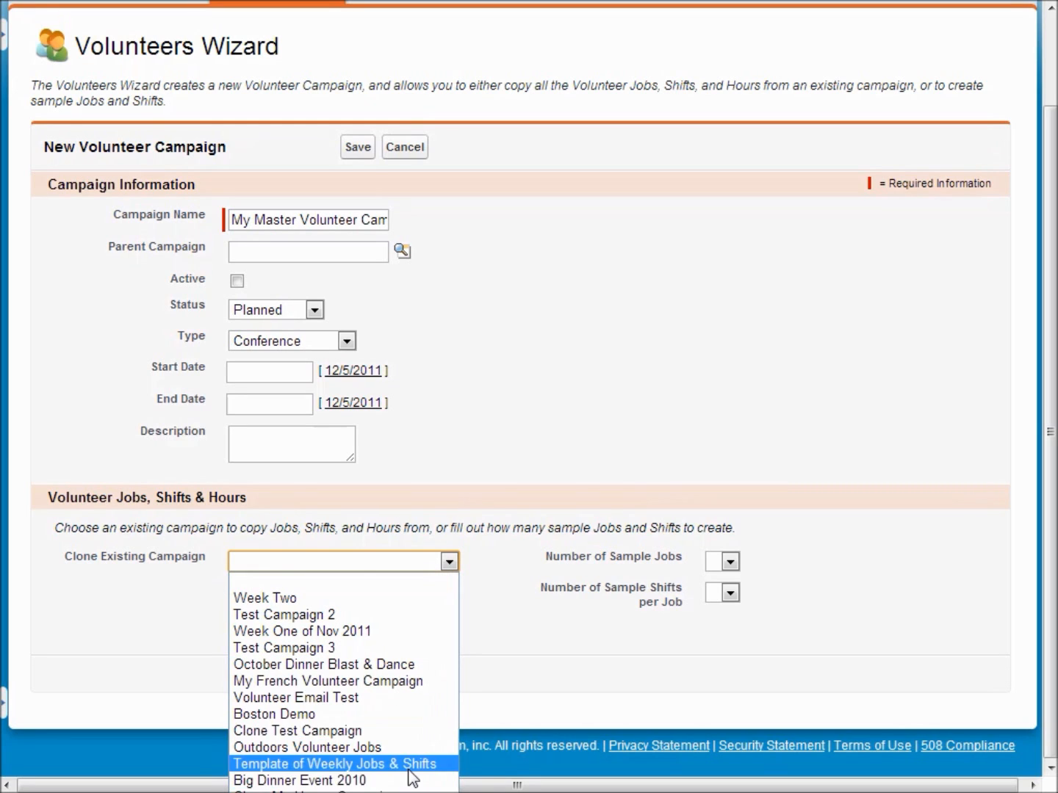
pyautogui.click(335, 764)
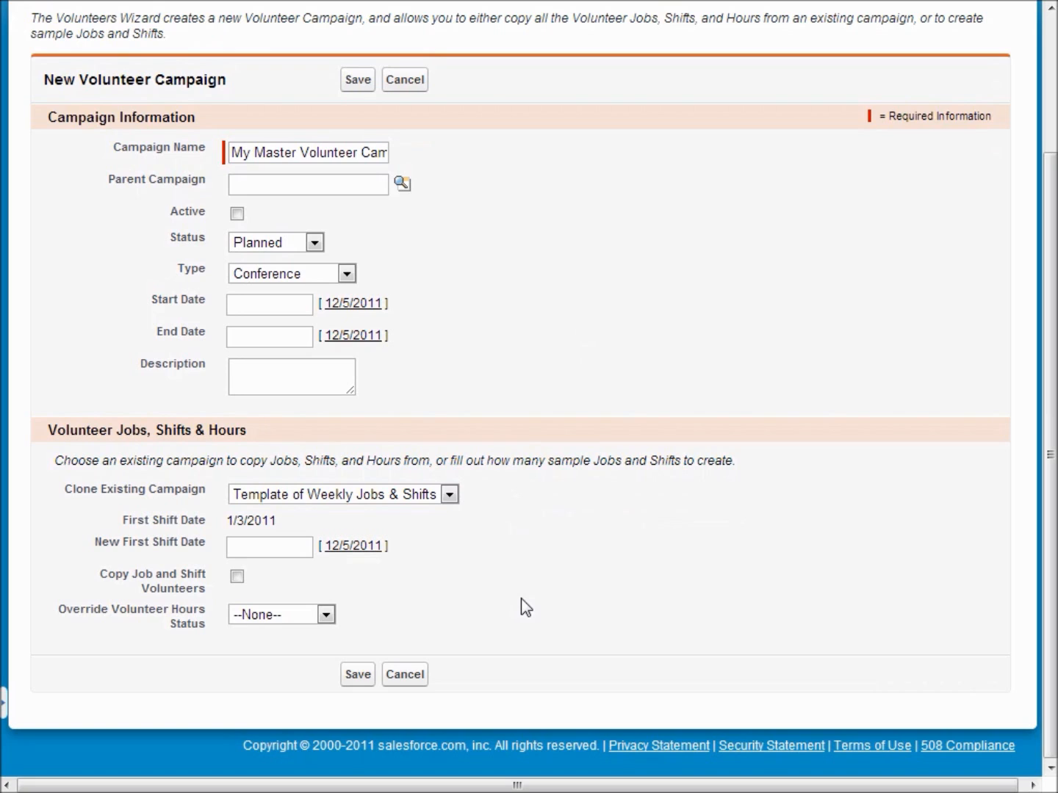
pyautogui.click(268, 547)
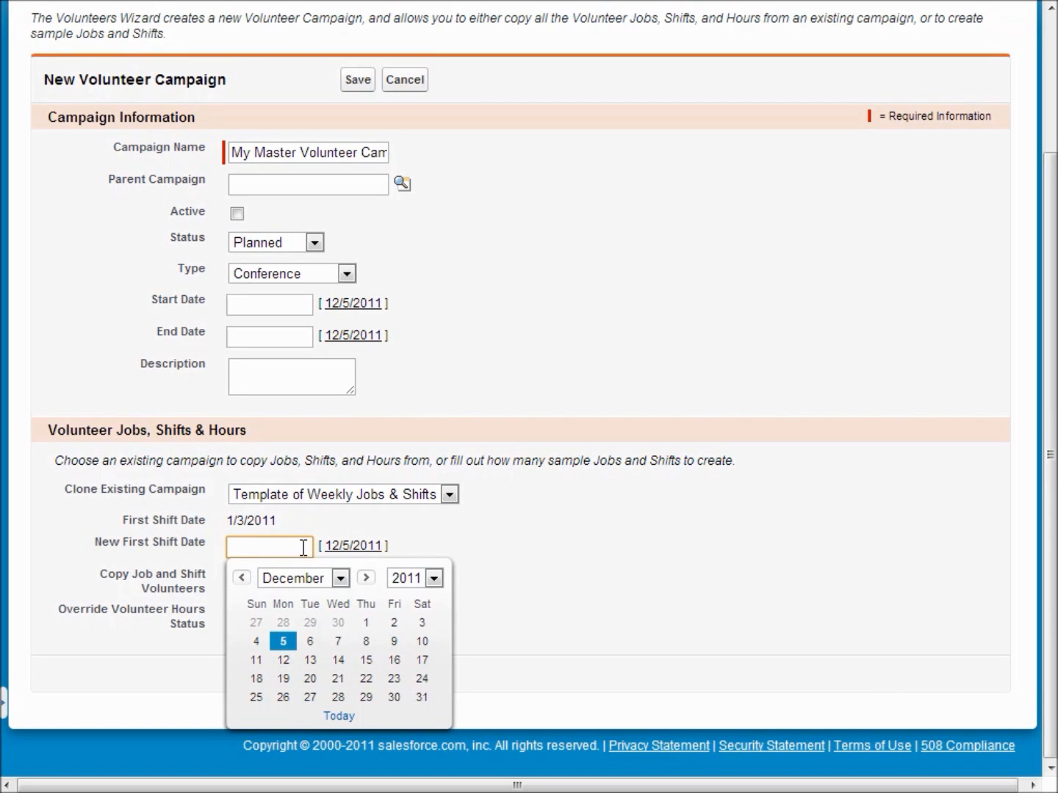
pyautogui.click(282, 698)
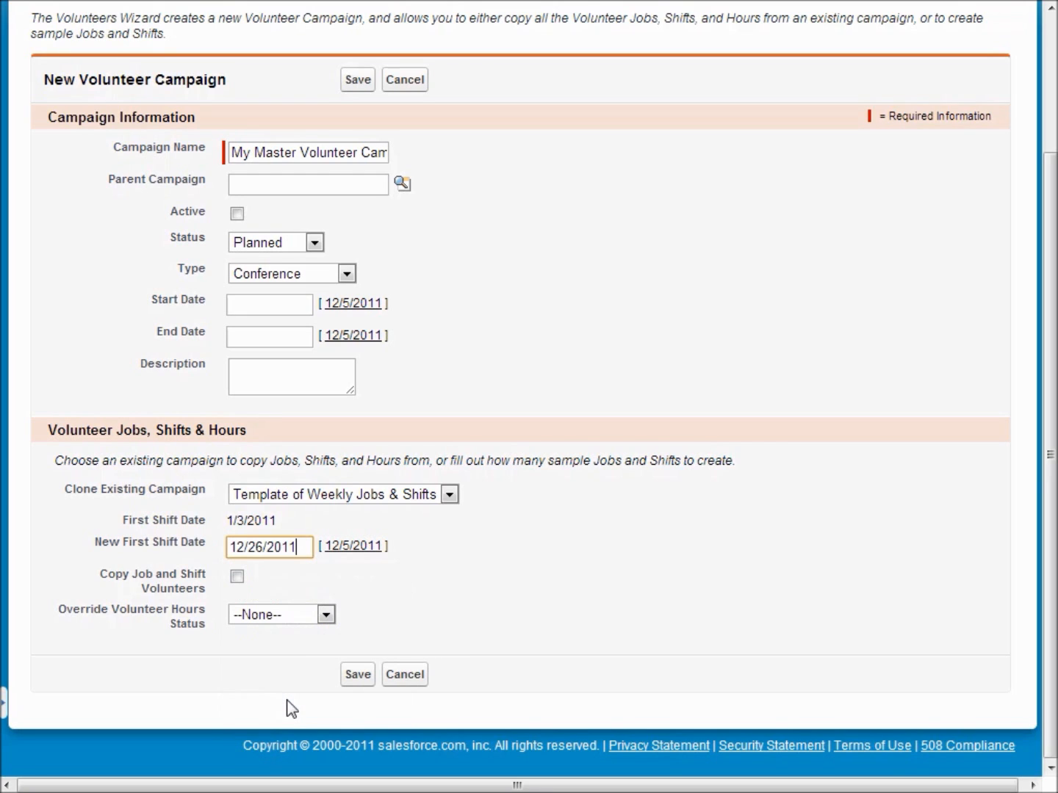
pyautogui.moveTo(331, 639)
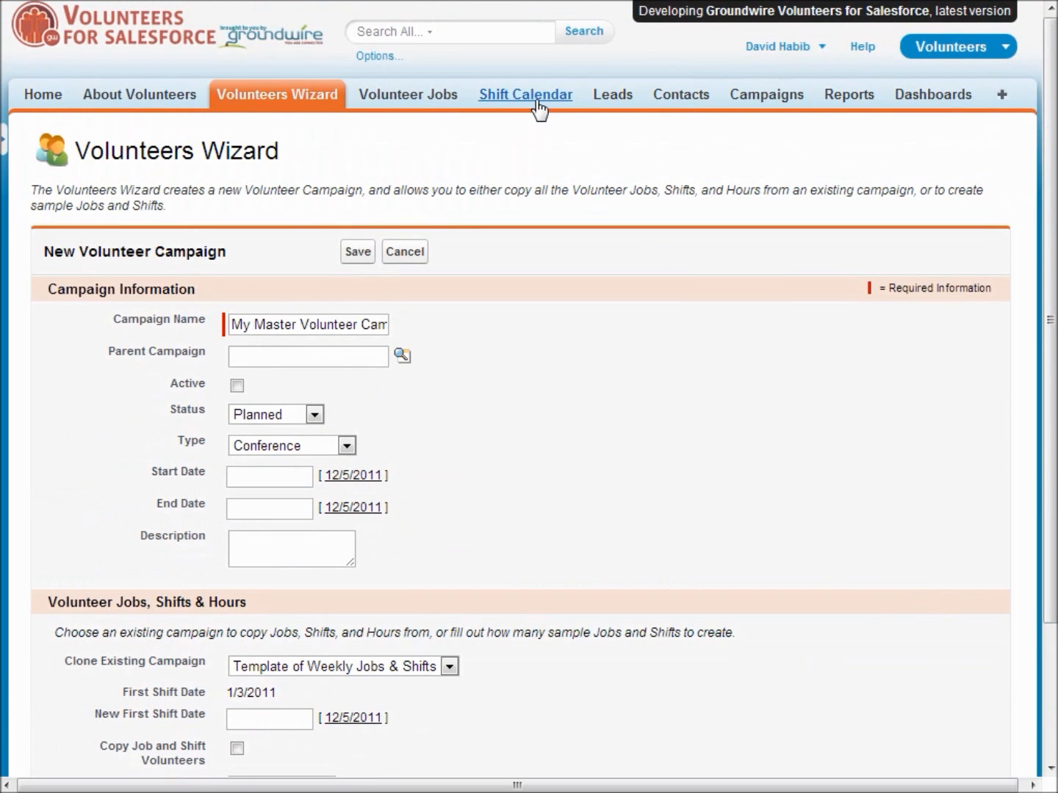
pyautogui.click(525, 94)
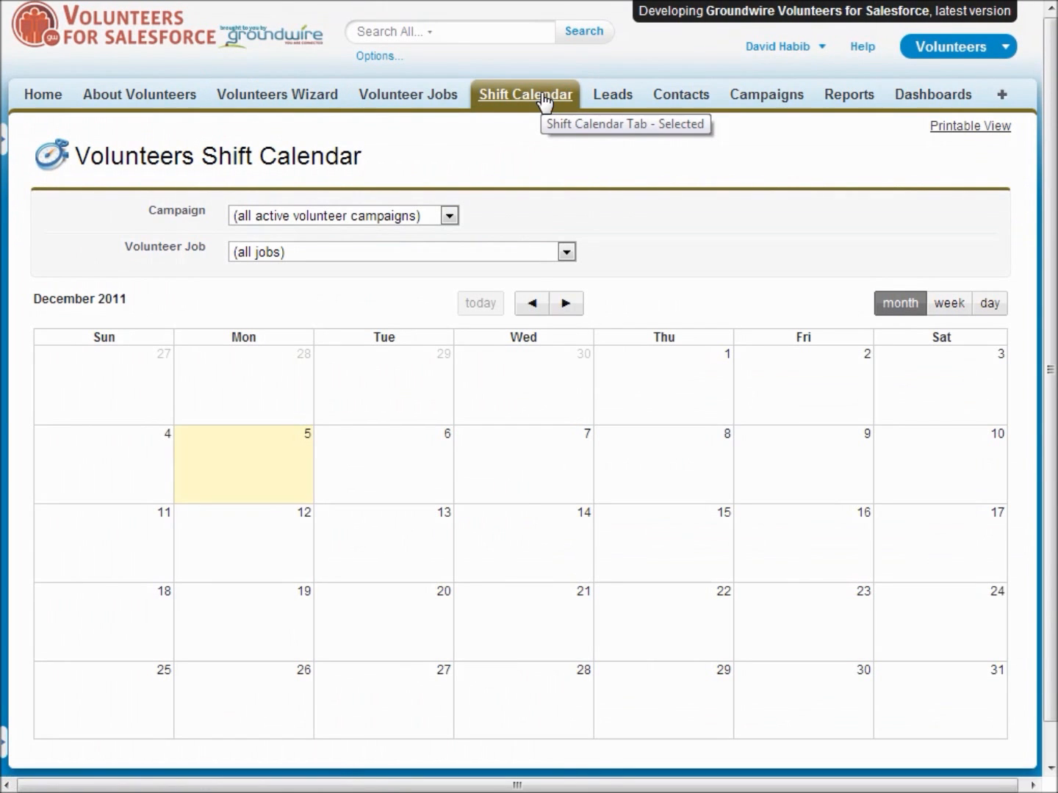
# Step: Step the calendar back to October 2011 and show it by week, Oct 2–8
pyautogui.click(532, 303)
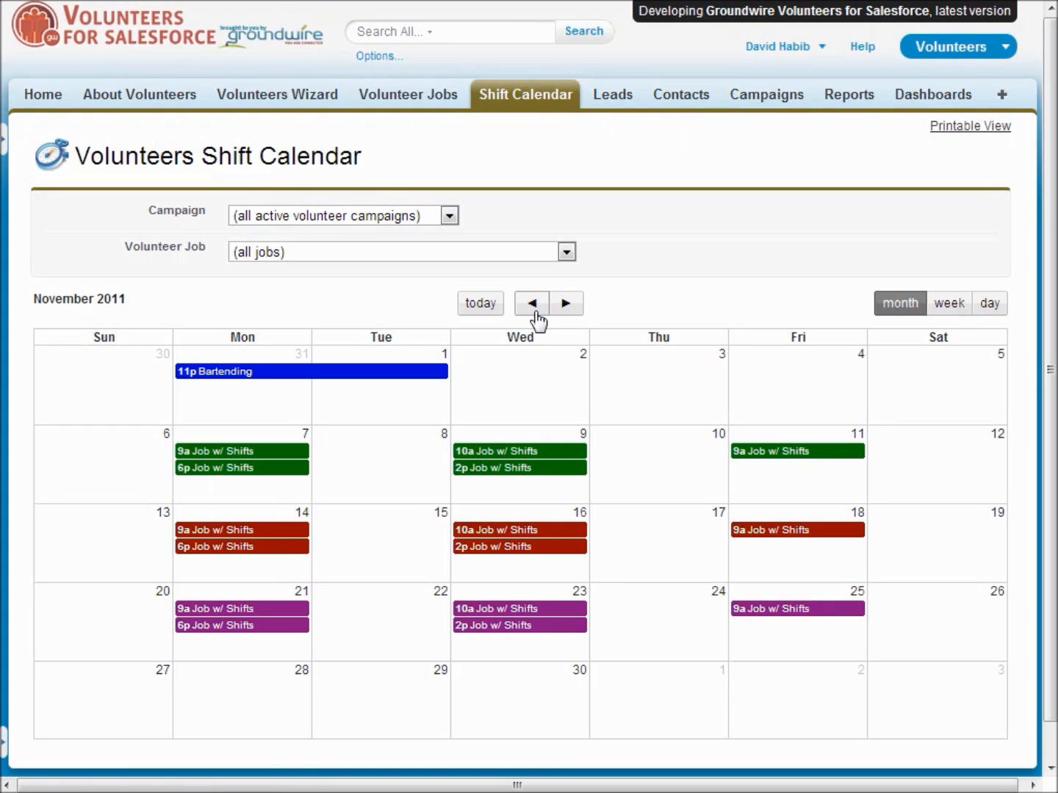
pyautogui.click(532, 302)
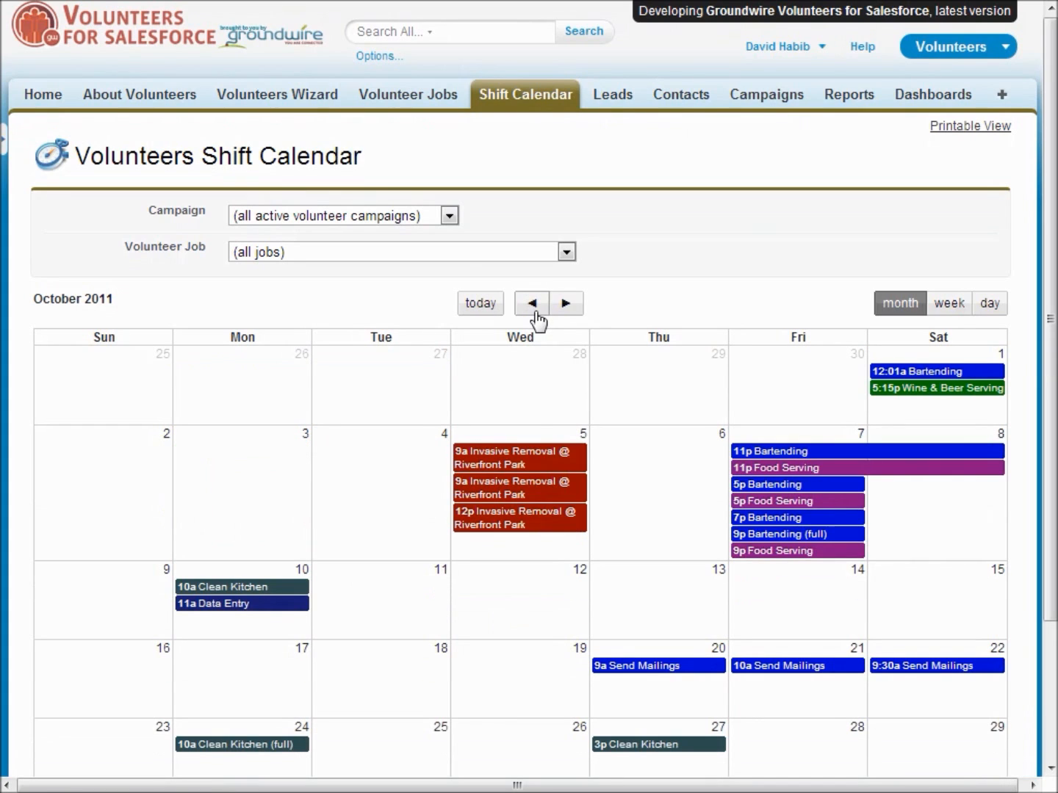
pyautogui.moveTo(530, 488)
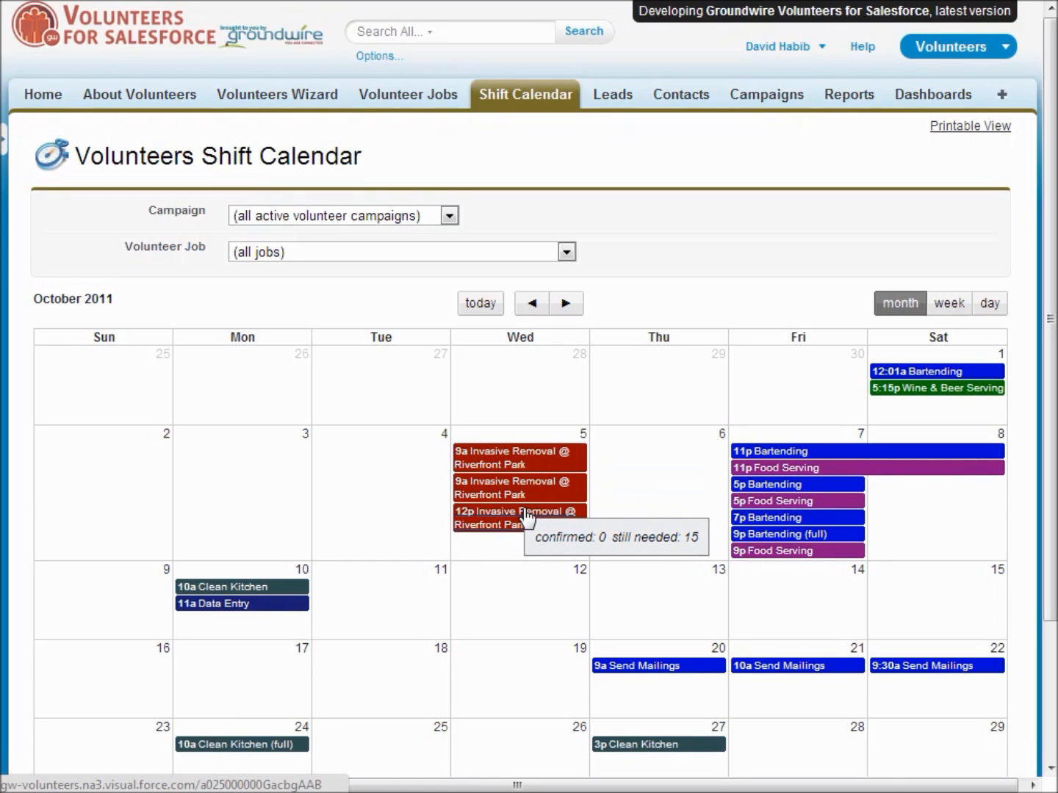
pyautogui.moveTo(949, 302)
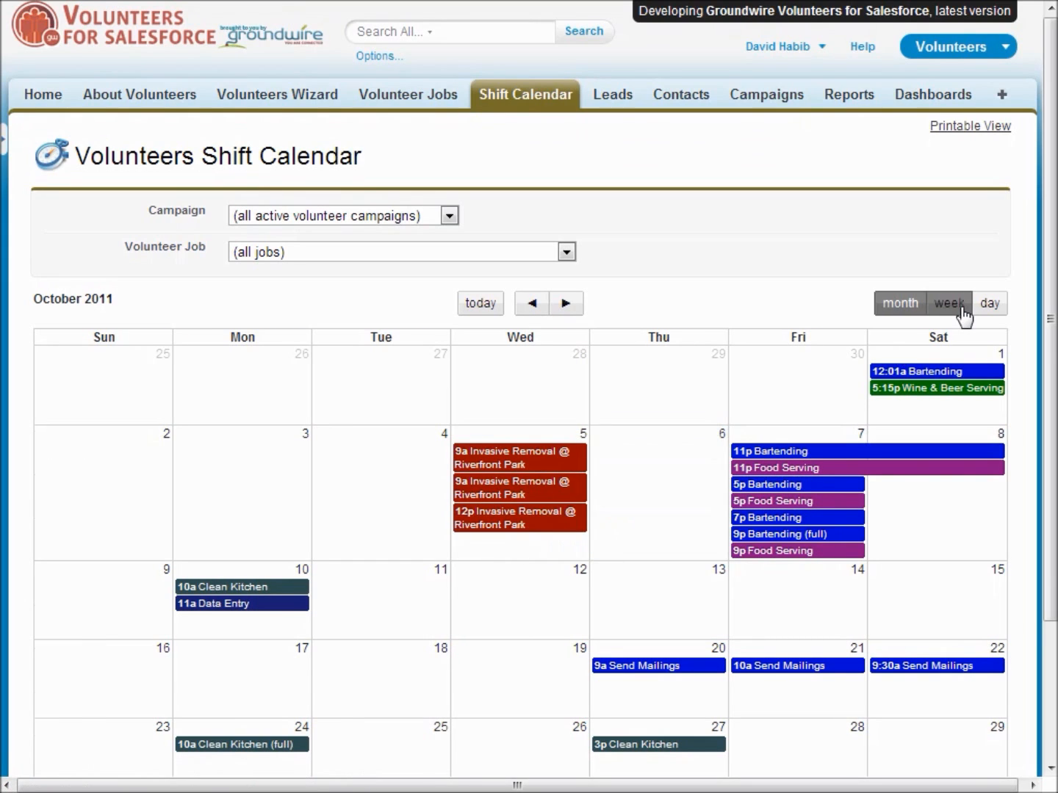
pyautogui.click(949, 303)
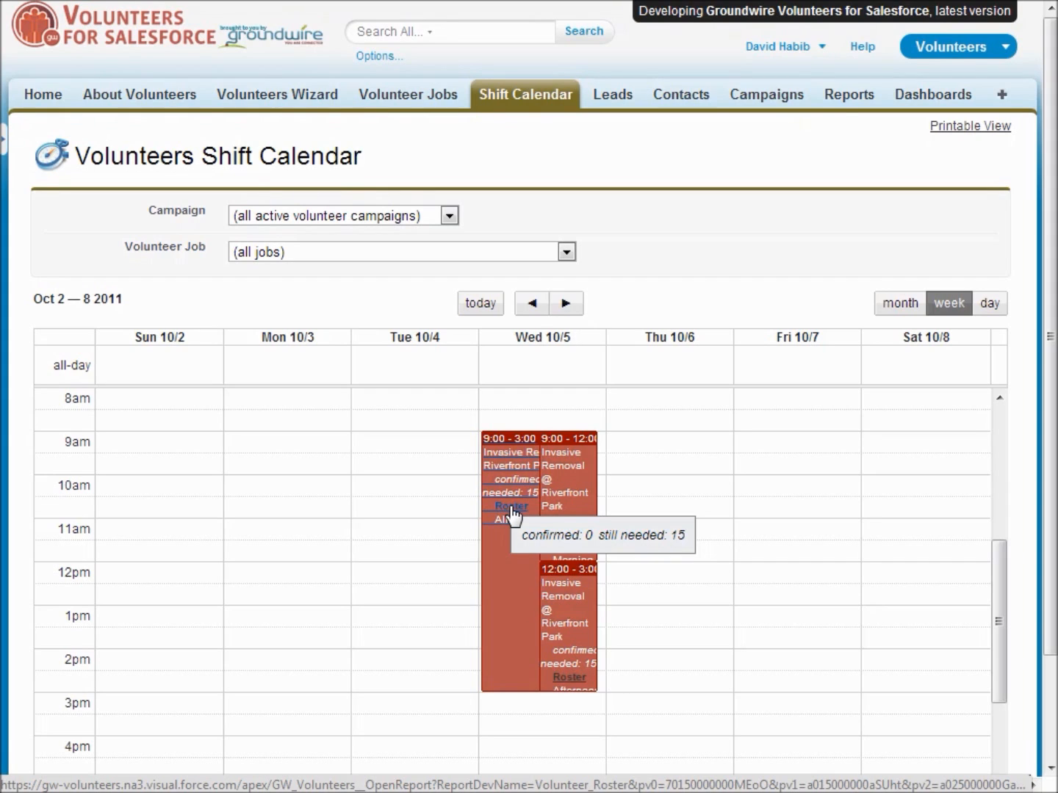
pyautogui.moveTo(767, 514)
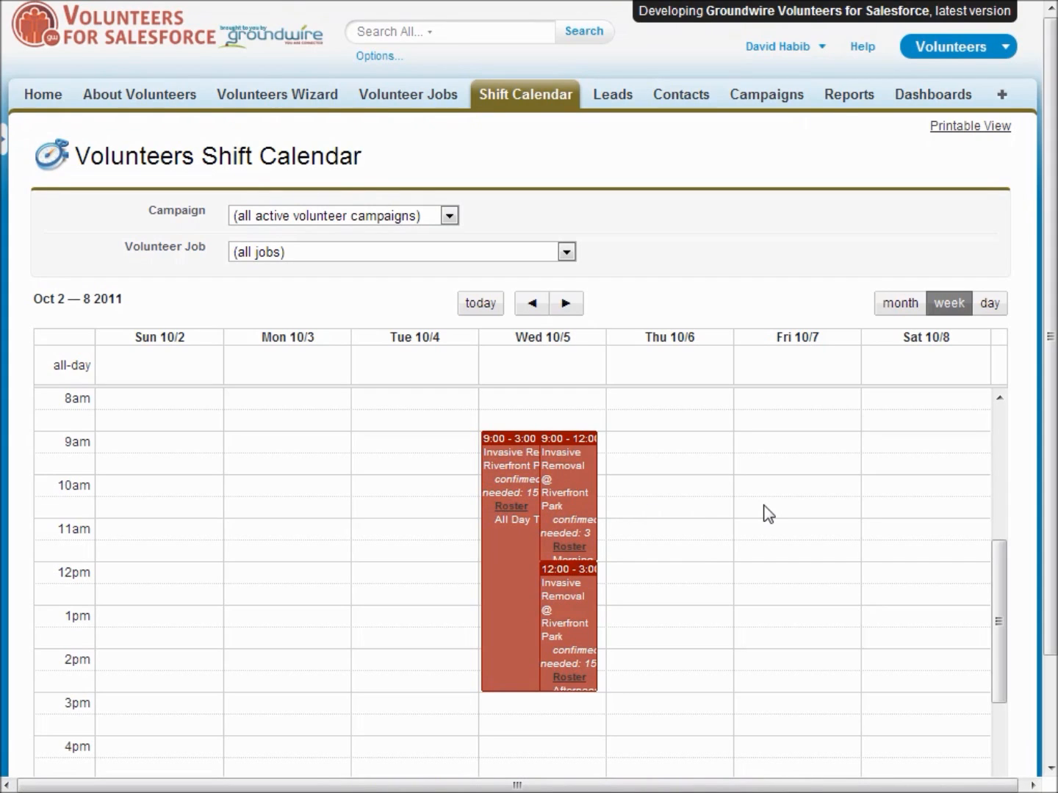
pyautogui.moveTo(931, 94)
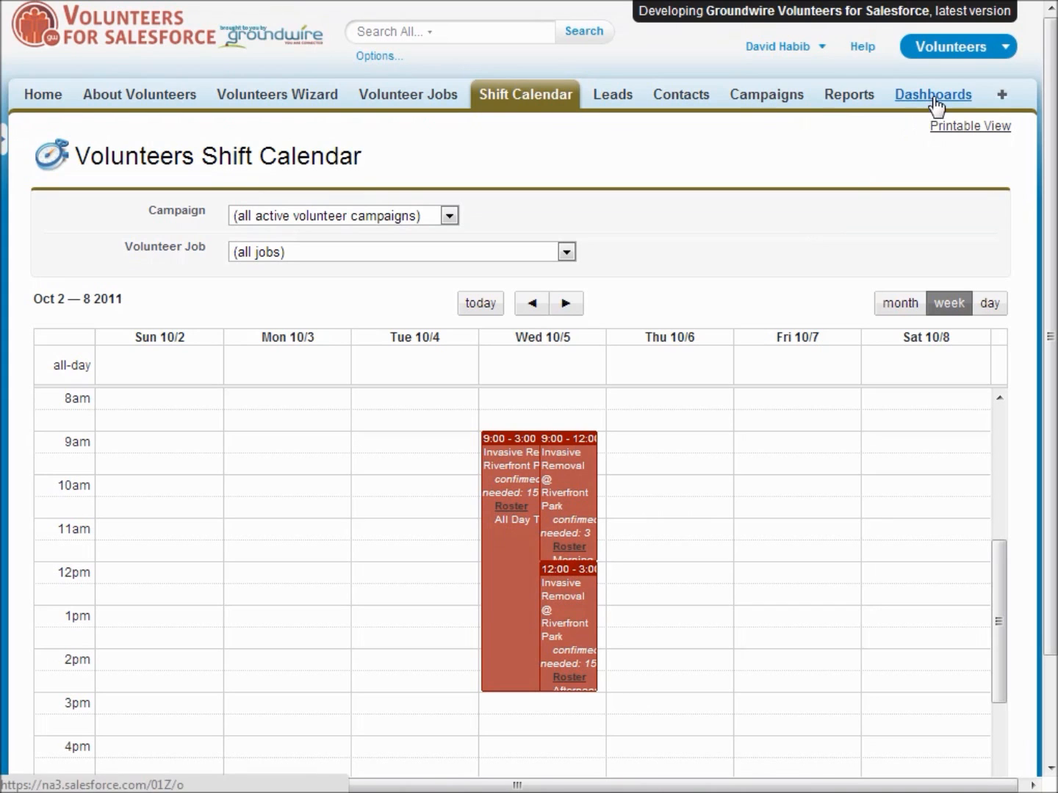
# Step: View the Volunteers Dashboard's leaderboard, 187.5 total hours and 14 volunteers
pyautogui.click(931, 94)
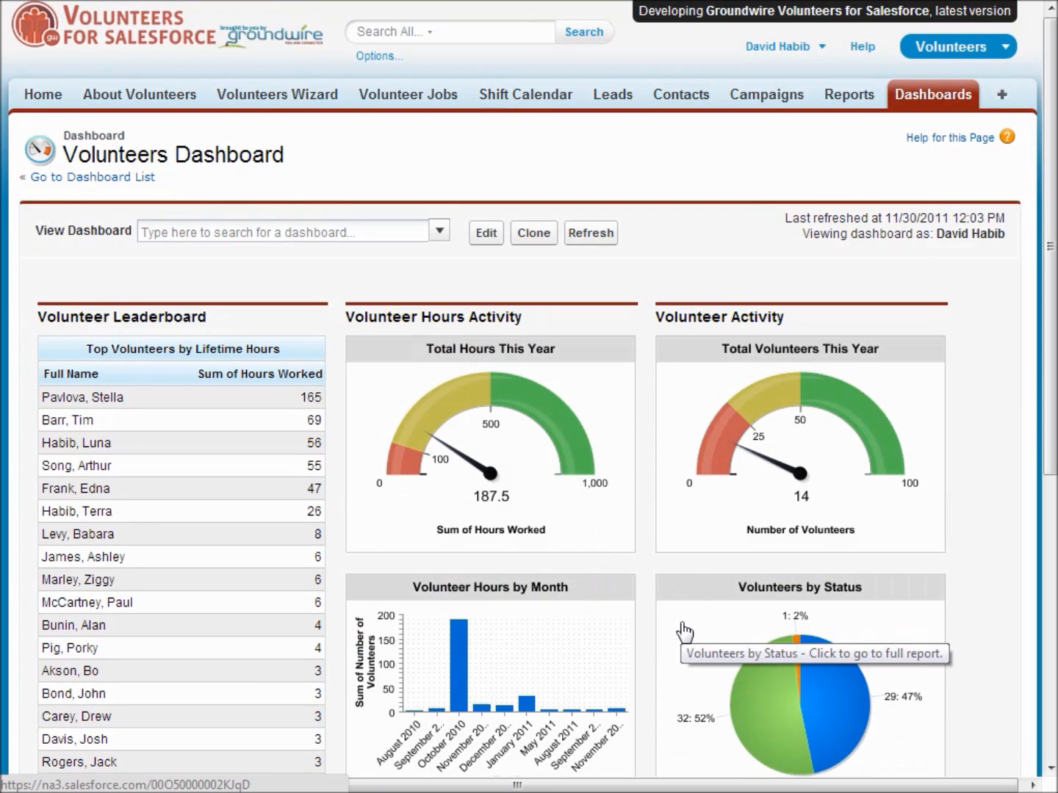
pyautogui.moveTo(194, 590)
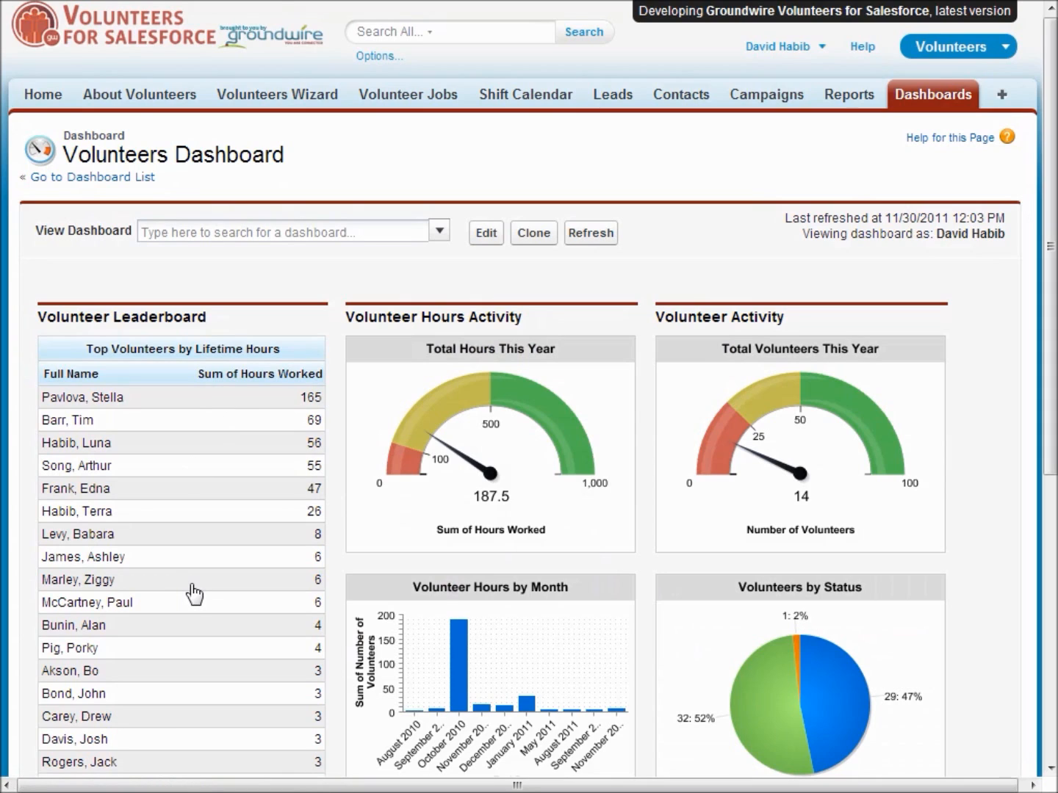
pyautogui.moveTo(561, 570)
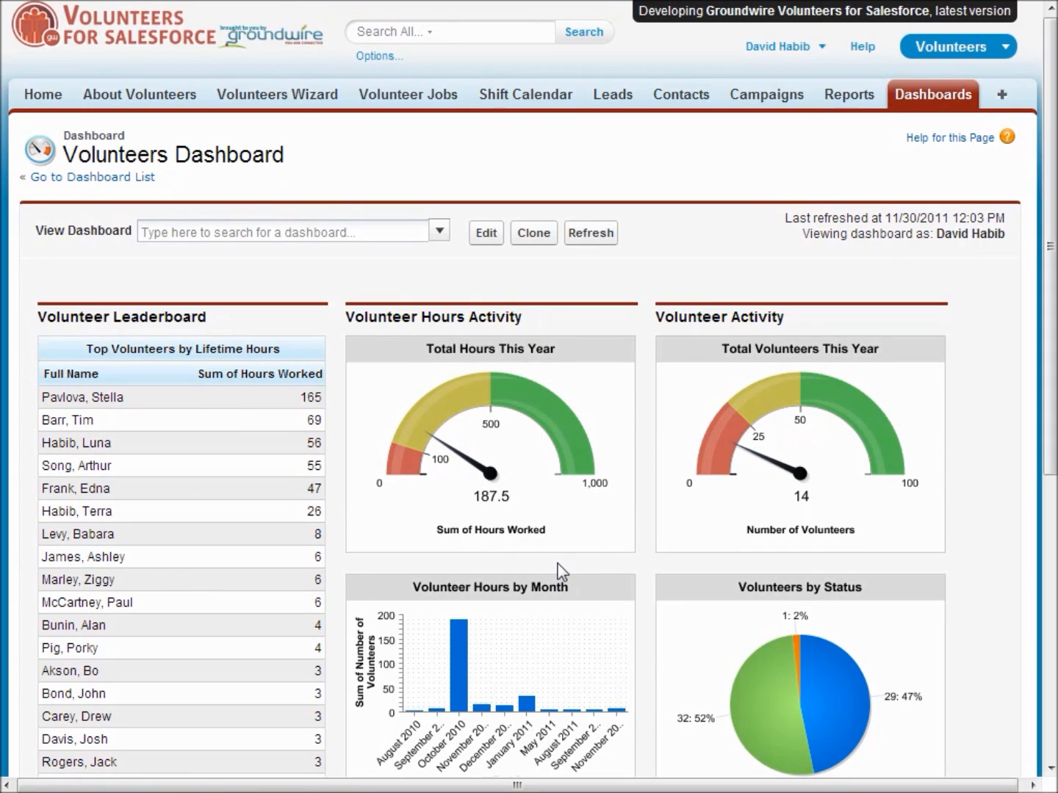
pyautogui.moveTo(854, 97)
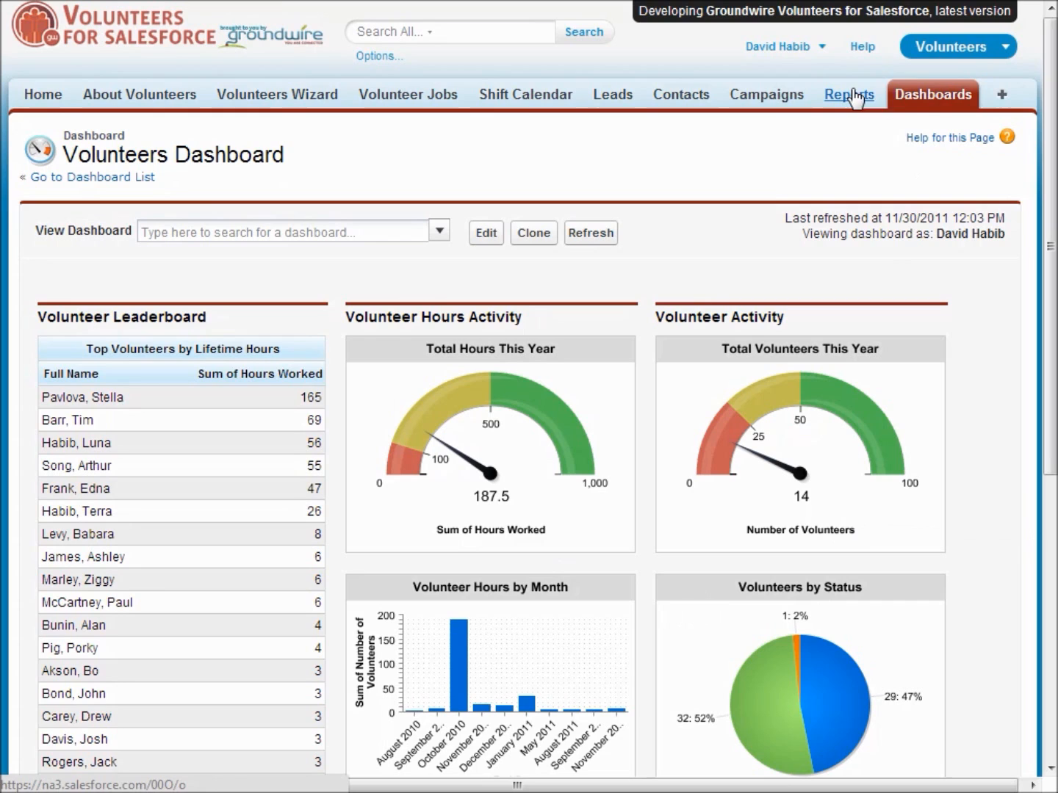
# Step: Show the Reports & Dashboards page listing volunteer reports like Volunteer Roster and Unique Volunteers
pyautogui.click(846, 94)
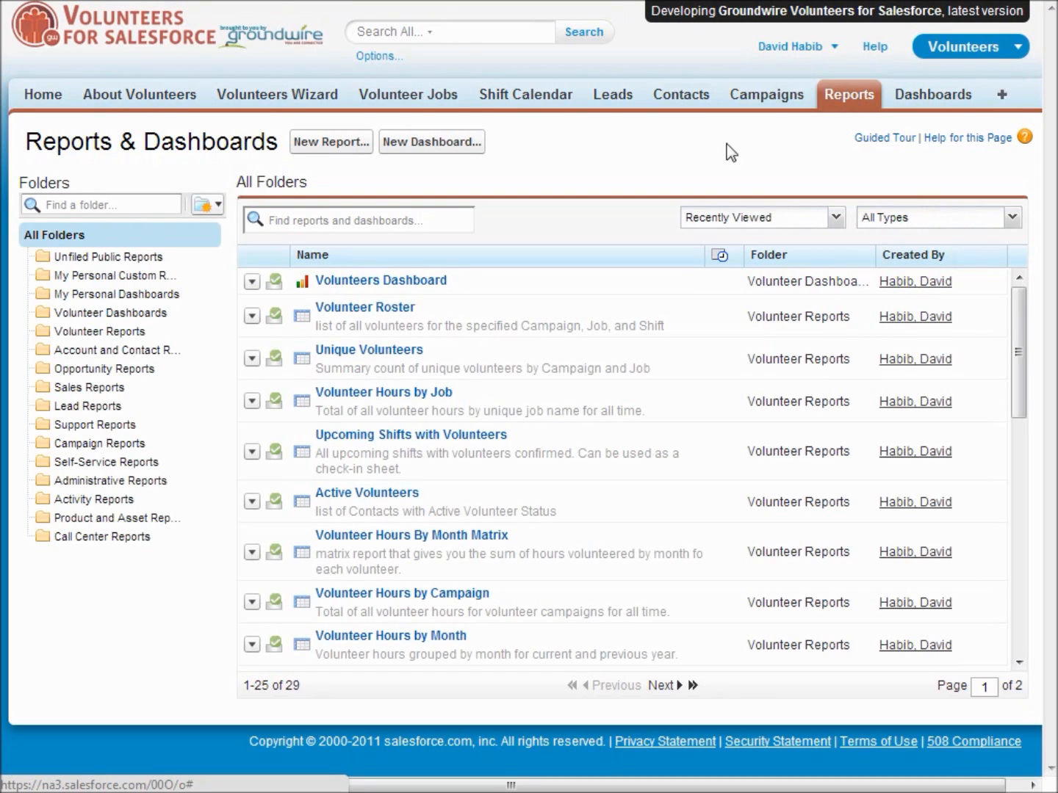
pyautogui.moveTo(542, 488)
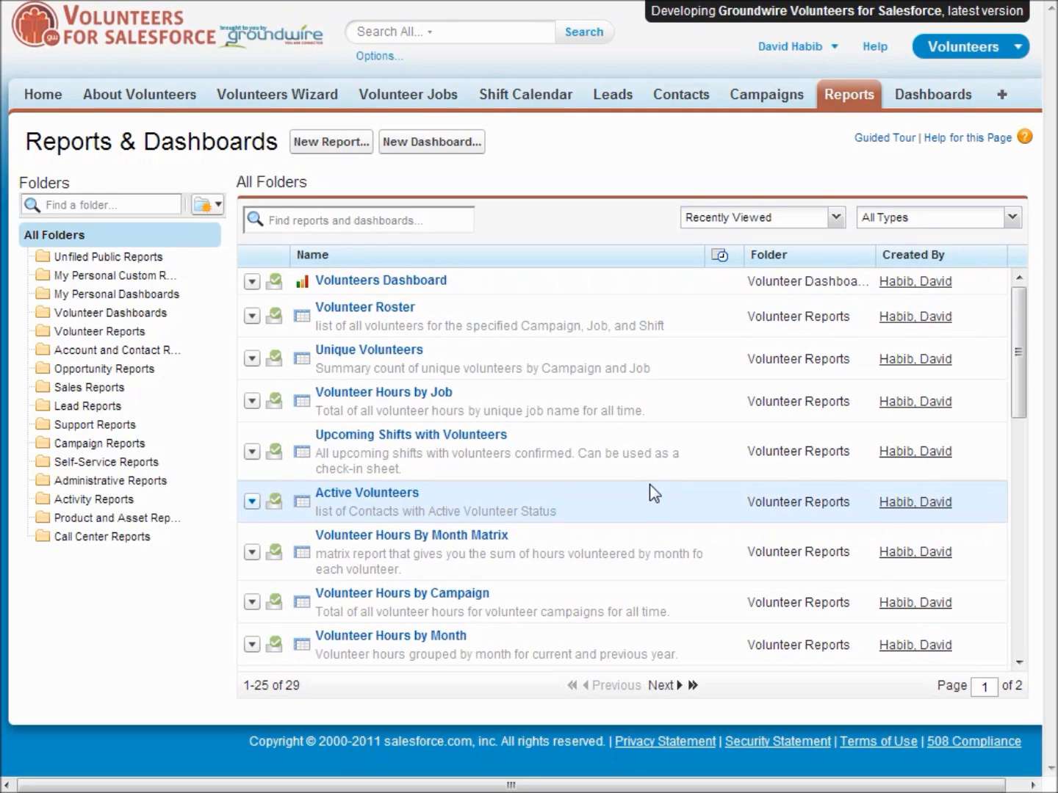
pyautogui.moveTo(610, 188)
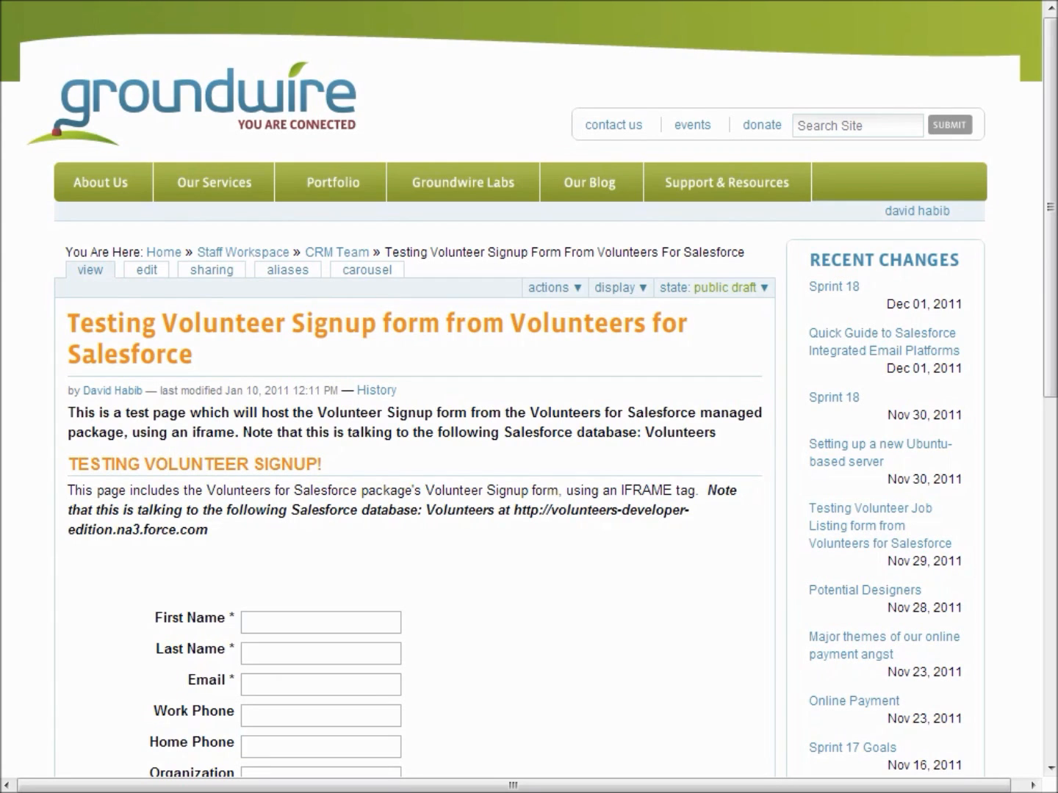
pyautogui.moveTo(493, 150)
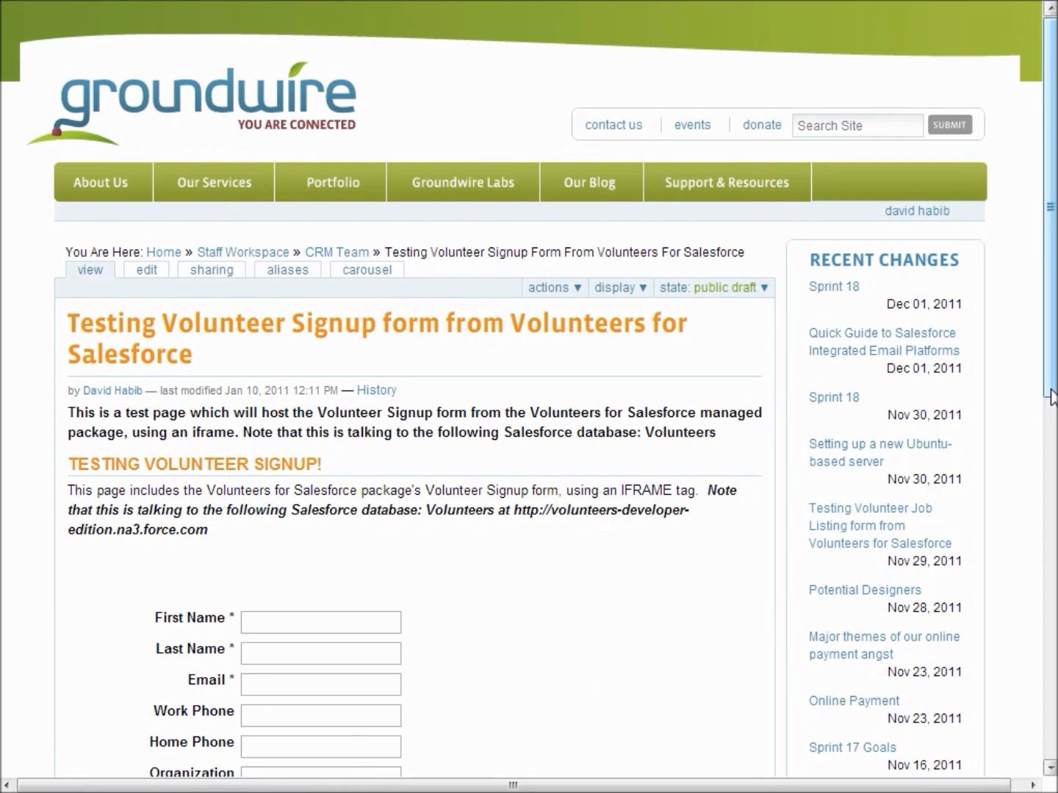
# Step: Reach the embedded Volunteer Signup form and place the cursor in its Last Name field
pyautogui.scroll(-3)
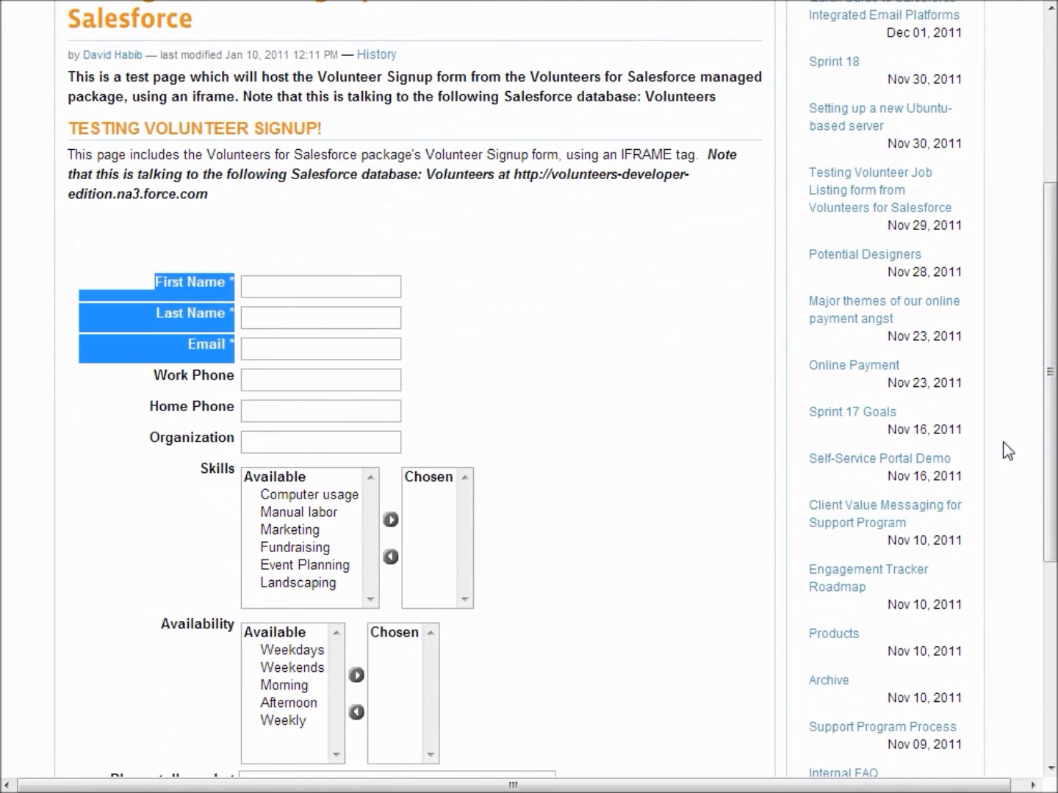
pyautogui.scroll(-3)
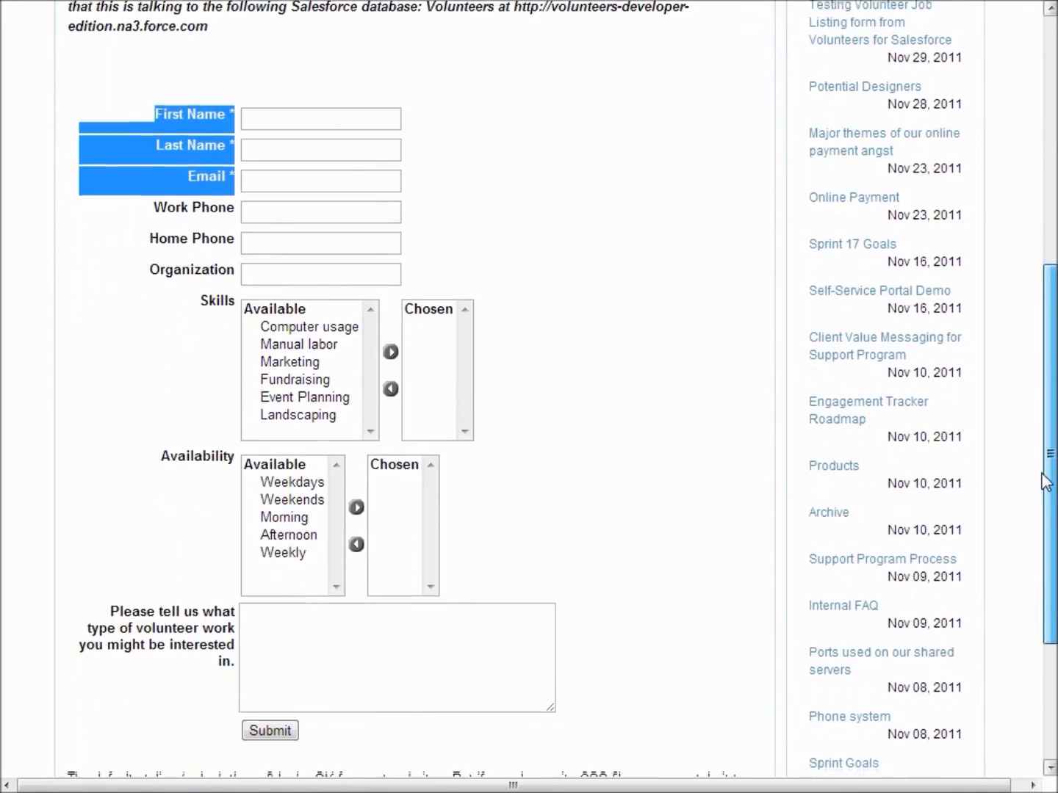
pyautogui.scroll(-3)
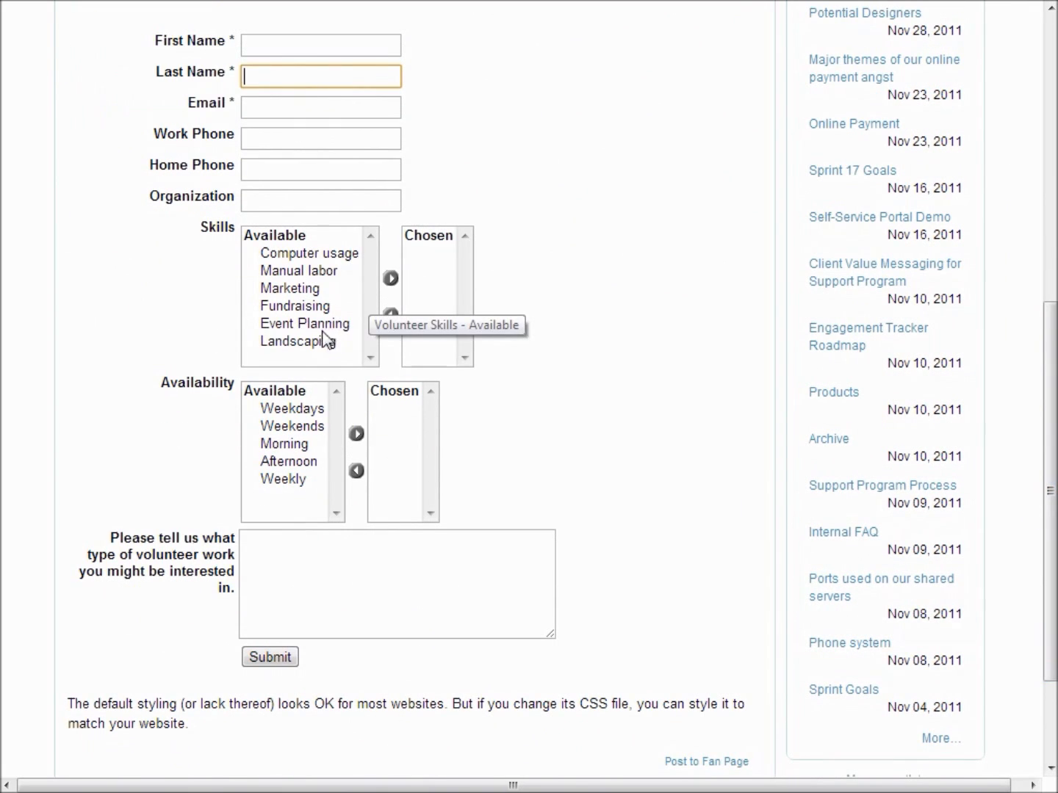
pyautogui.click(292, 426)
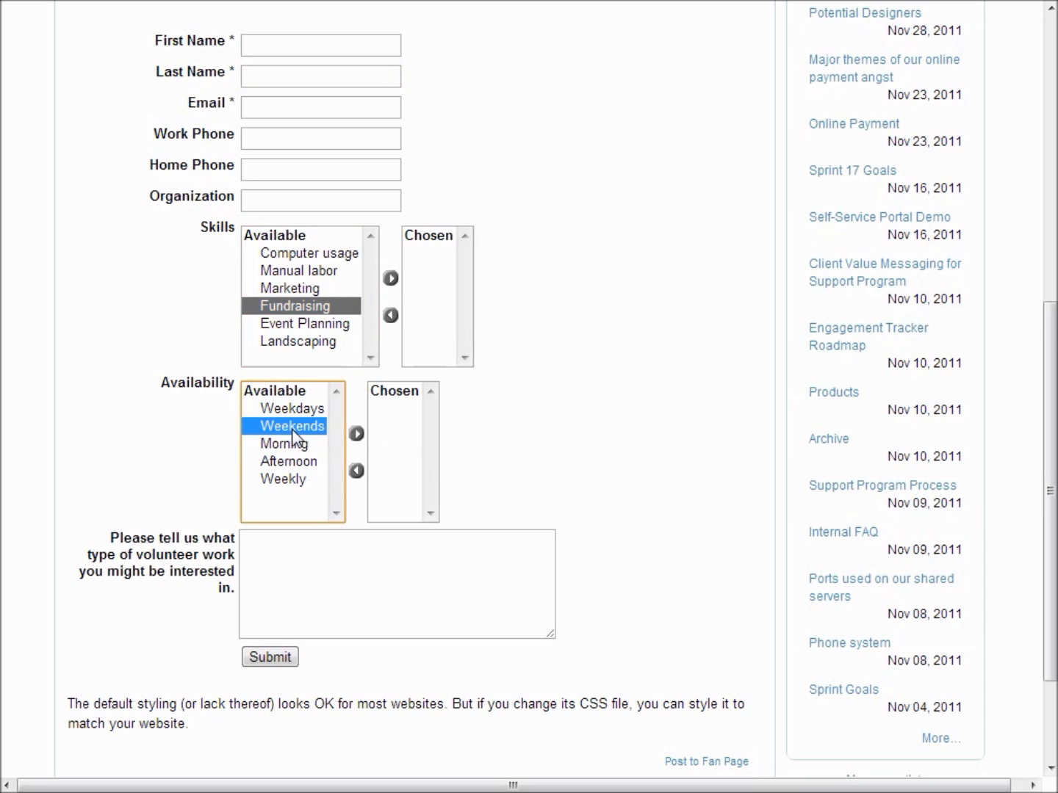
pyautogui.moveTo(600, 479)
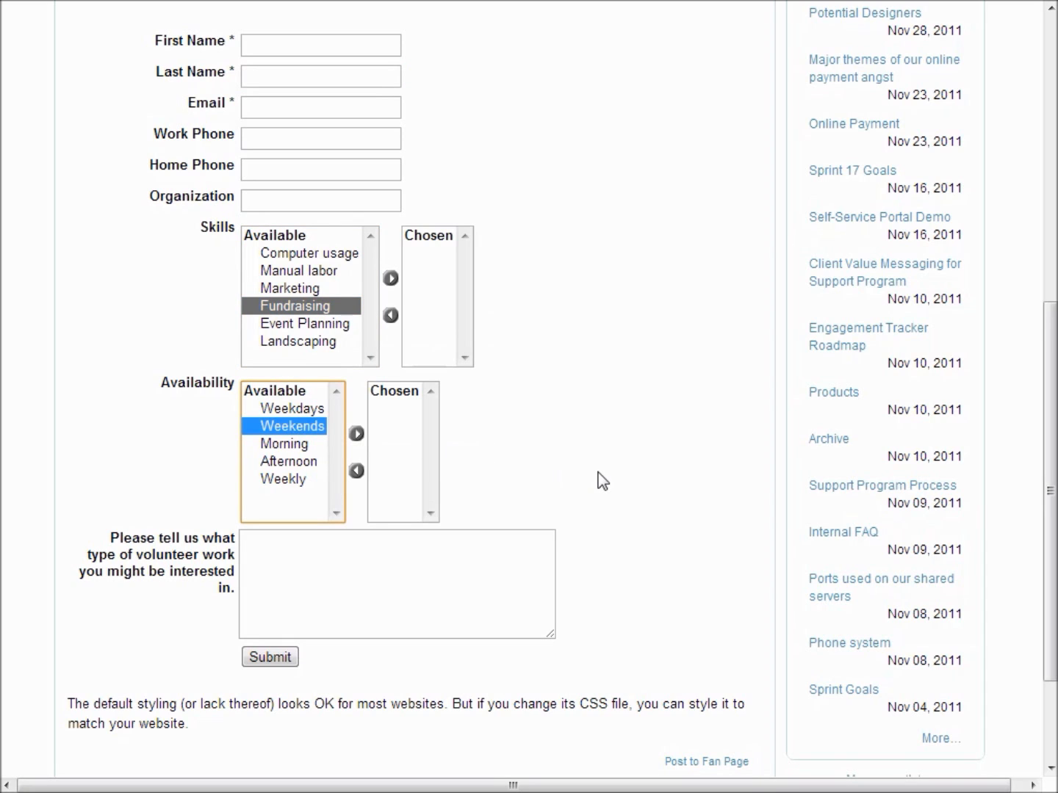
pyautogui.moveTo(219, 312)
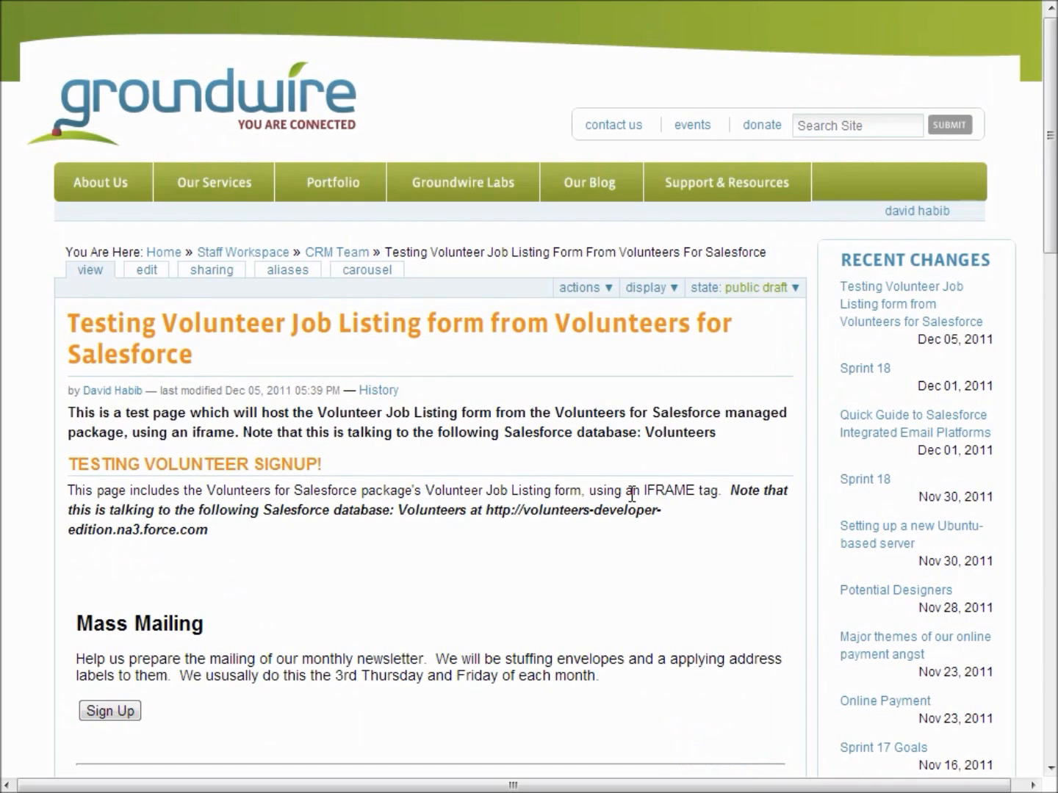
pyautogui.moveTo(373, 153)
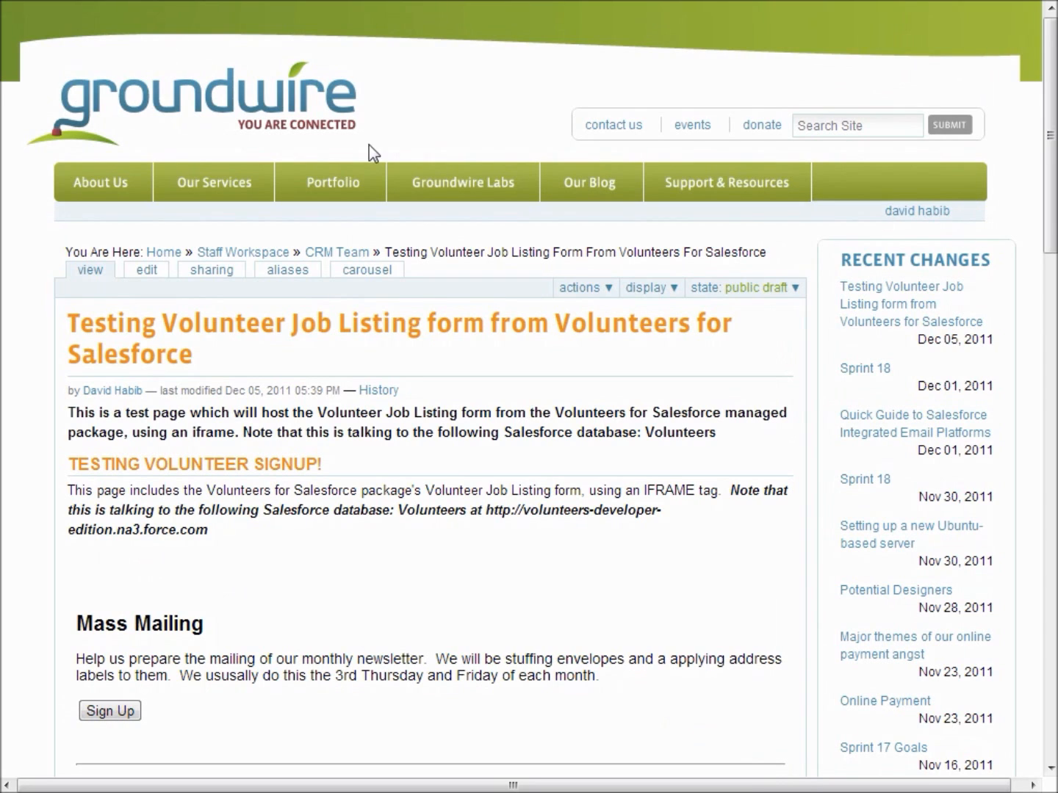
pyautogui.moveTo(282, 125)
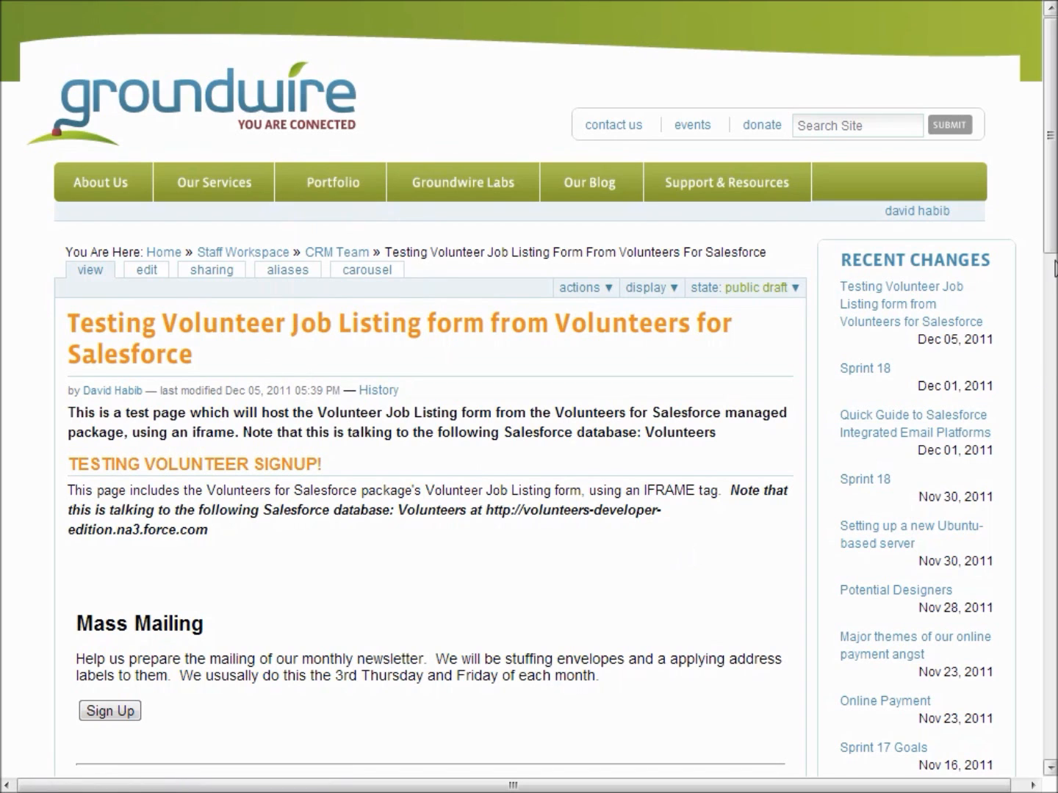
# Step: Start the Volunteer Sign Up dialog for the 12/10/2011 9:00 am Morning Team shift at Greenway Nursery
pyautogui.scroll(-3)
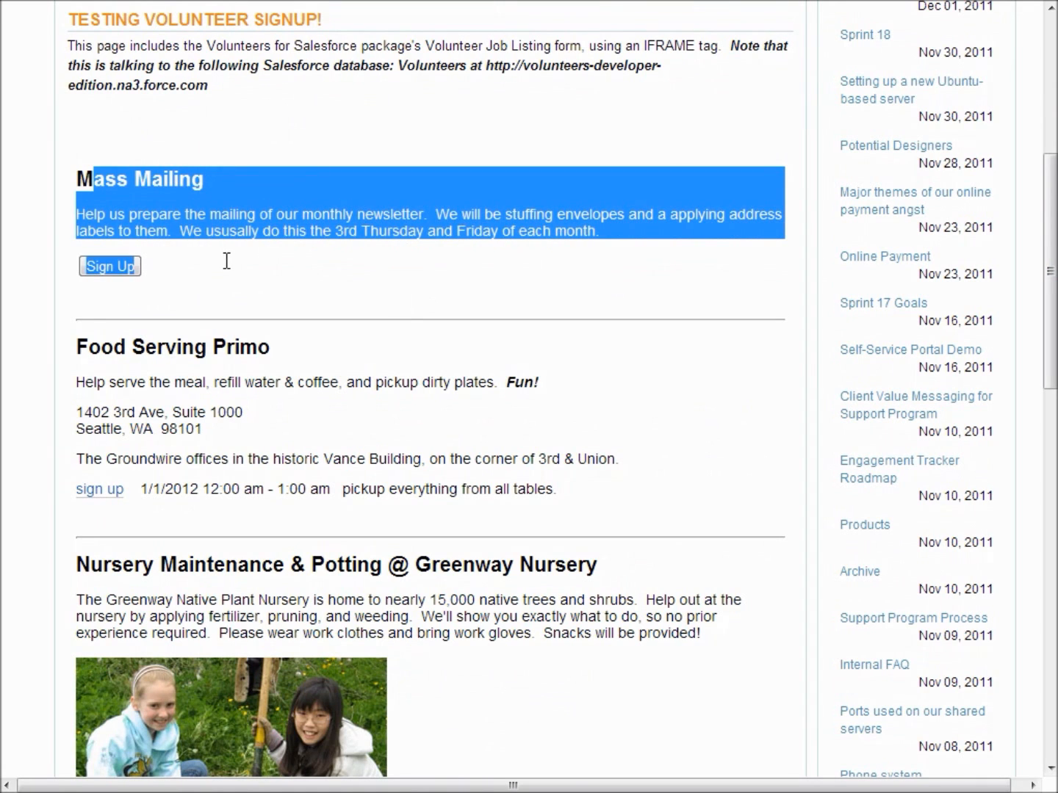
pyautogui.click(164, 282)
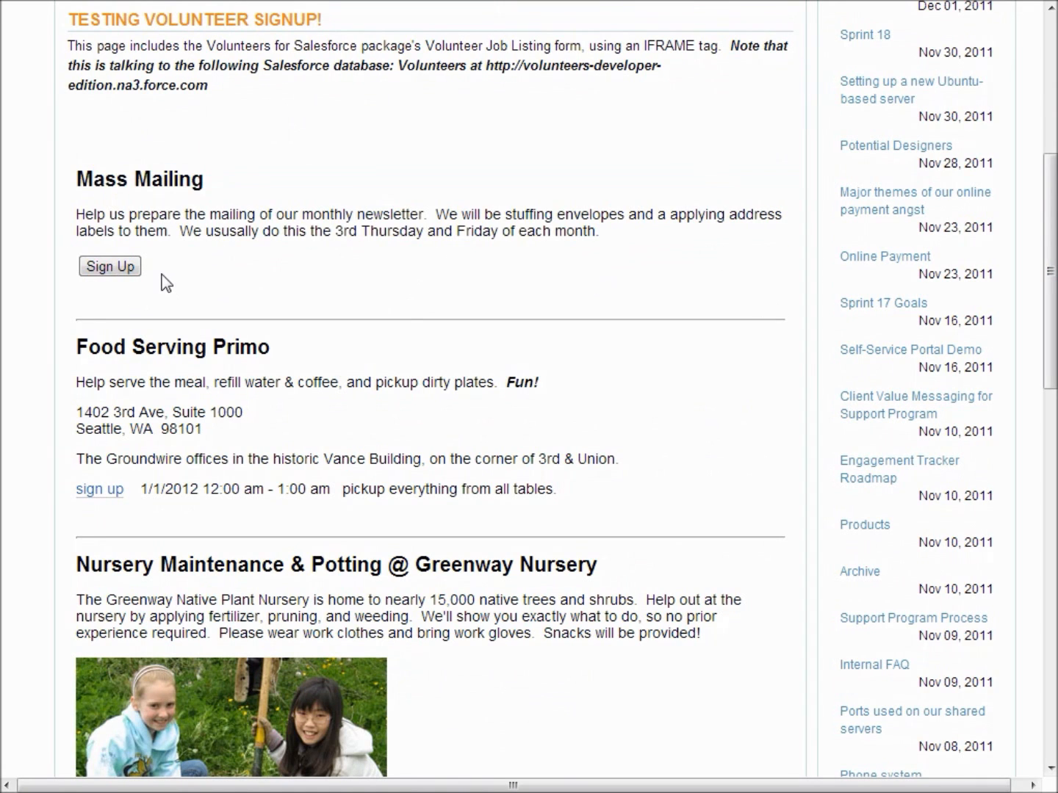
pyautogui.moveTo(287, 437)
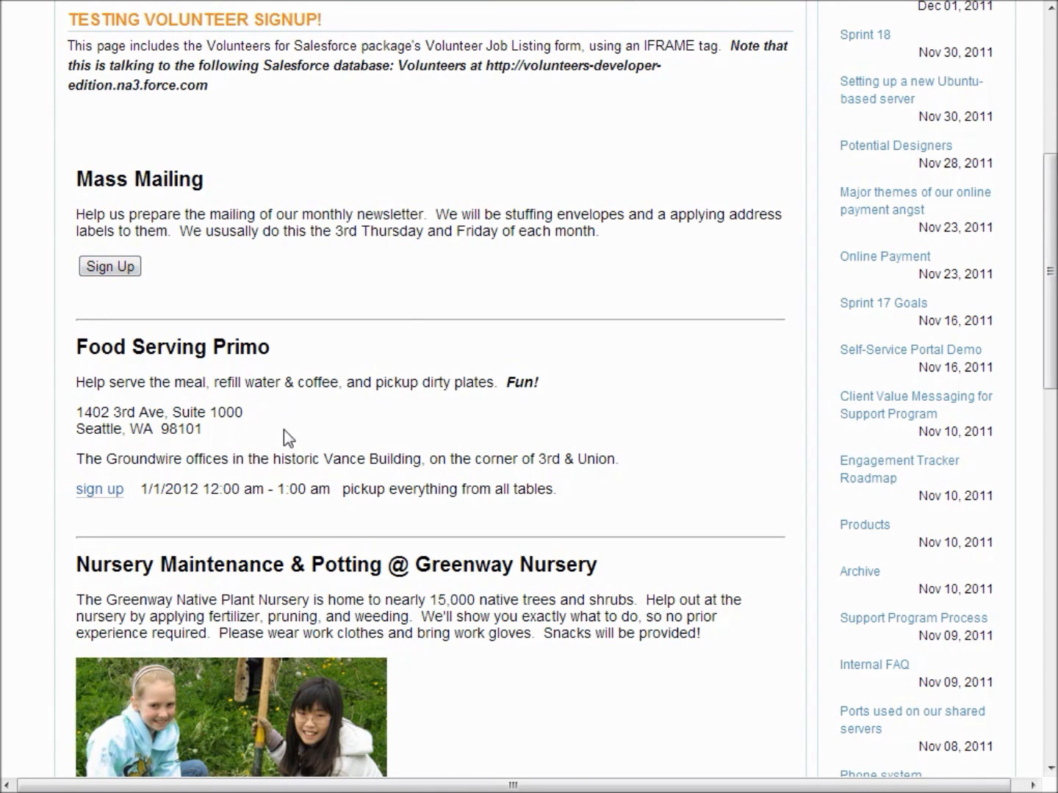
pyautogui.scroll(-3)
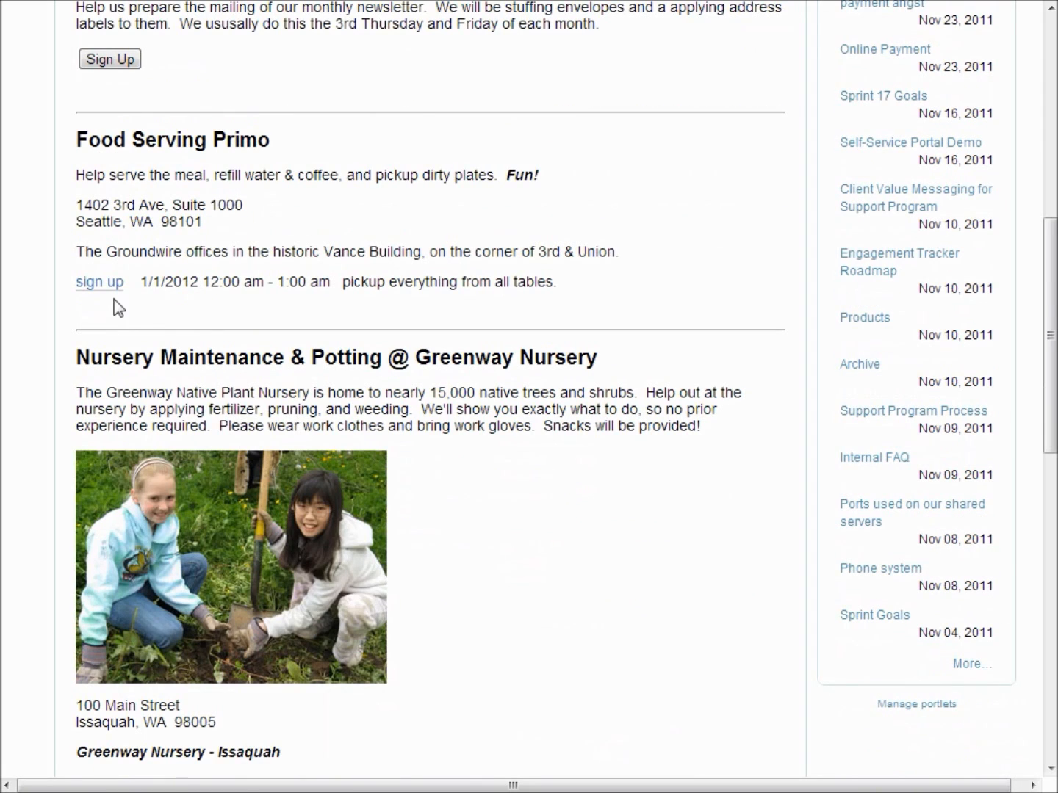
pyautogui.scroll(-3)
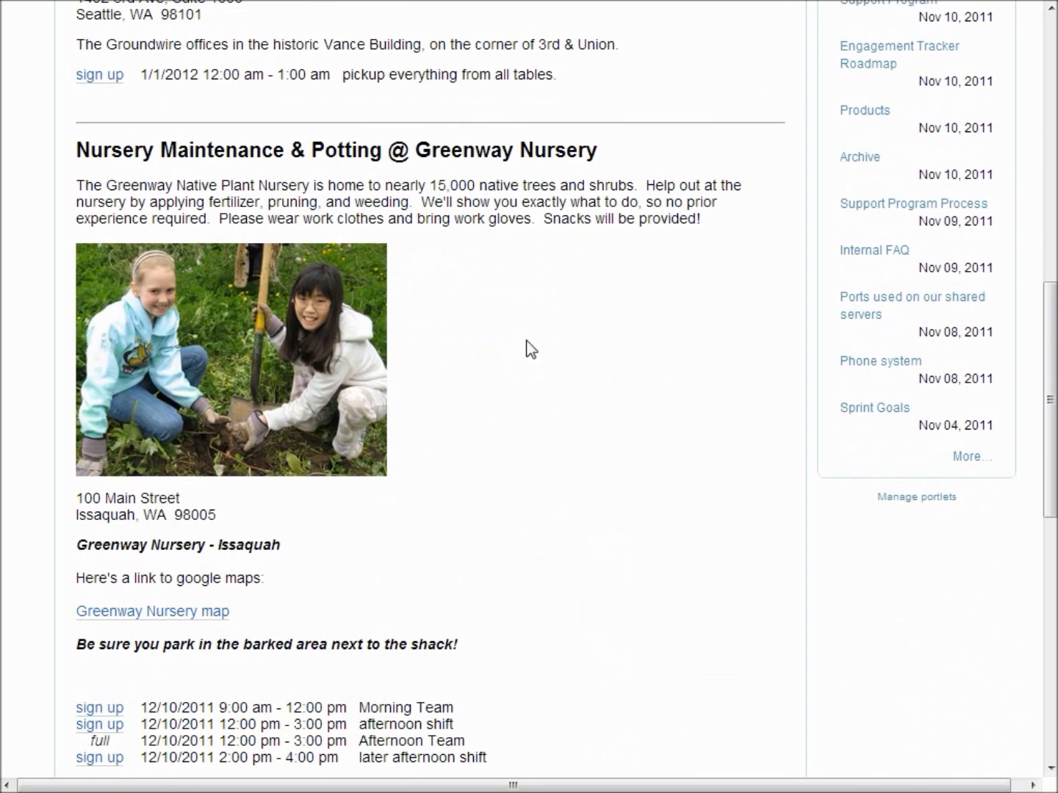
pyautogui.moveTo(362, 312)
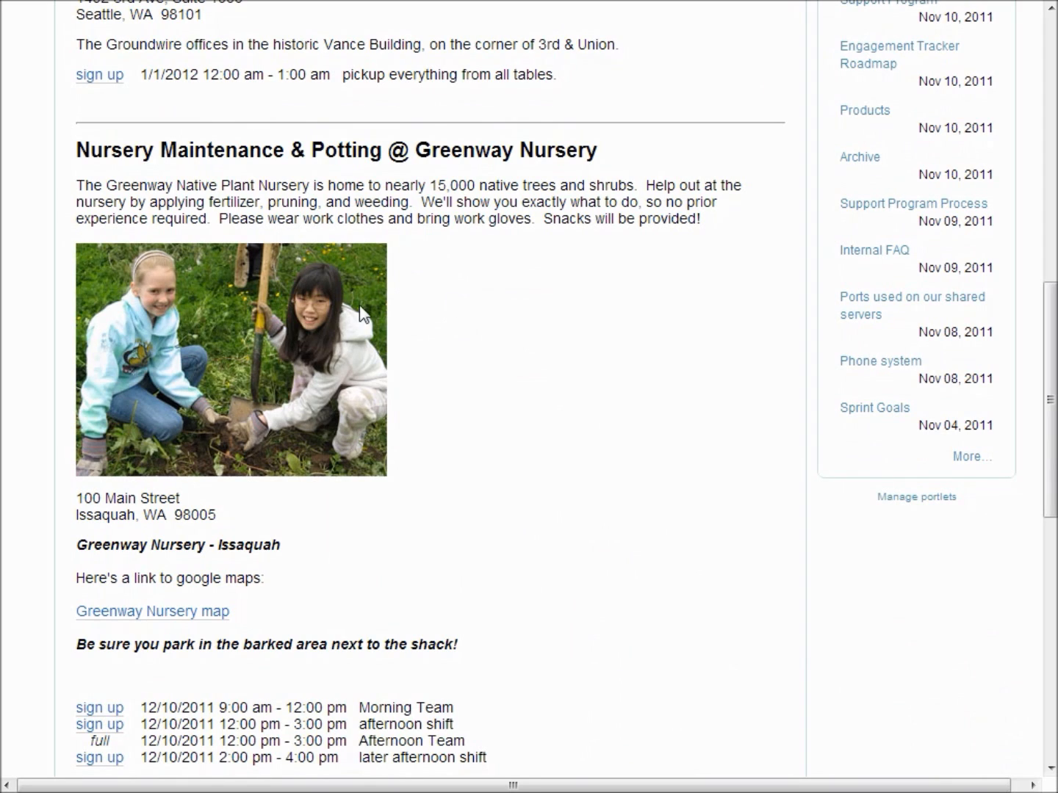
pyautogui.moveTo(373, 632)
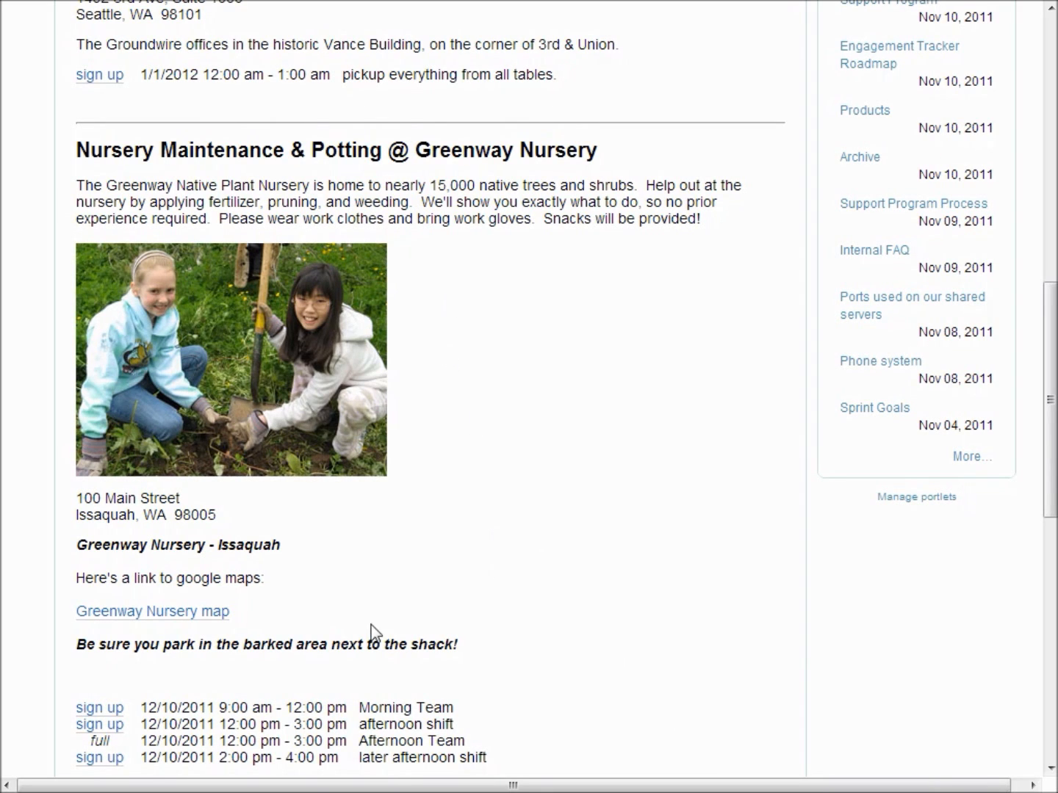
pyautogui.moveTo(167, 628)
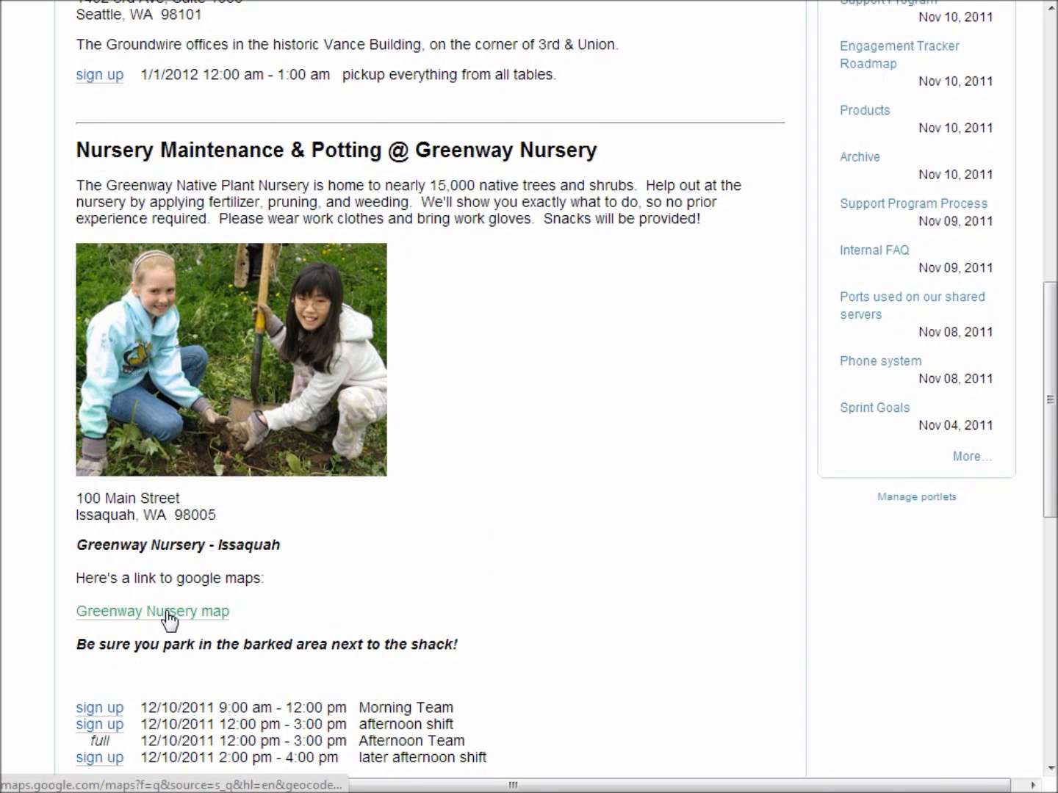
pyautogui.scroll(-3)
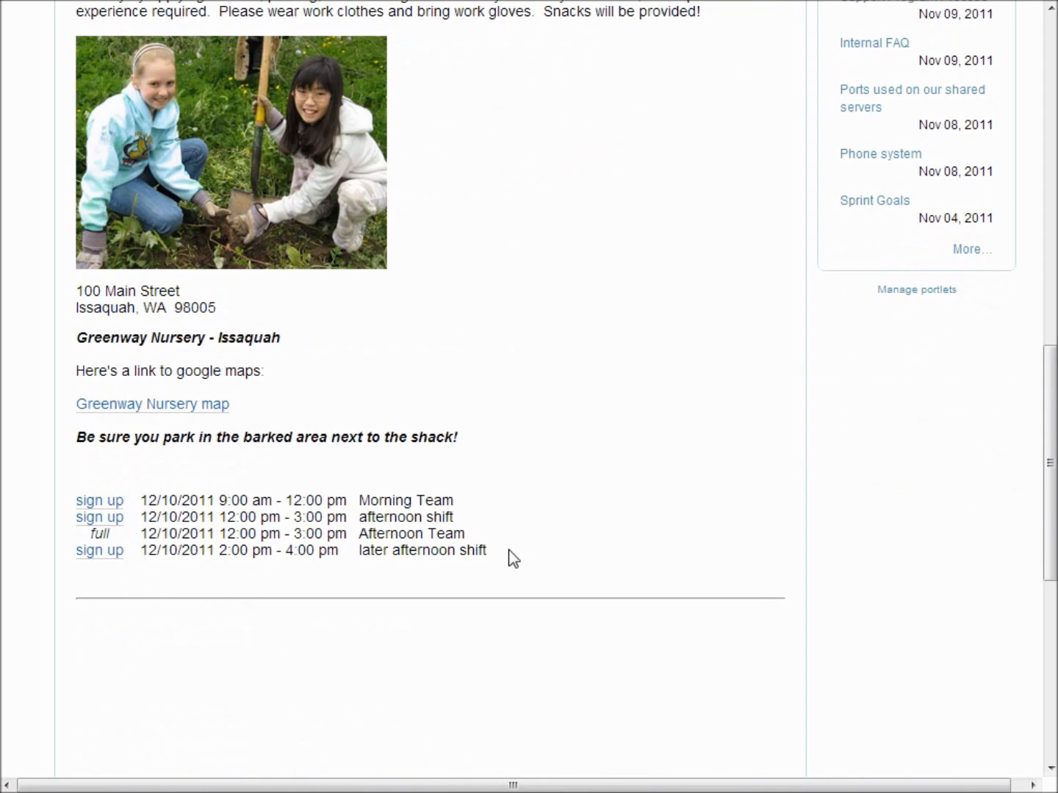
pyautogui.click(100, 500)
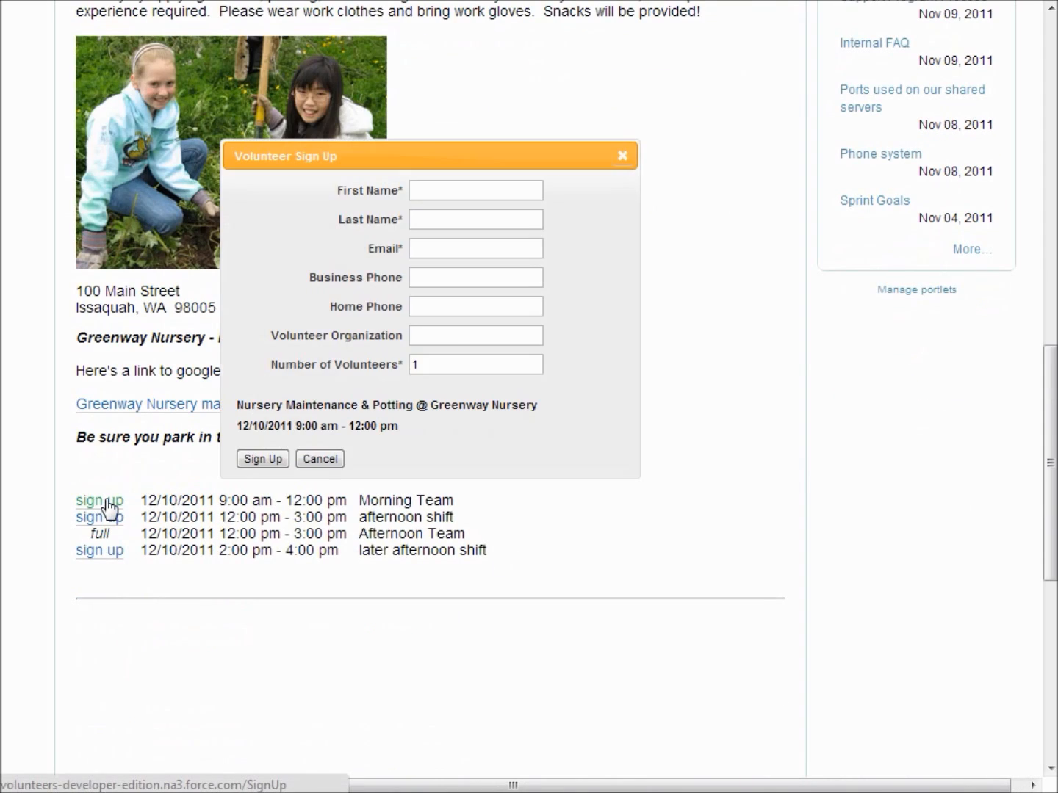
pyautogui.moveTo(481, 458)
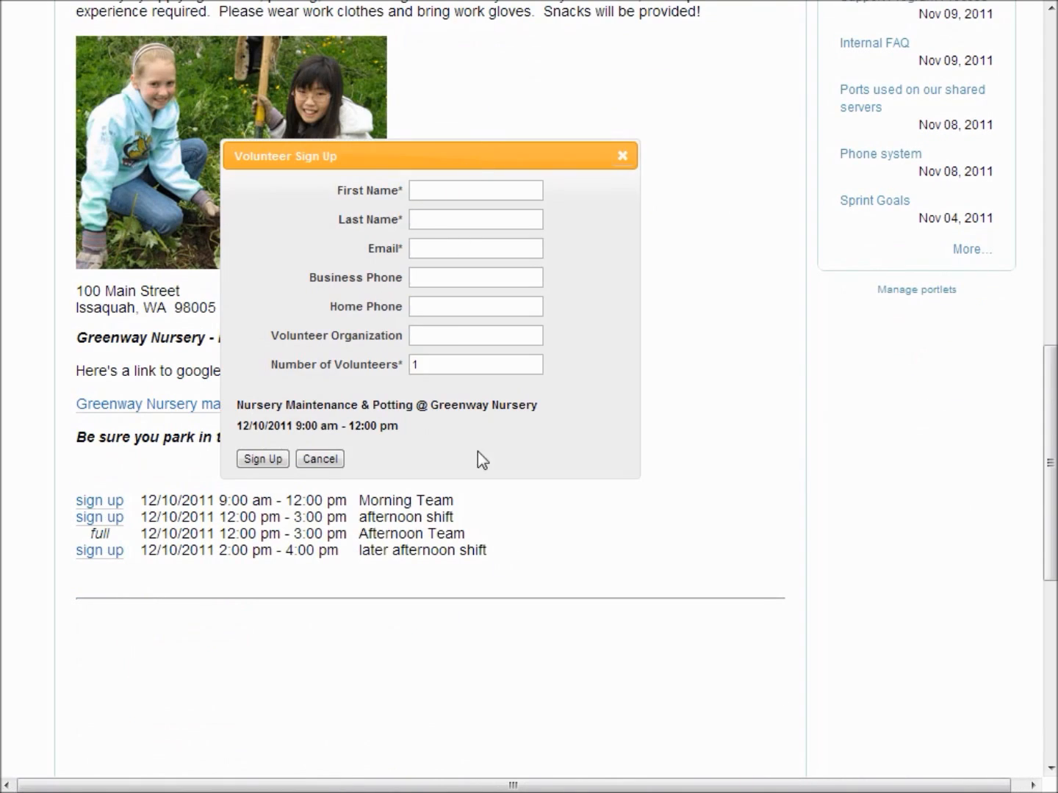
pyautogui.moveTo(511, 302)
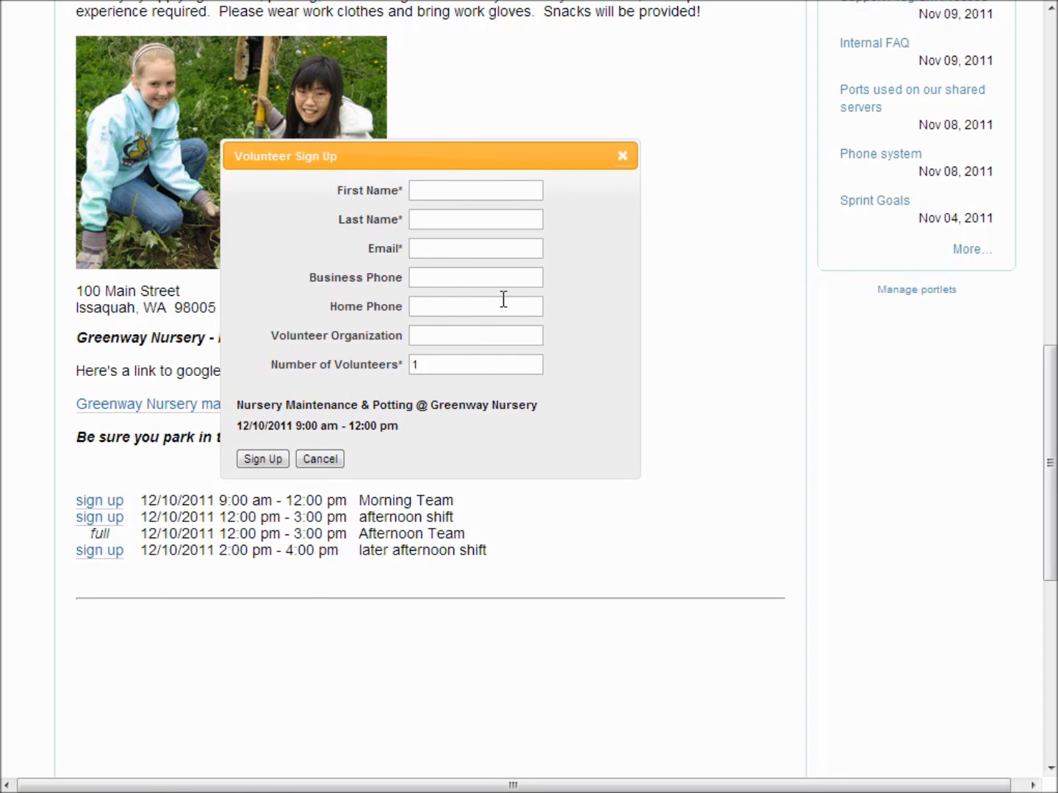
pyautogui.moveTo(502, 373)
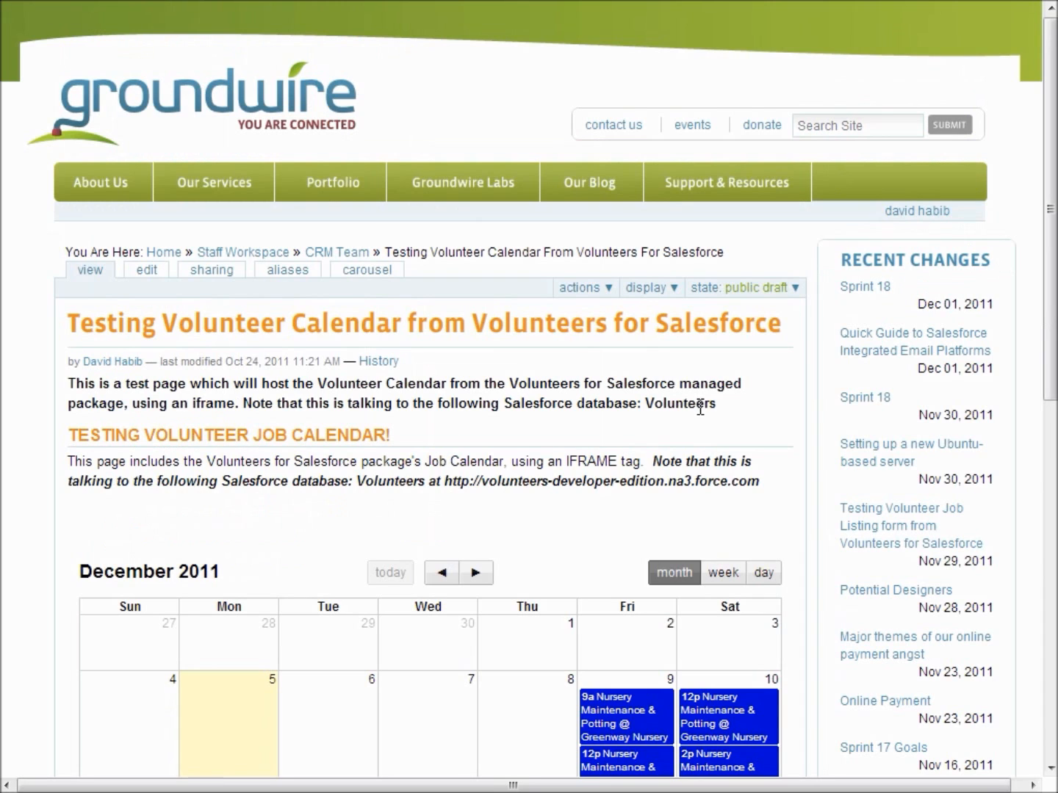
pyautogui.moveTo(564, 526)
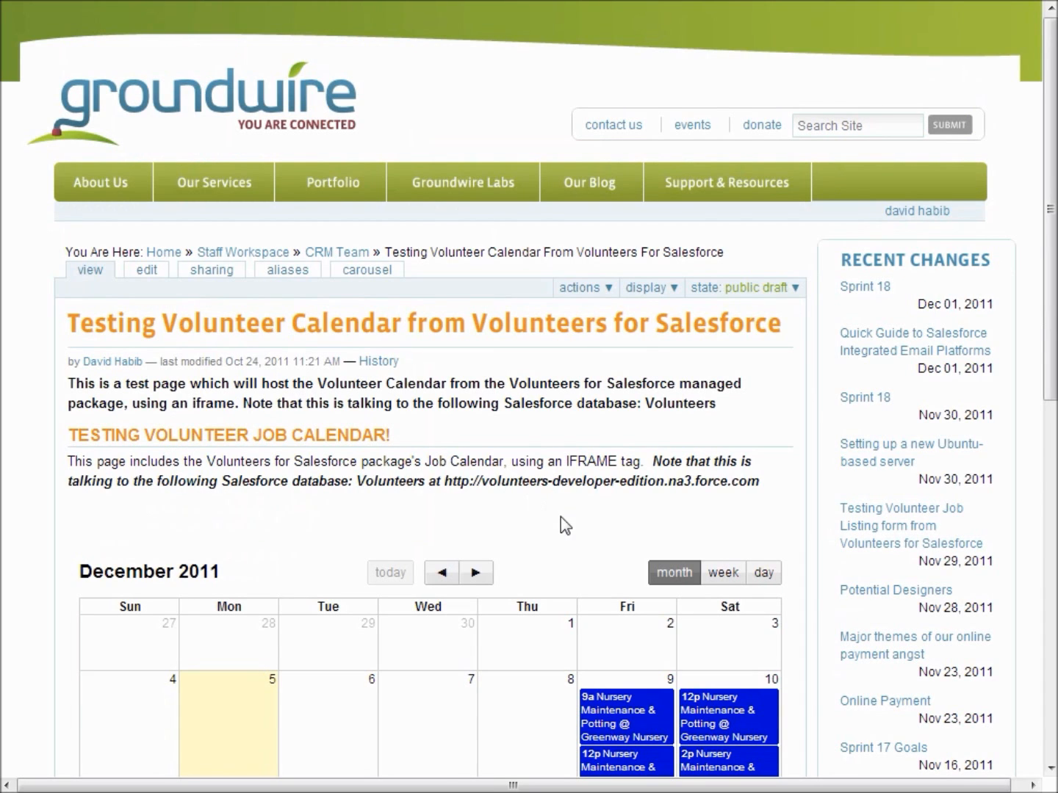
# Step: Show the Nursery Maintenance & Potting @ Greenway Nursery job and its four shifts from the Dec 9 calendar event
pyautogui.scroll(-3)
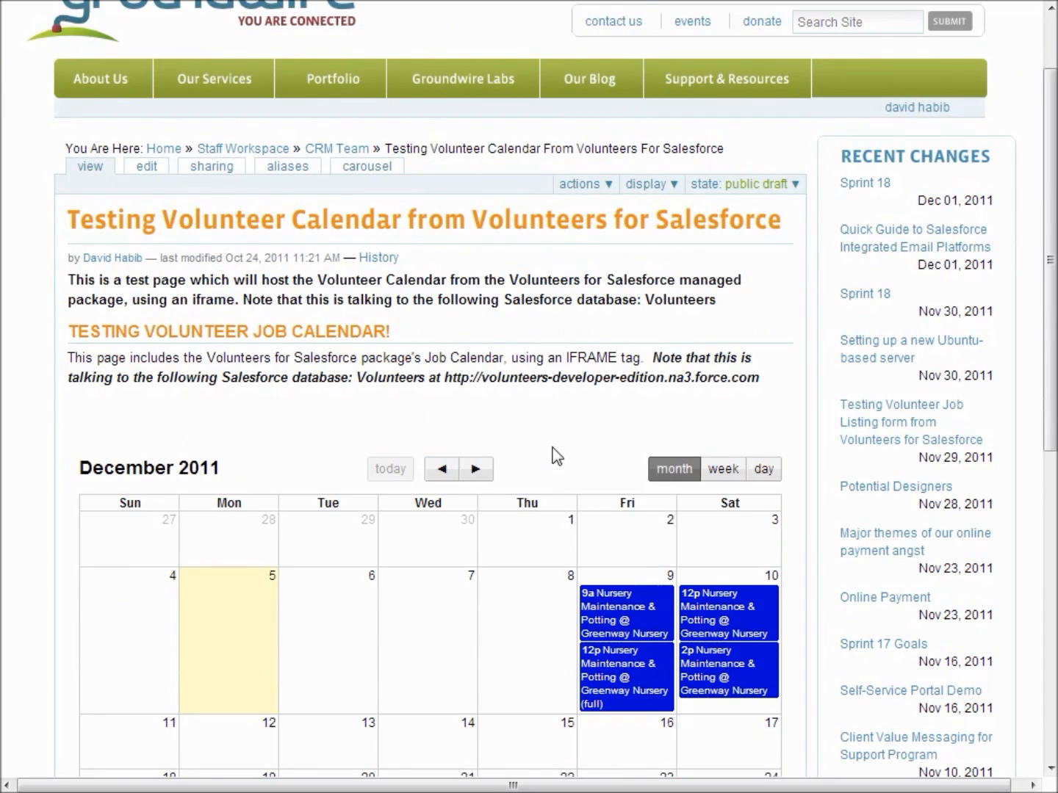
pyautogui.scroll(-3)
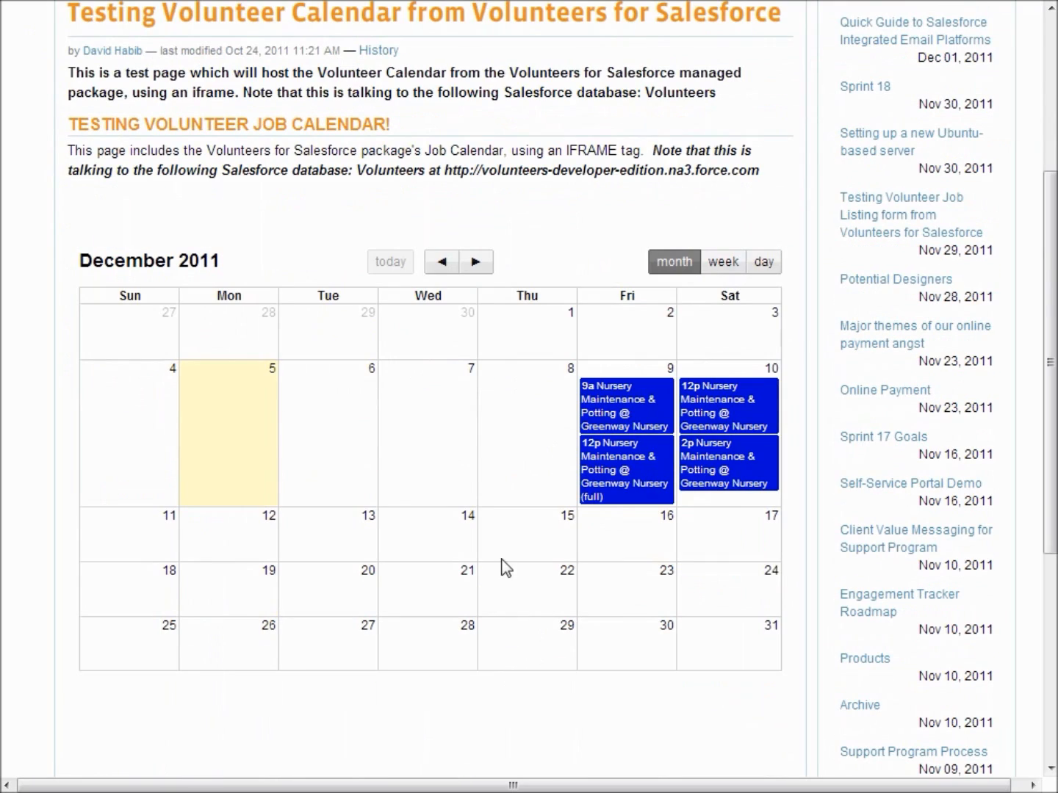
pyautogui.click(441, 261)
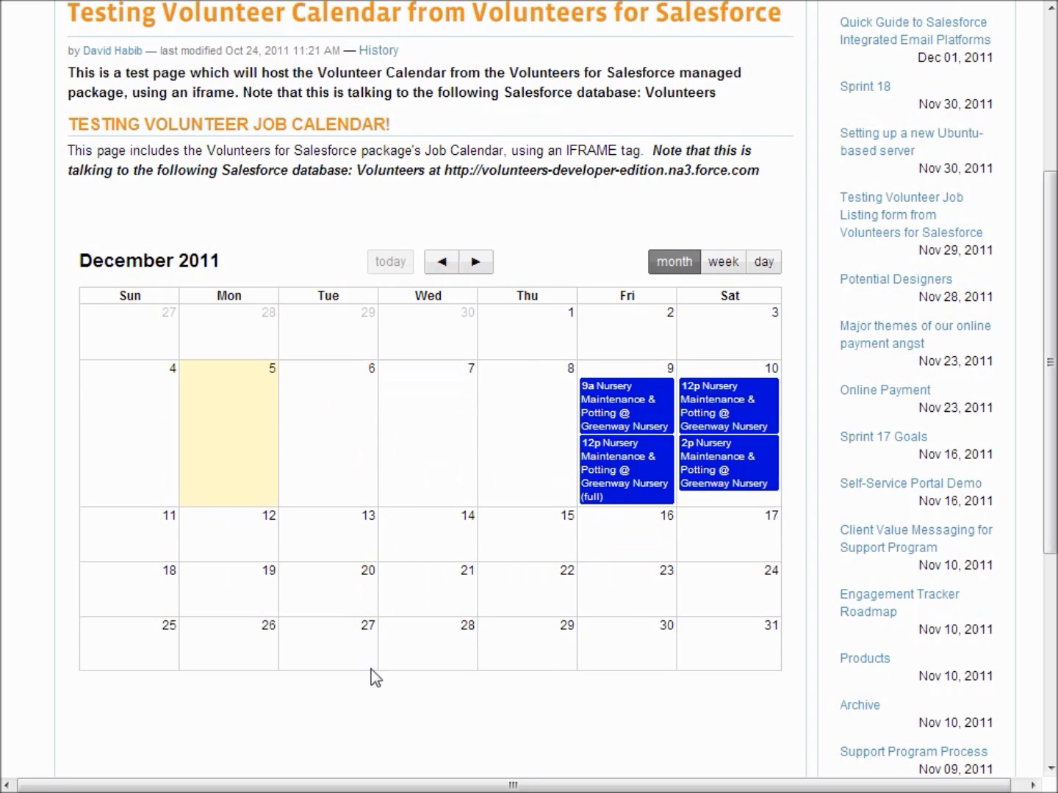
pyautogui.moveTo(640, 415)
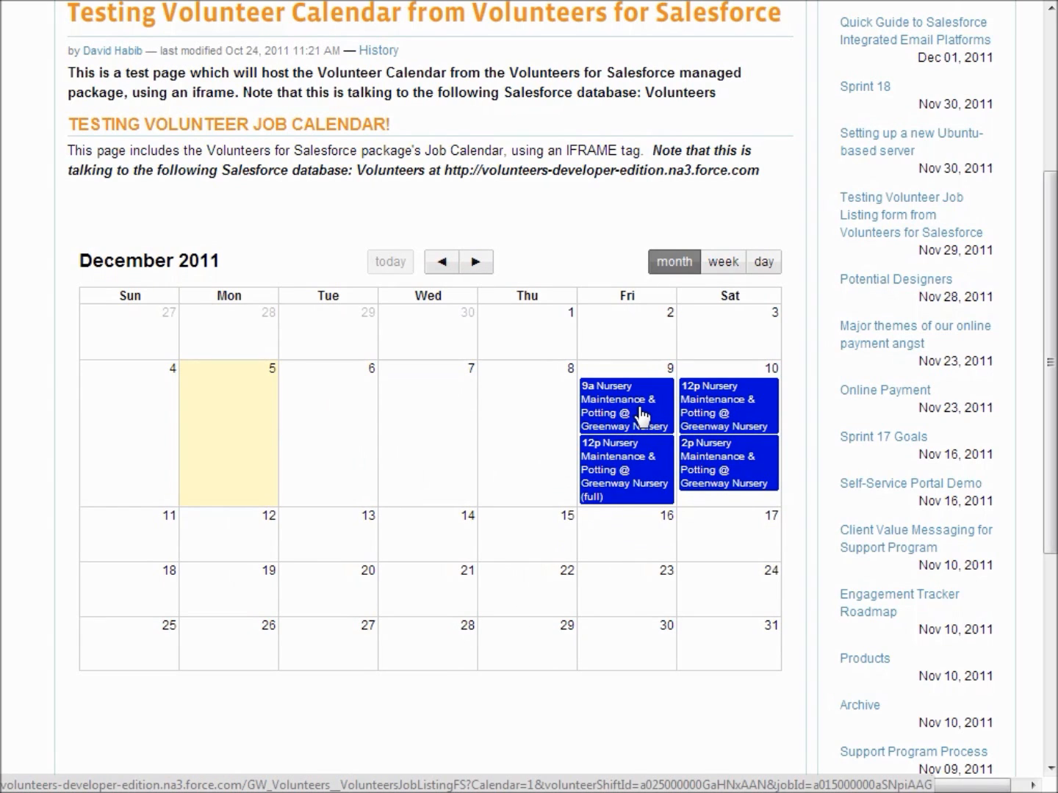
pyautogui.click(624, 405)
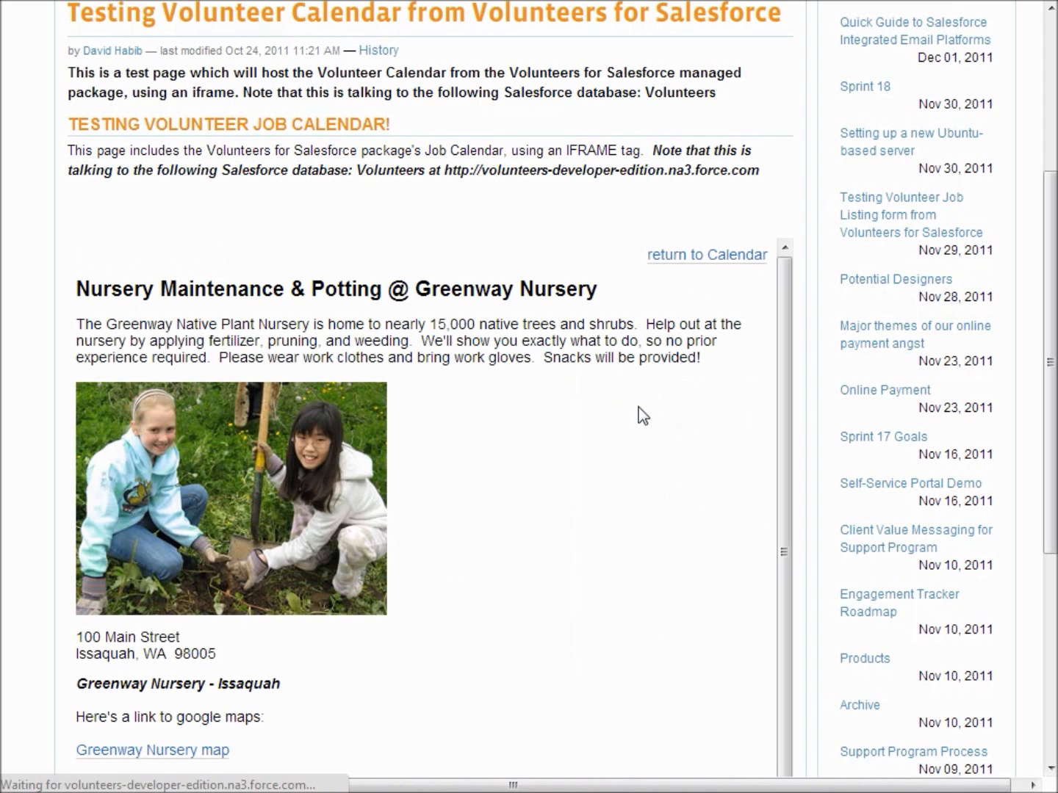
pyautogui.scroll(-3)
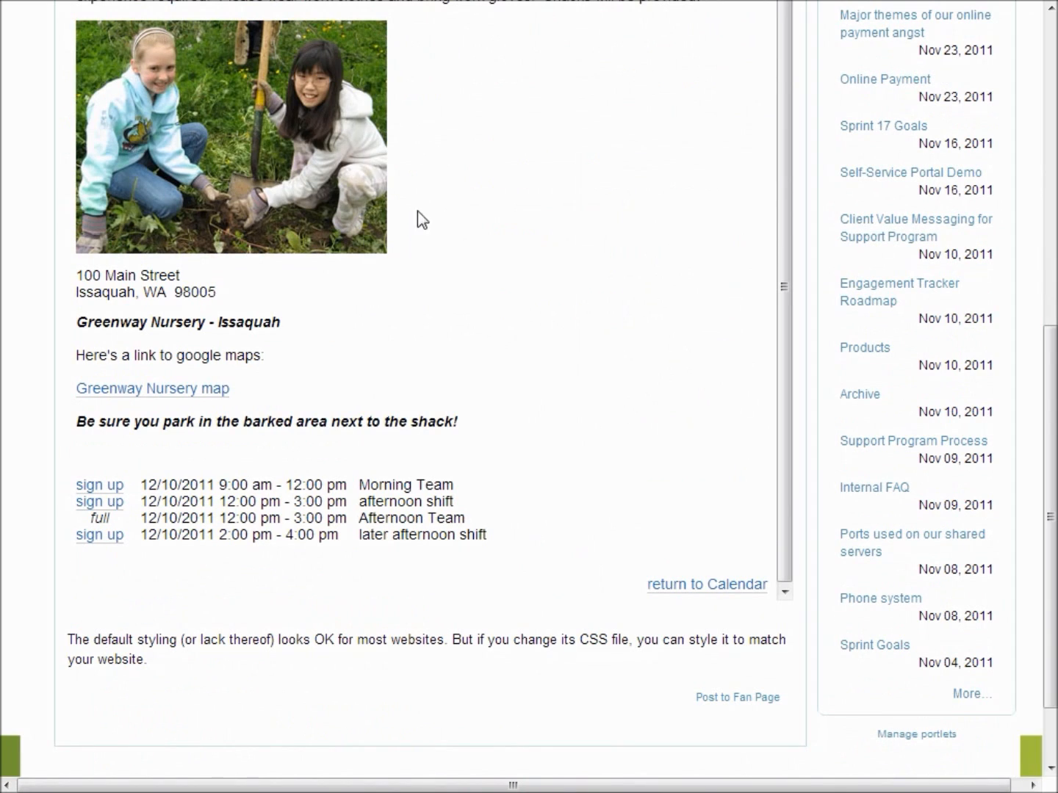
pyautogui.moveTo(103, 485)
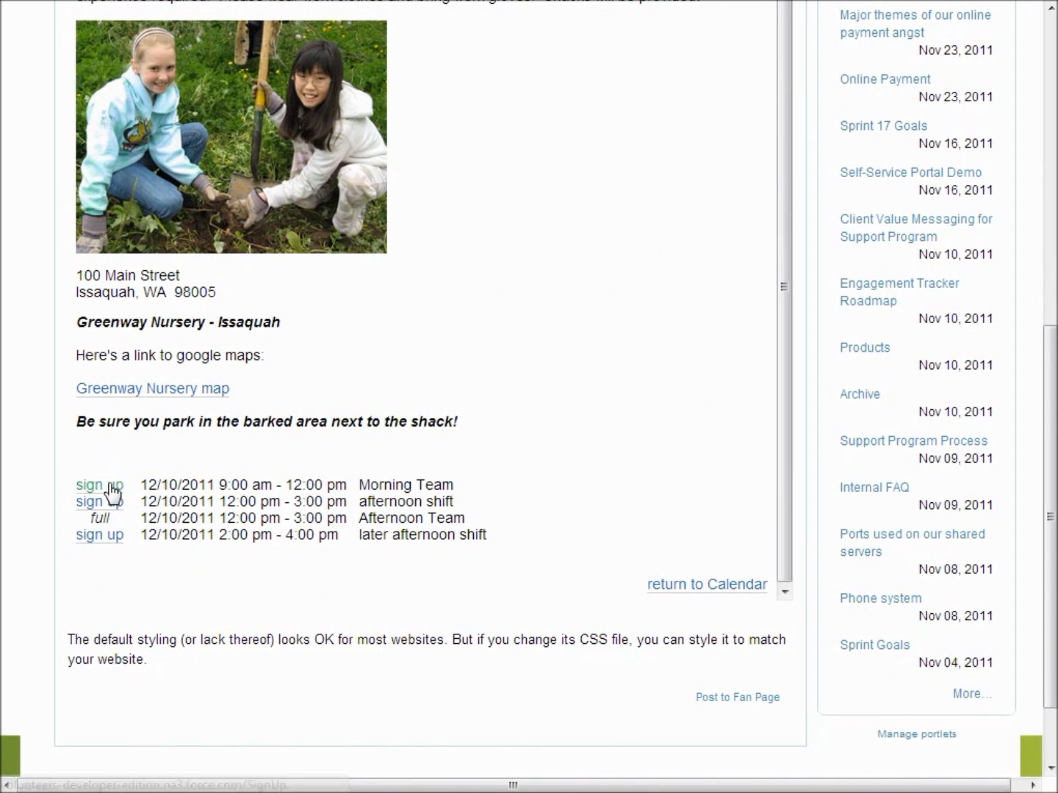
pyautogui.moveTo(573, 480)
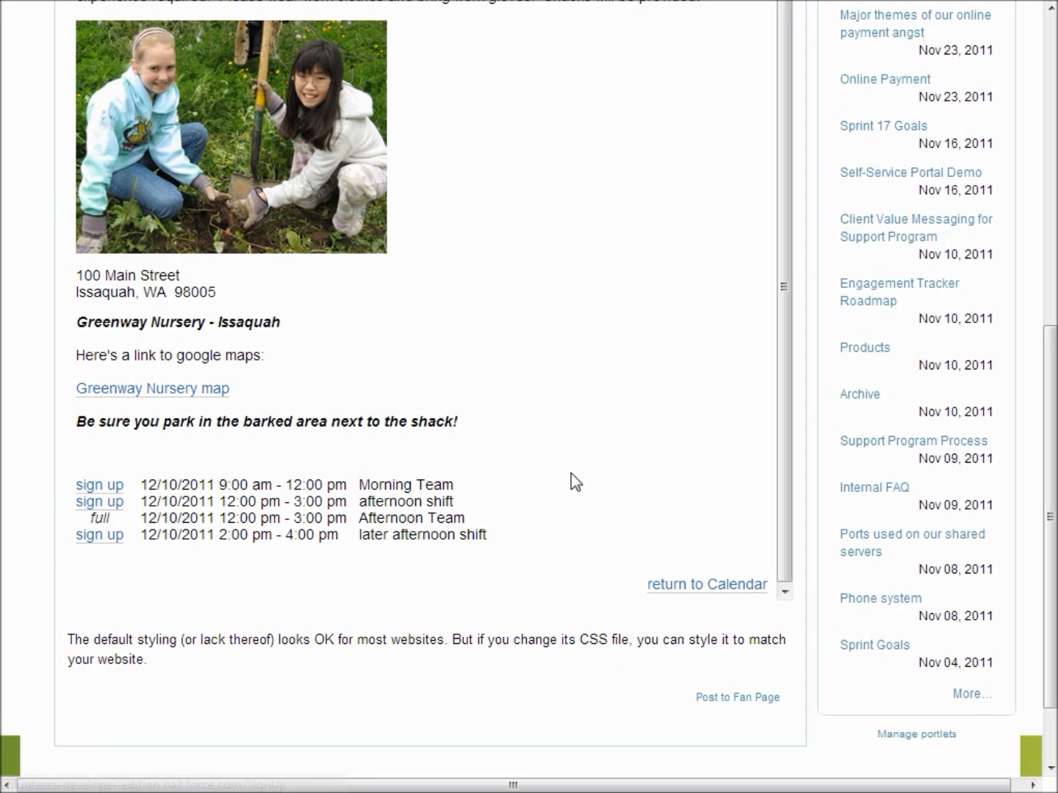
pyautogui.scroll(3)
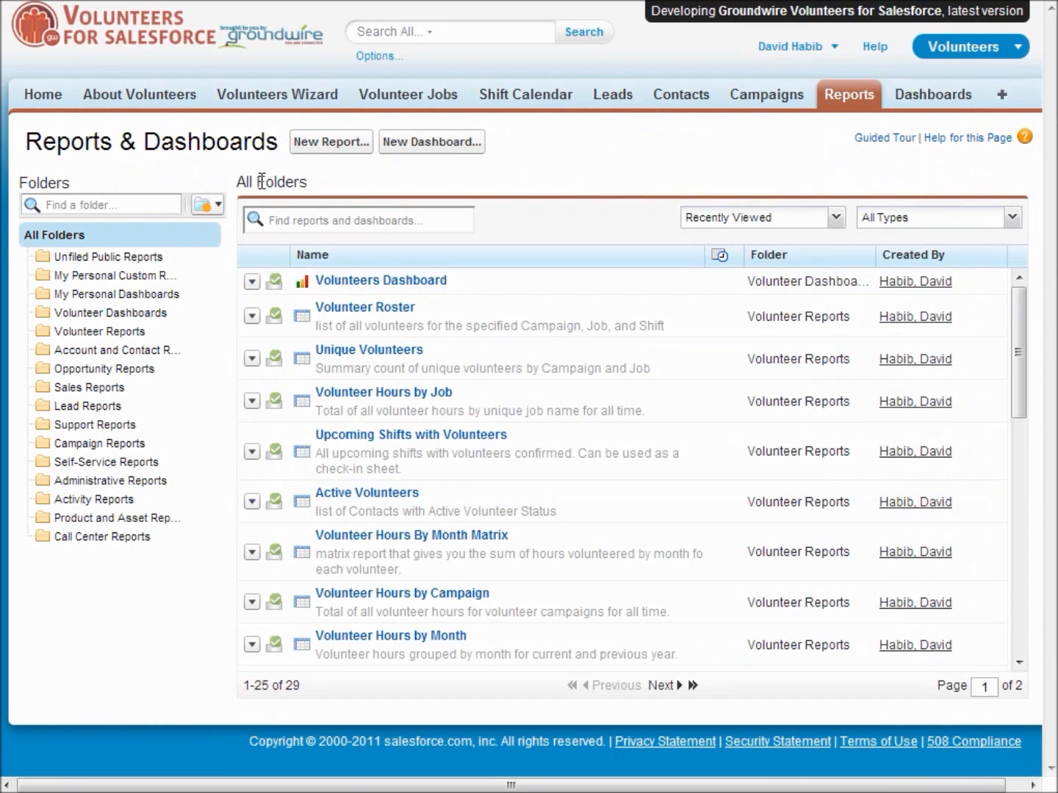
# Step: Show the About Volunteers page with Groundwire credits, documentation and support information
pyautogui.click(139, 94)
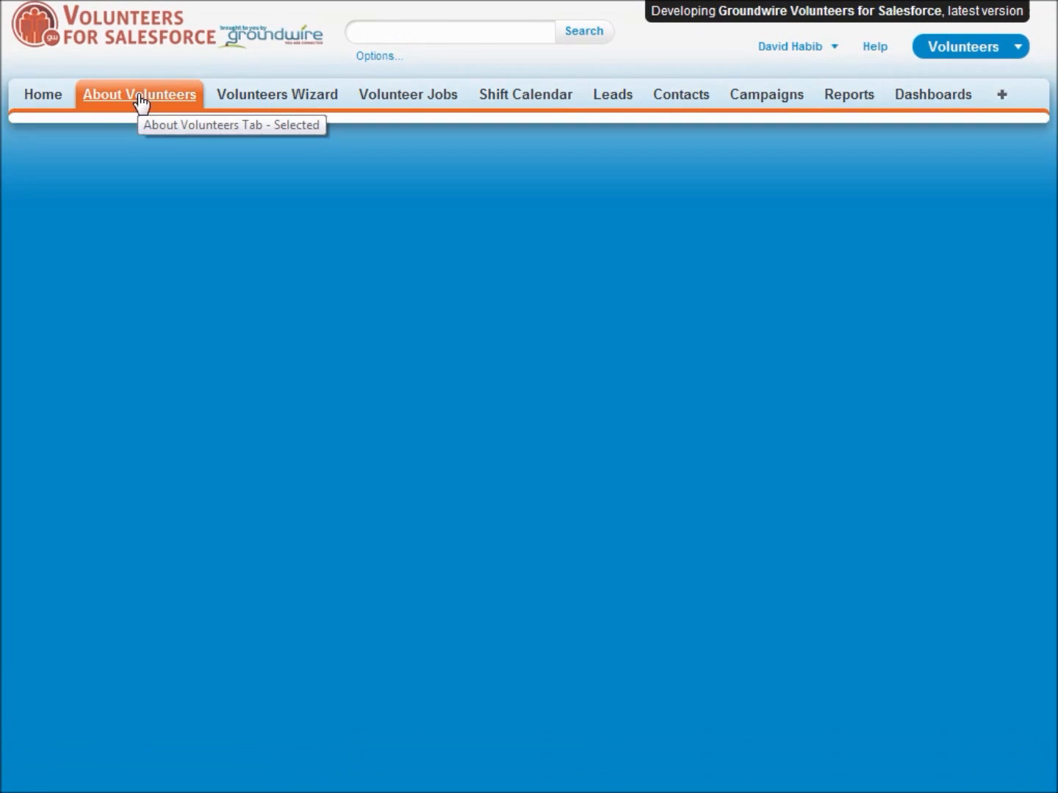
pyautogui.click(138, 94)
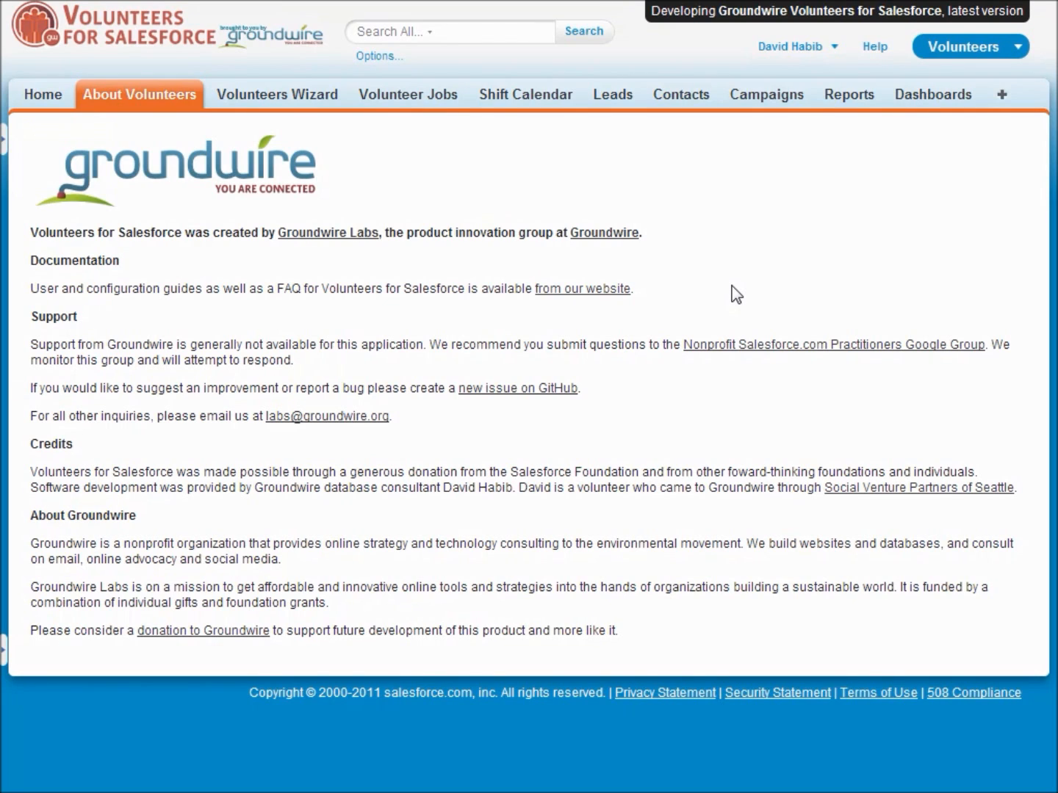
pyautogui.moveTo(147, 97)
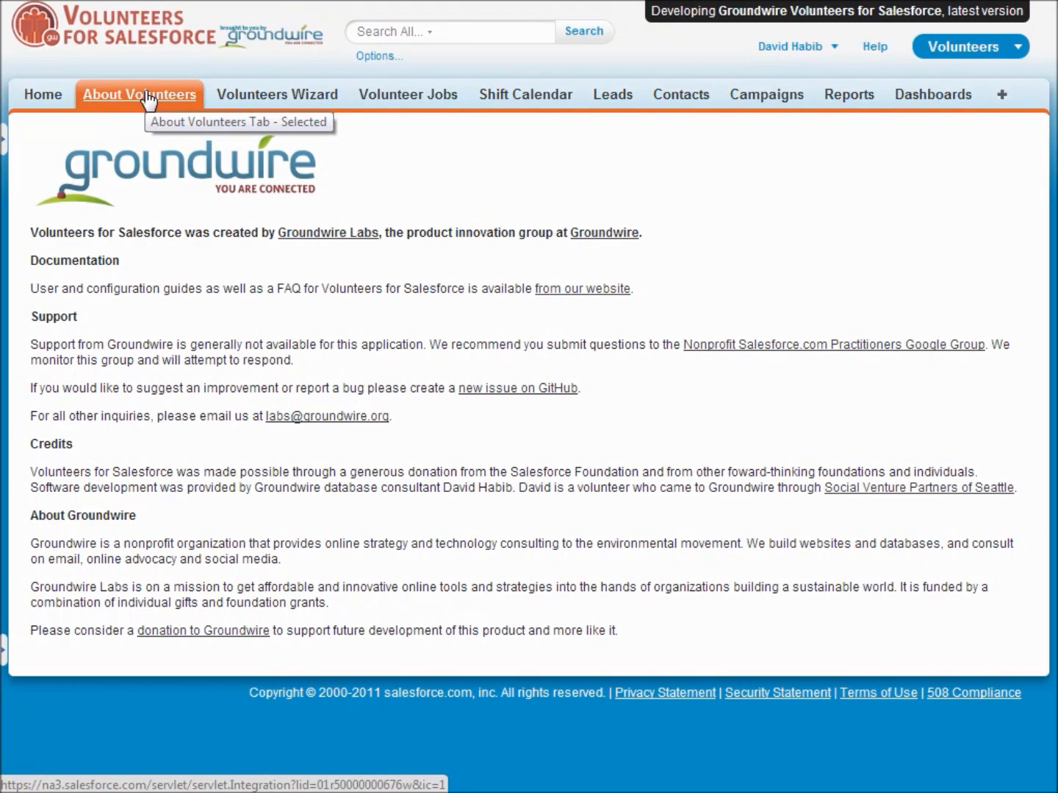
pyautogui.moveTo(508, 314)
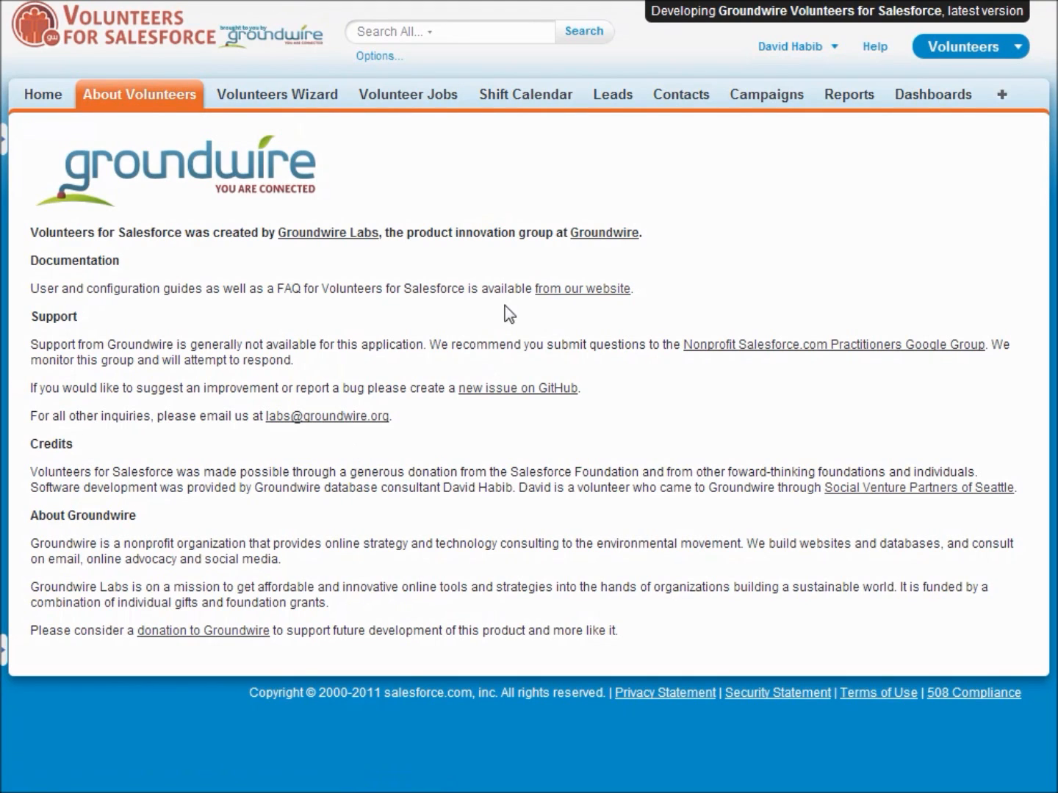
pyautogui.moveTo(582, 313)
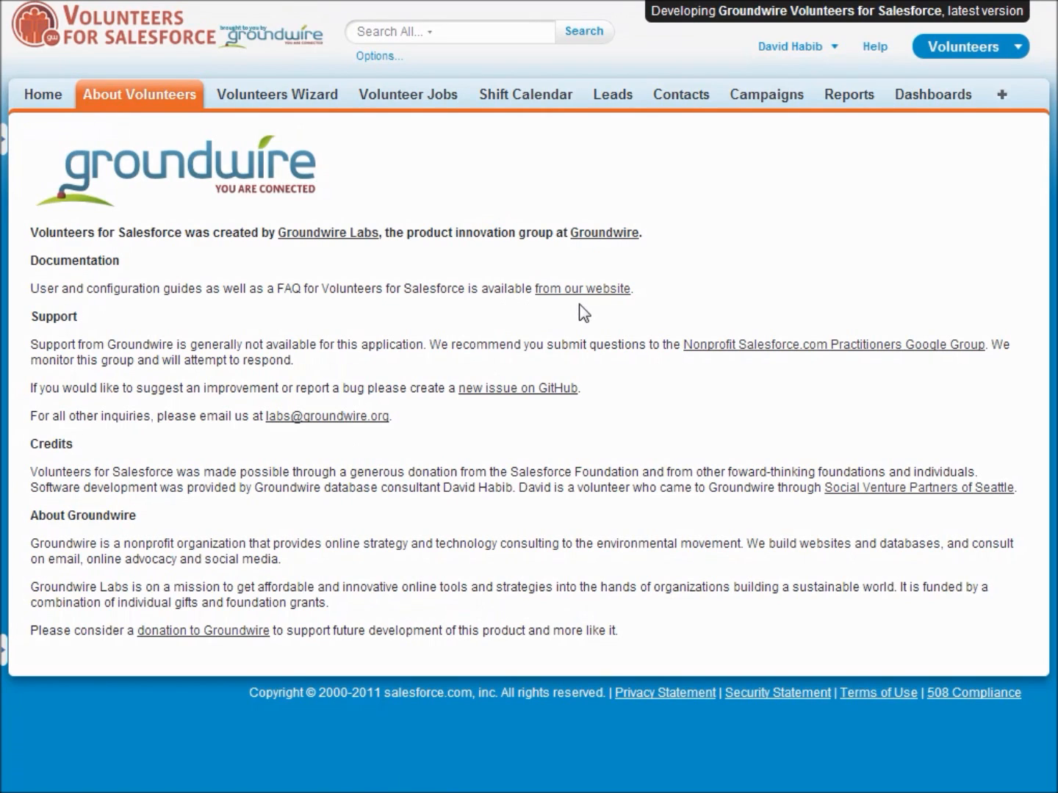
pyautogui.moveTo(483, 396)
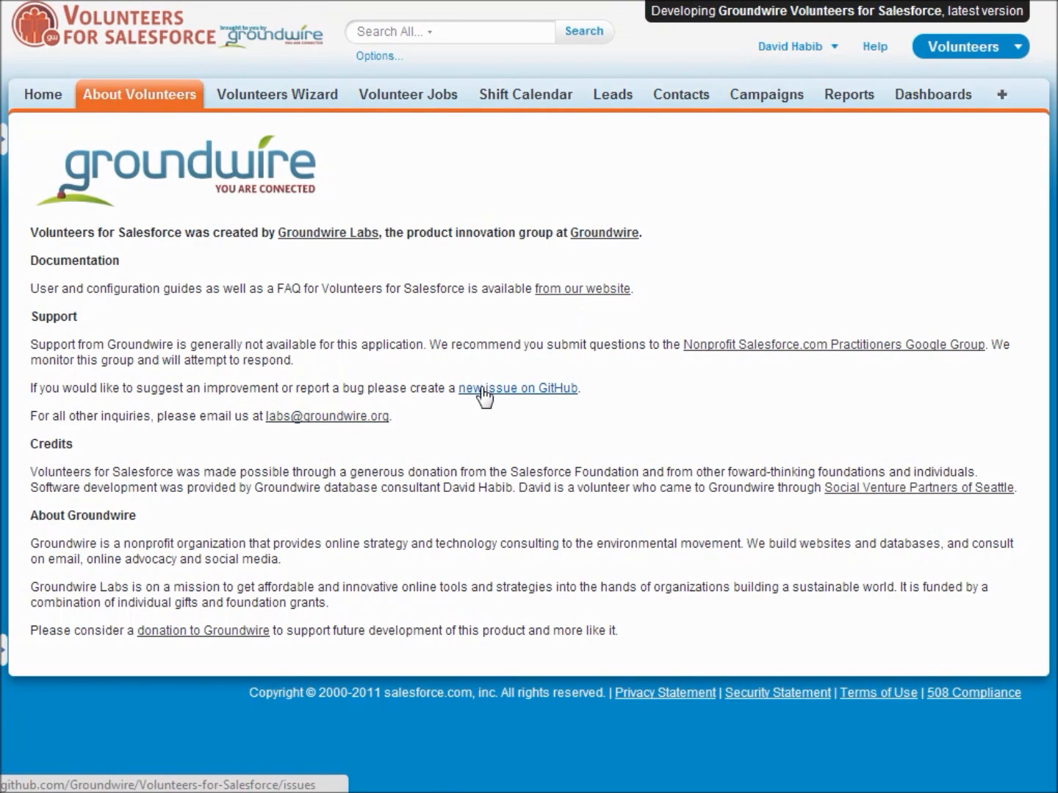
pyautogui.moveTo(564, 467)
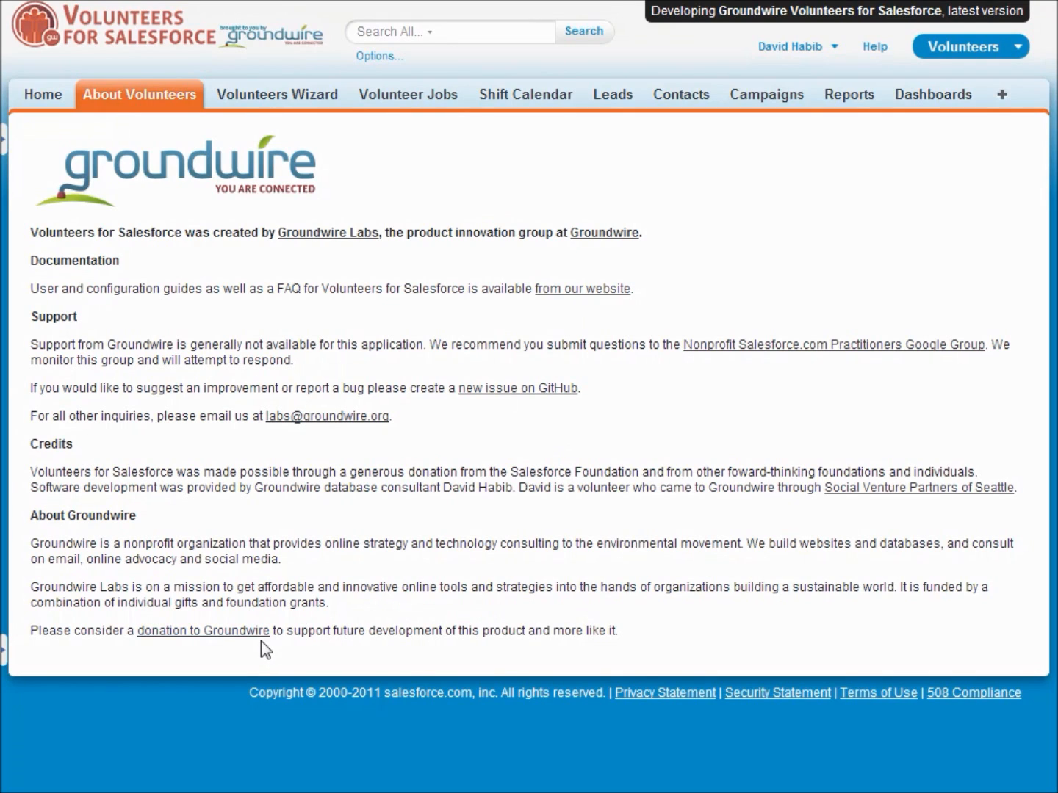
pyautogui.moveTo(394, 611)
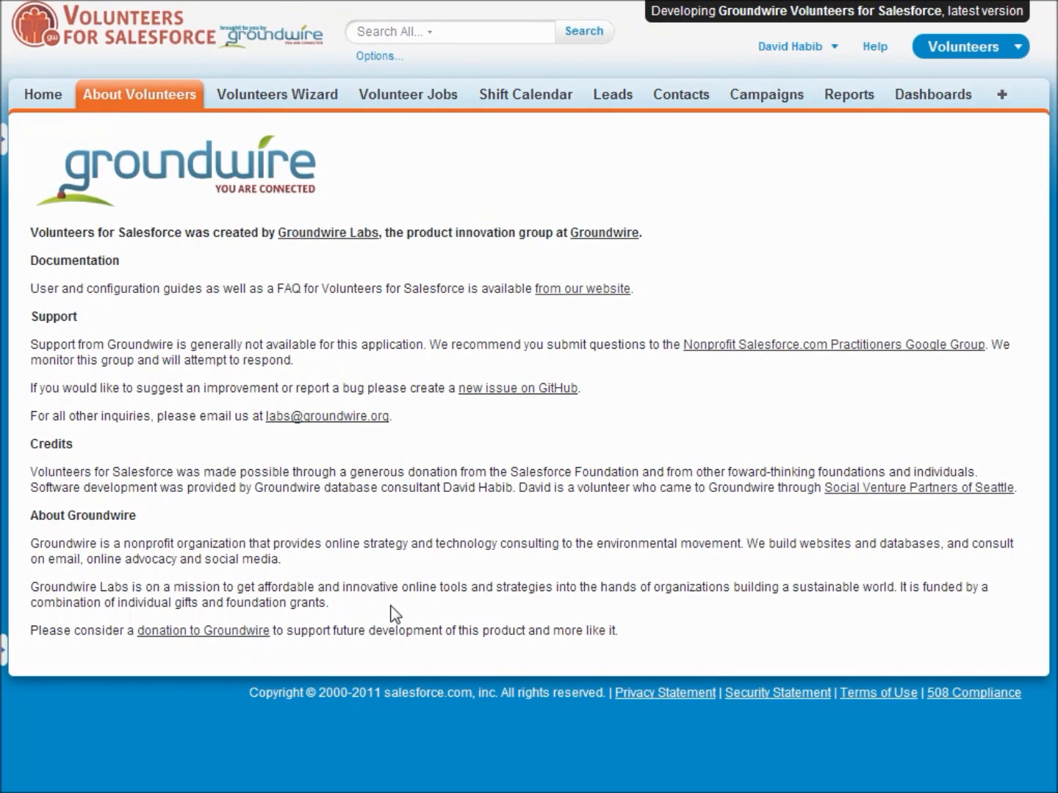